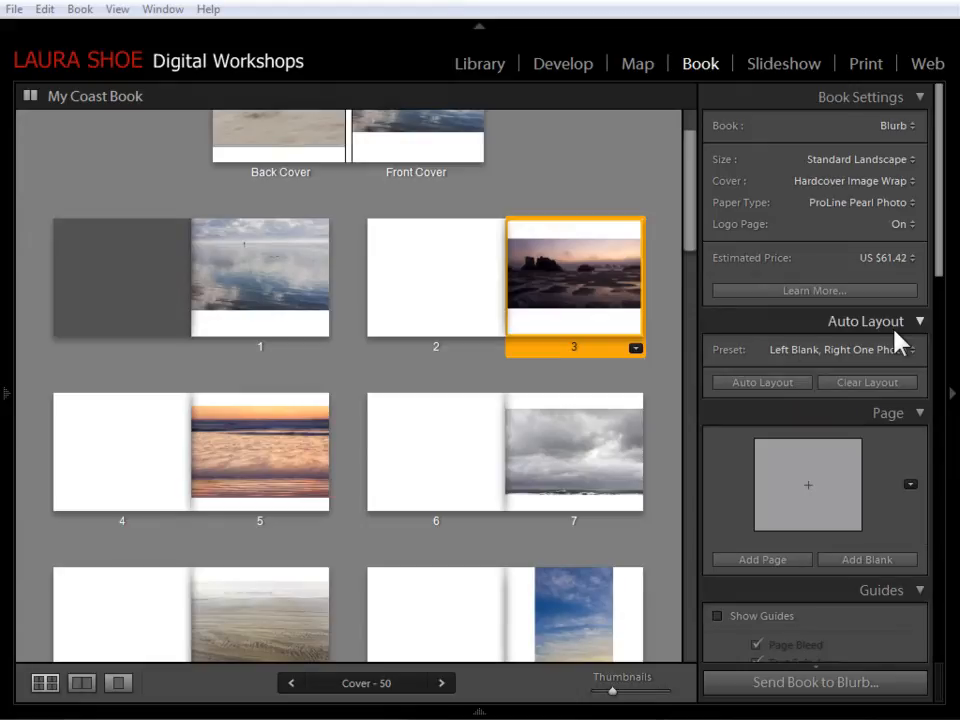
pyautogui.moveTo(699, 235)
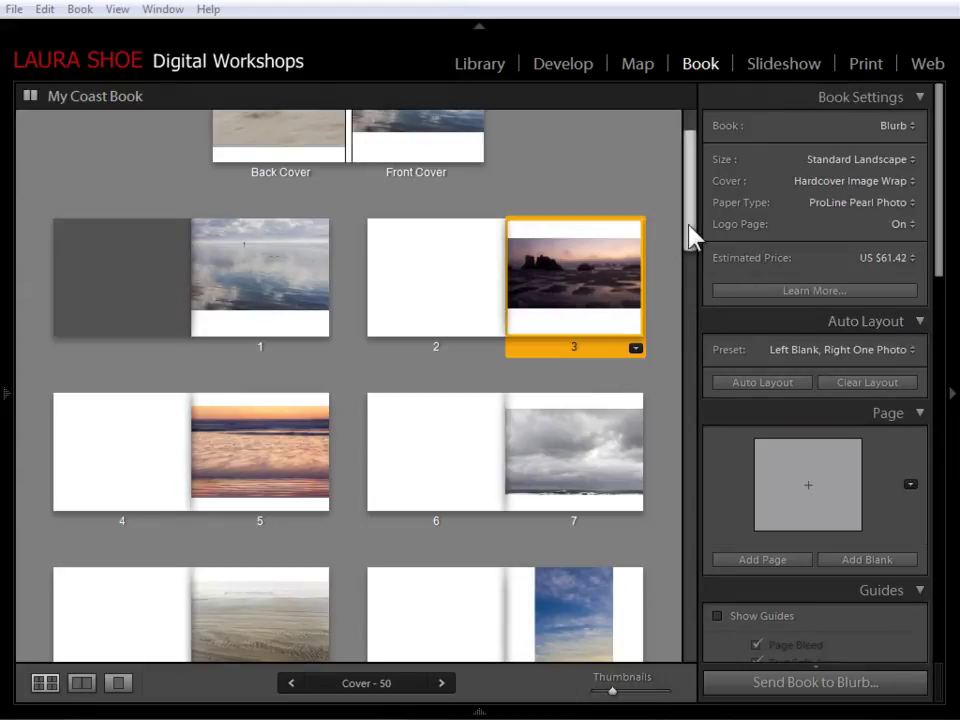
# Step: Select page 11, the tall sky-and-rock photo, for a layout change
pyautogui.scroll(-3)
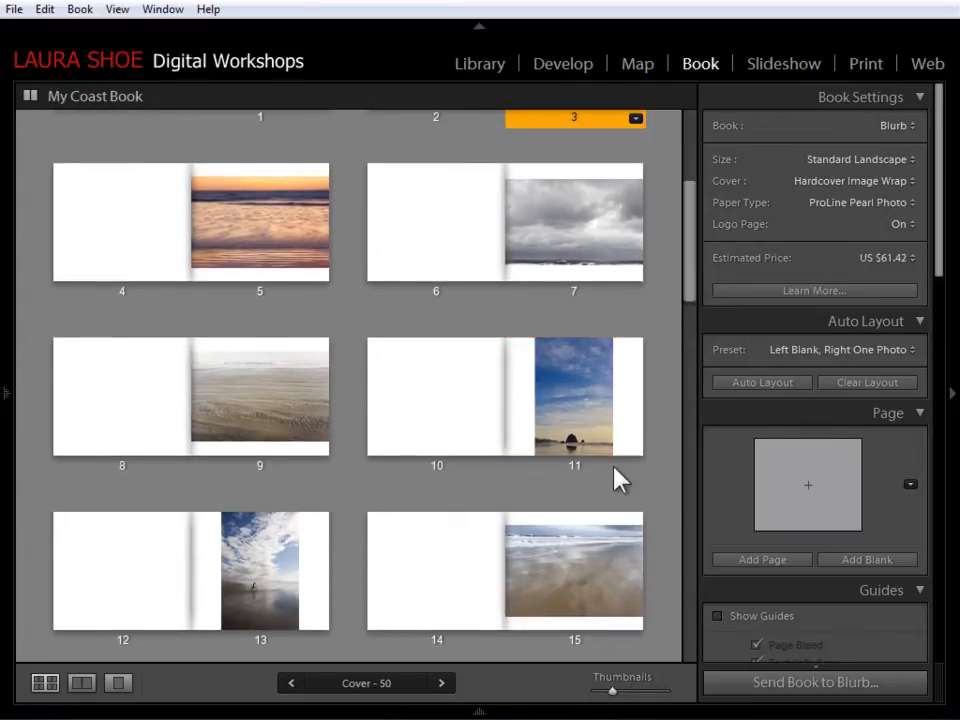
pyautogui.click(574, 395)
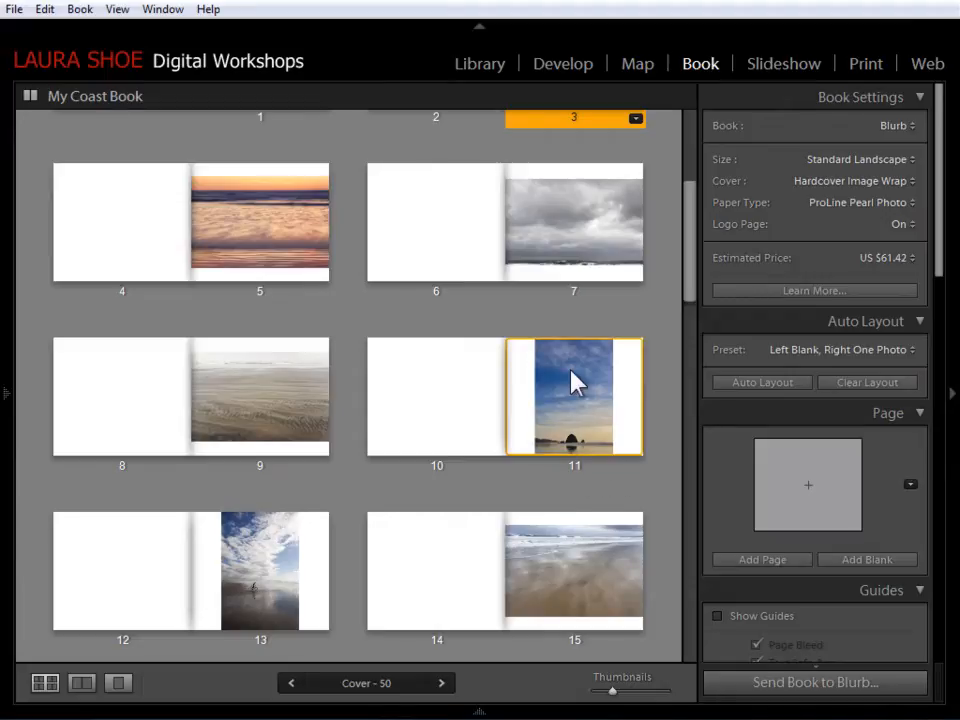
pyautogui.moveTo(553, 423)
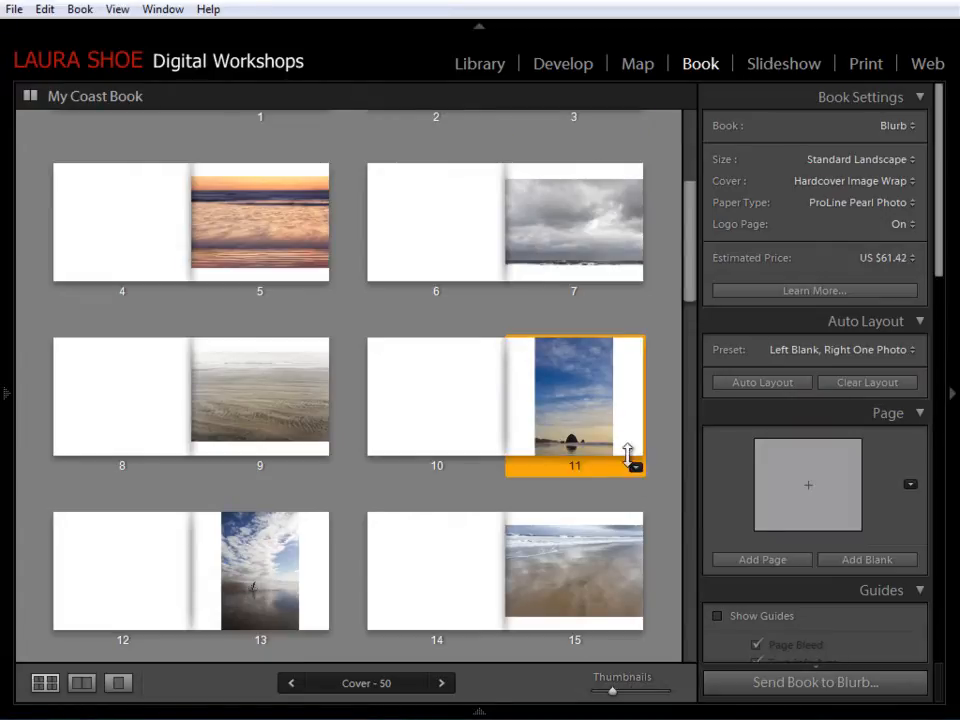
pyautogui.moveTo(636, 471)
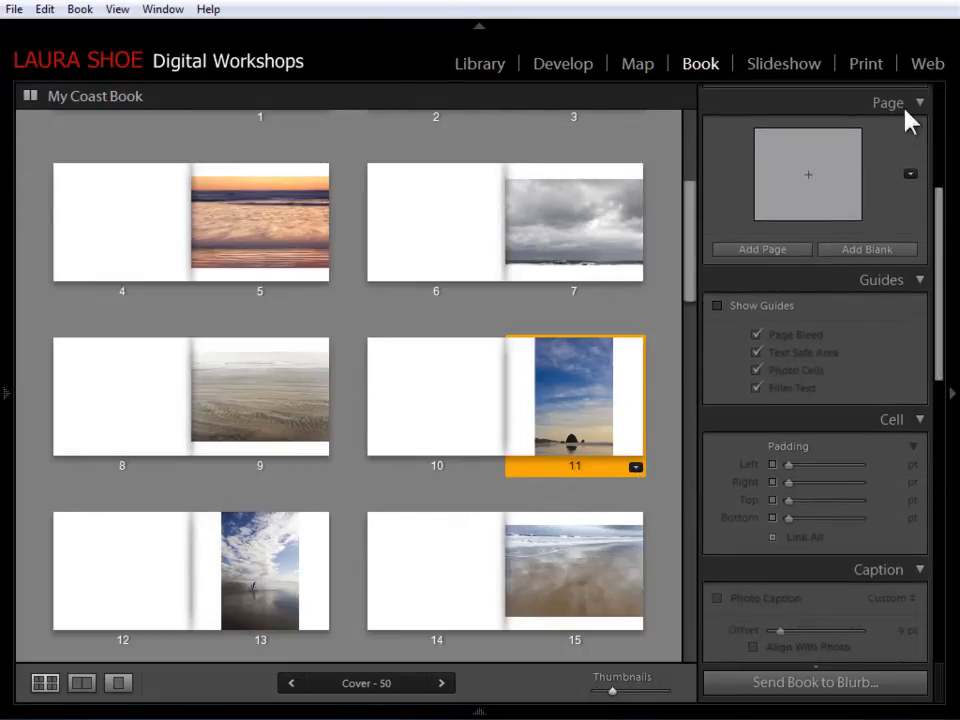
pyautogui.moveTo(897, 134)
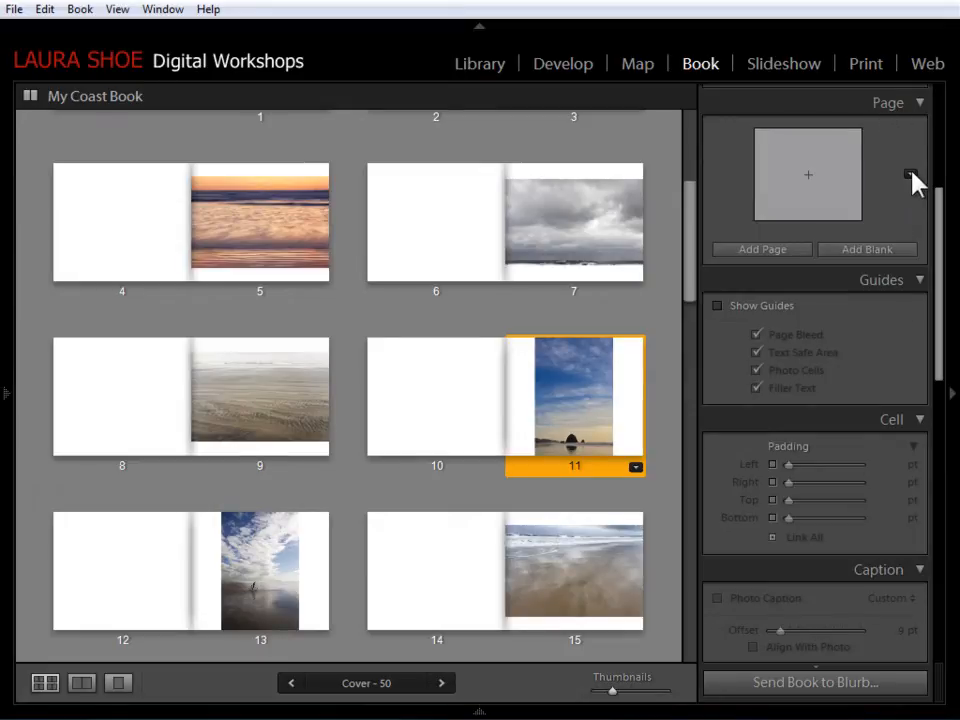
# Step: Browse the 3 Photos, 4 Photos and Multiple Photos page layouts for page 11
pyautogui.click(905, 170)
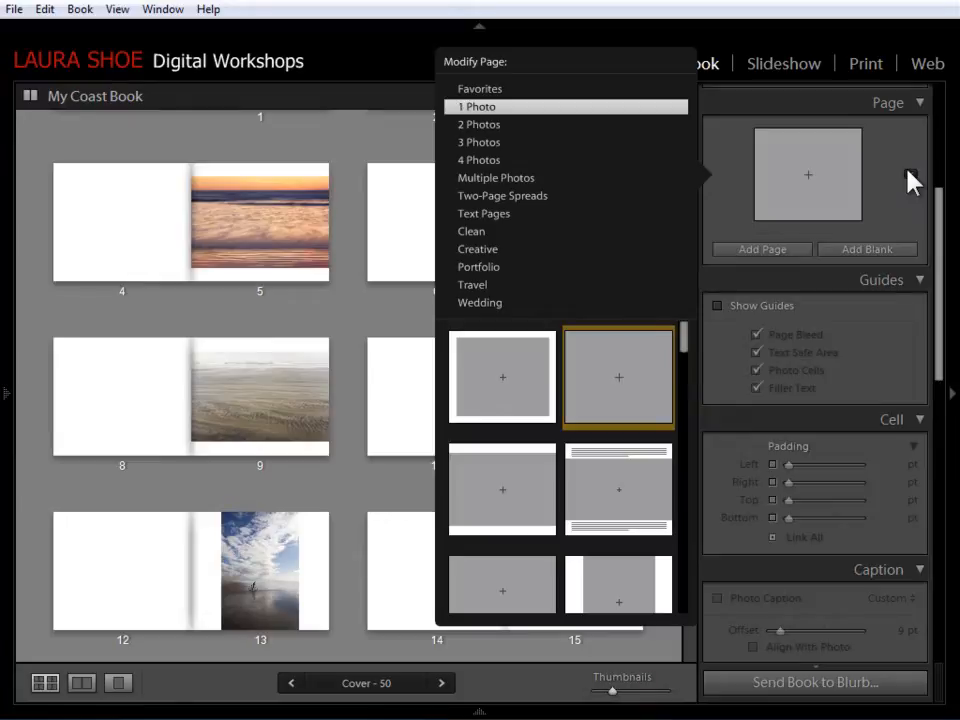
pyautogui.moveTo(752, 225)
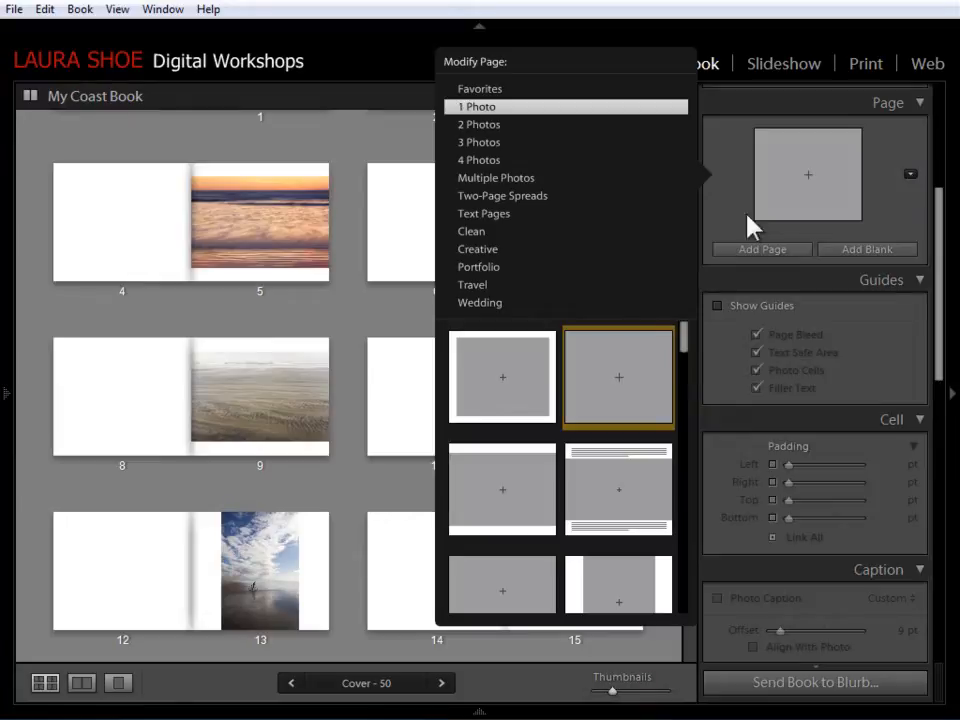
pyautogui.moveTo(467, 118)
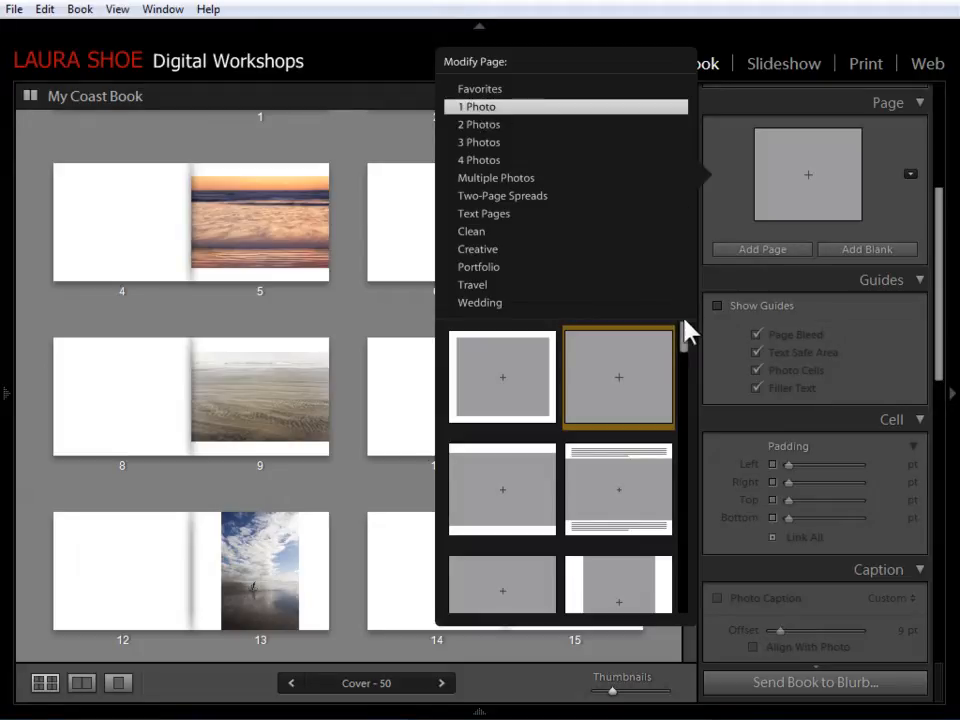
pyautogui.scroll(-3)
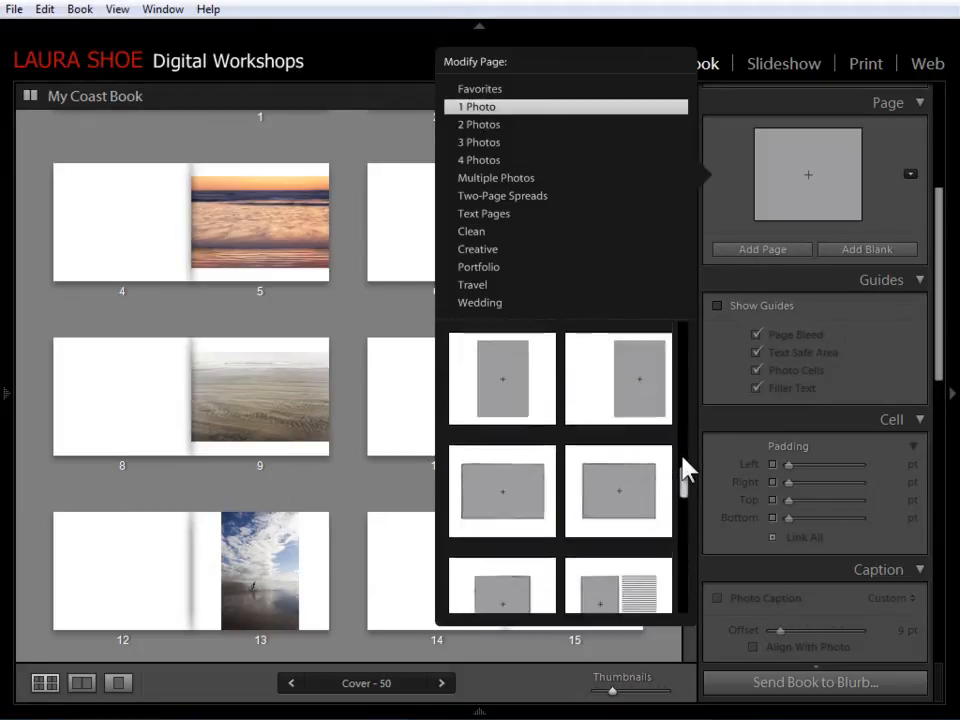
pyautogui.scroll(-3)
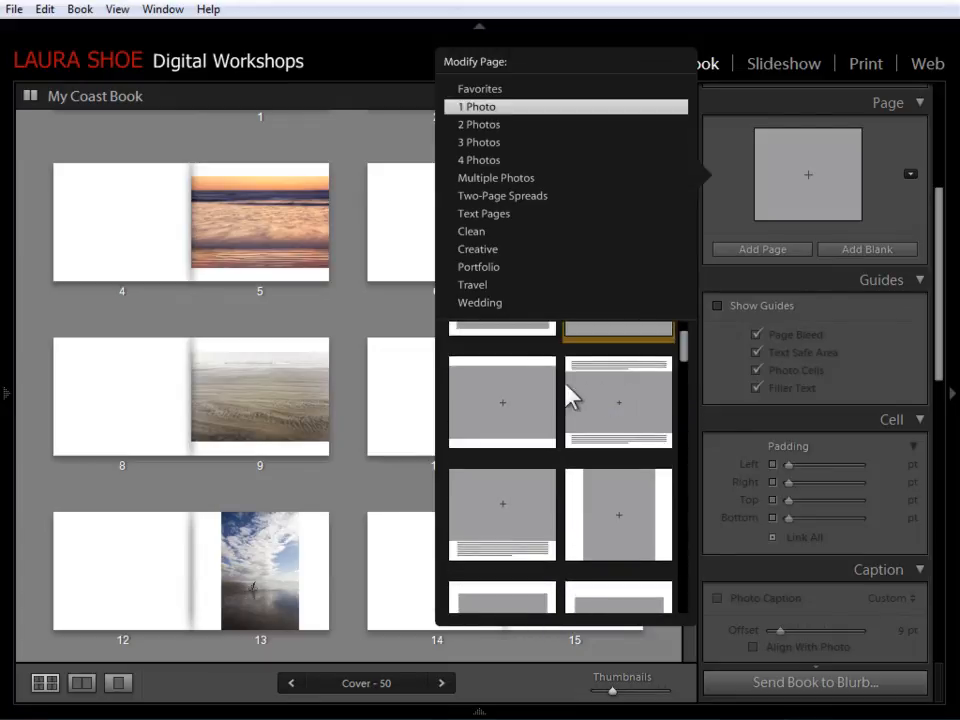
pyautogui.moveTo(610, 385)
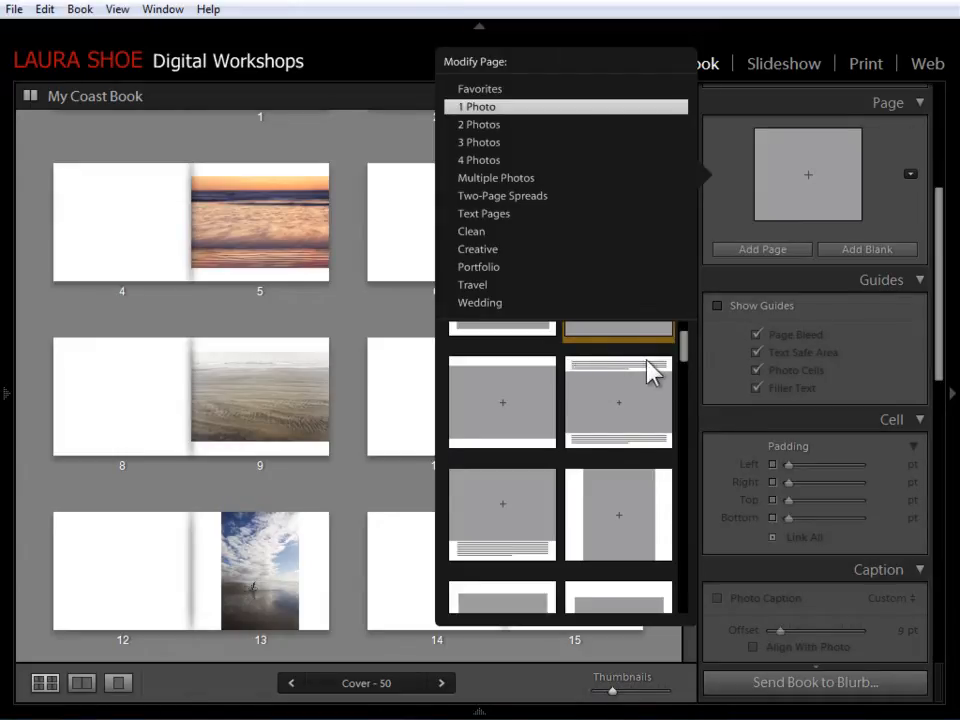
pyautogui.moveTo(495, 130)
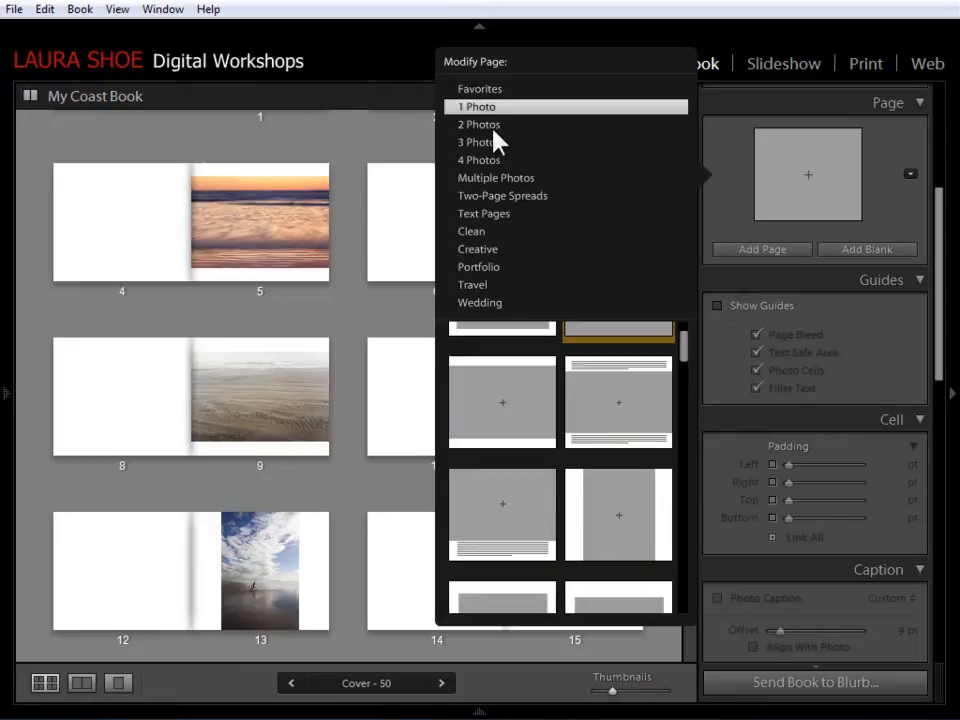
pyautogui.click(477, 124)
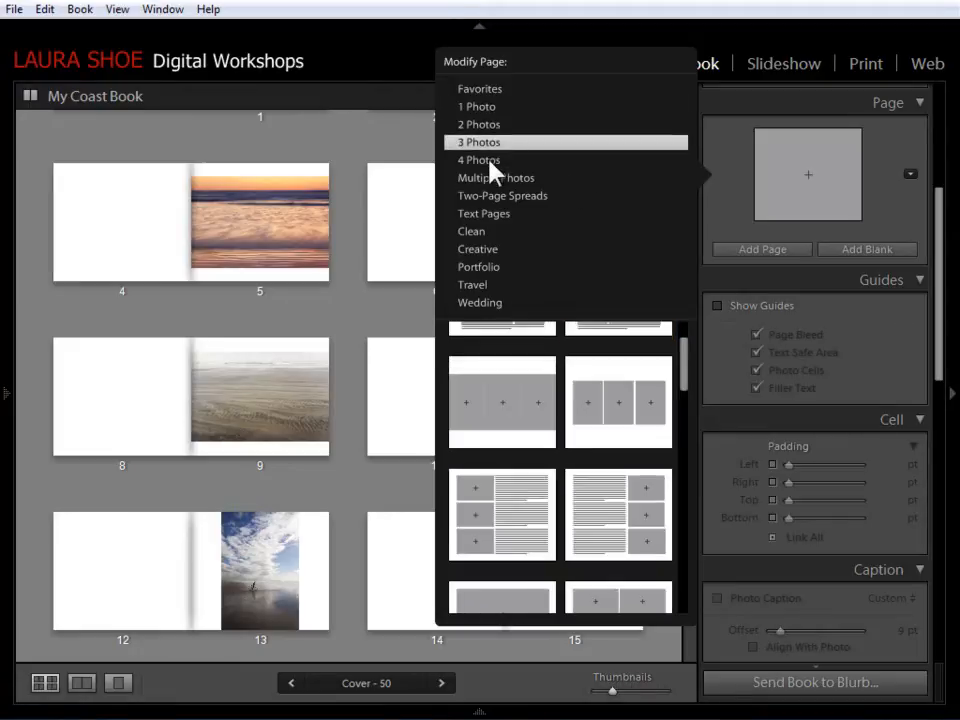
pyautogui.click(478, 160)
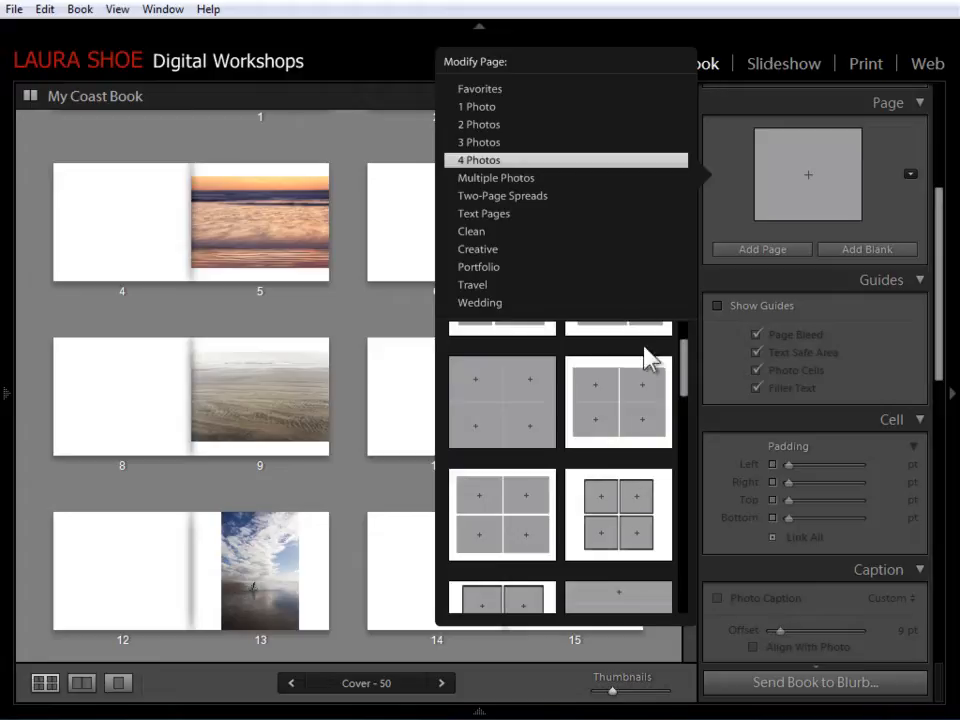
pyautogui.moveTo(528, 190)
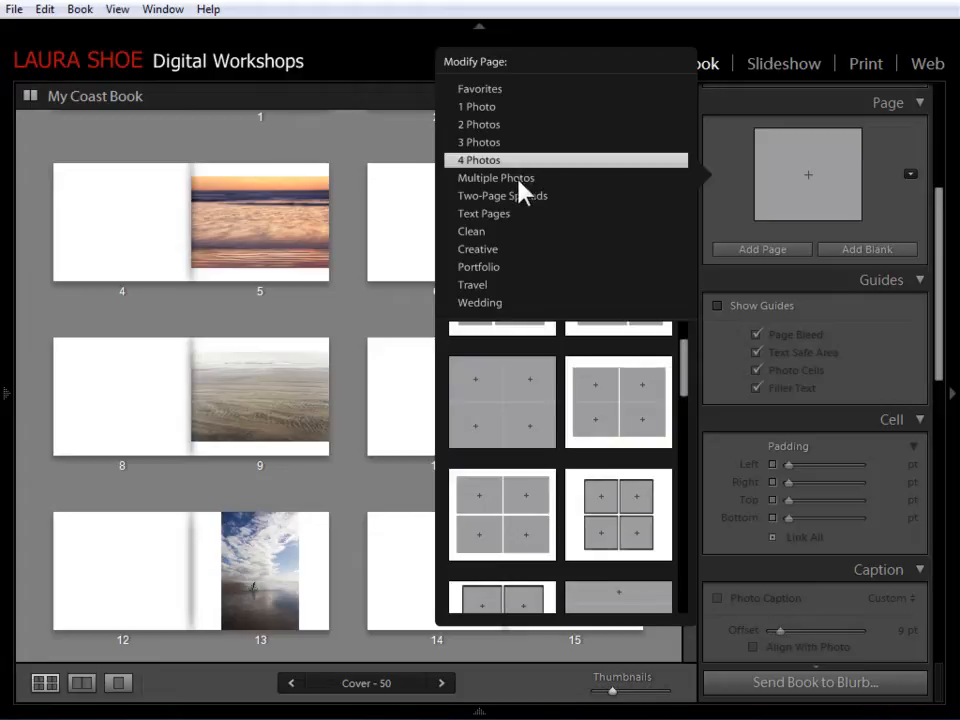
pyautogui.click(496, 177)
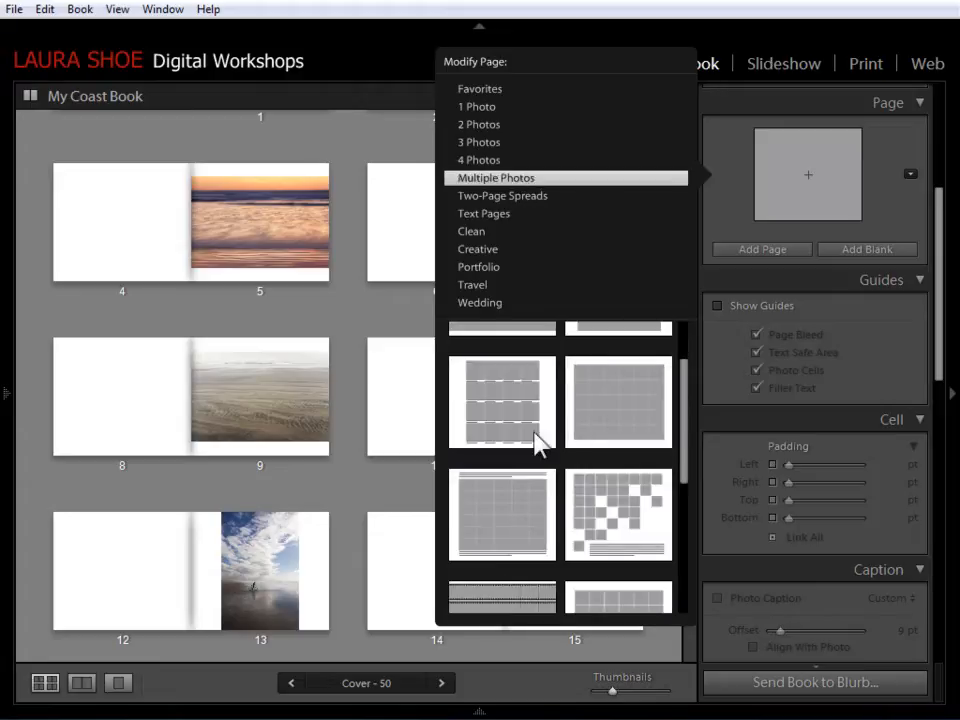
# Step: Browse Clean and Creative layouts and settle on a padded 2 Photos layout
pyautogui.scroll(-3)
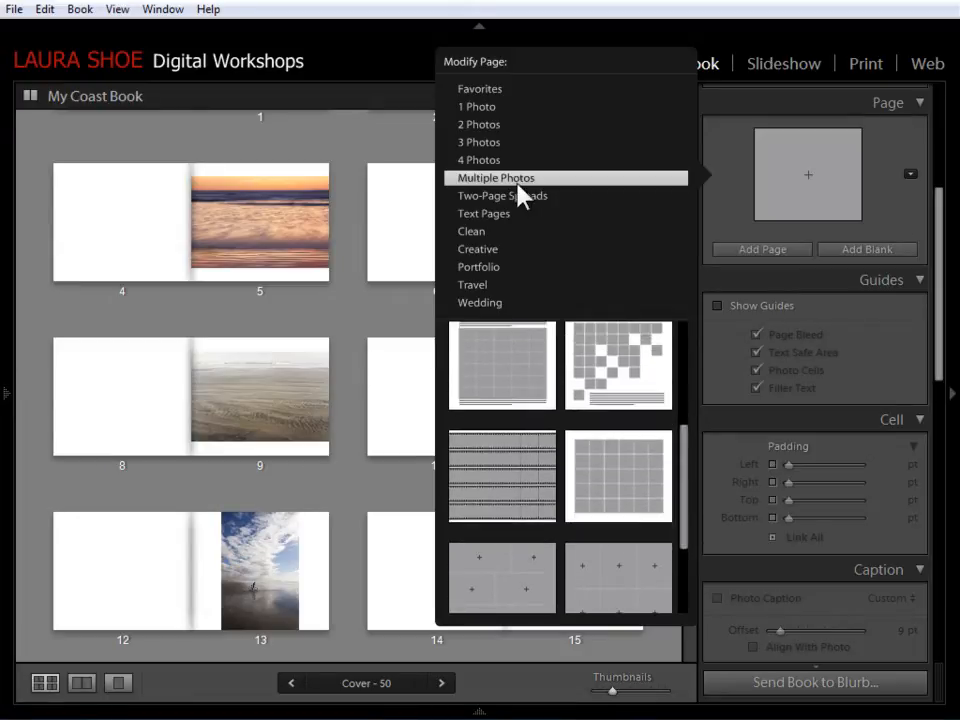
pyautogui.moveTo(513, 249)
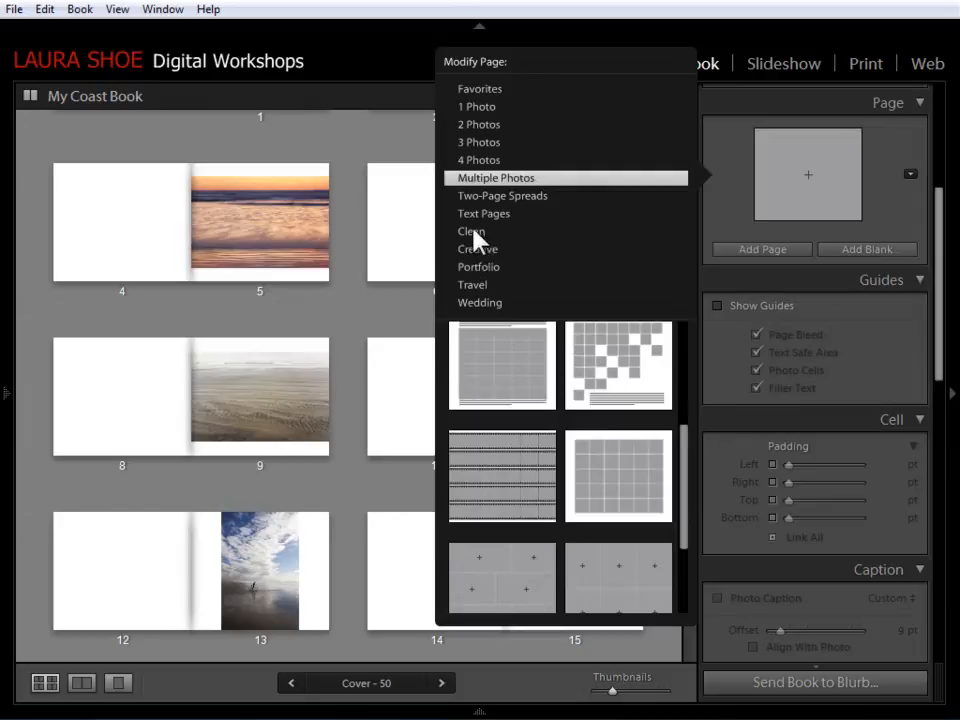
pyautogui.click(470, 231)
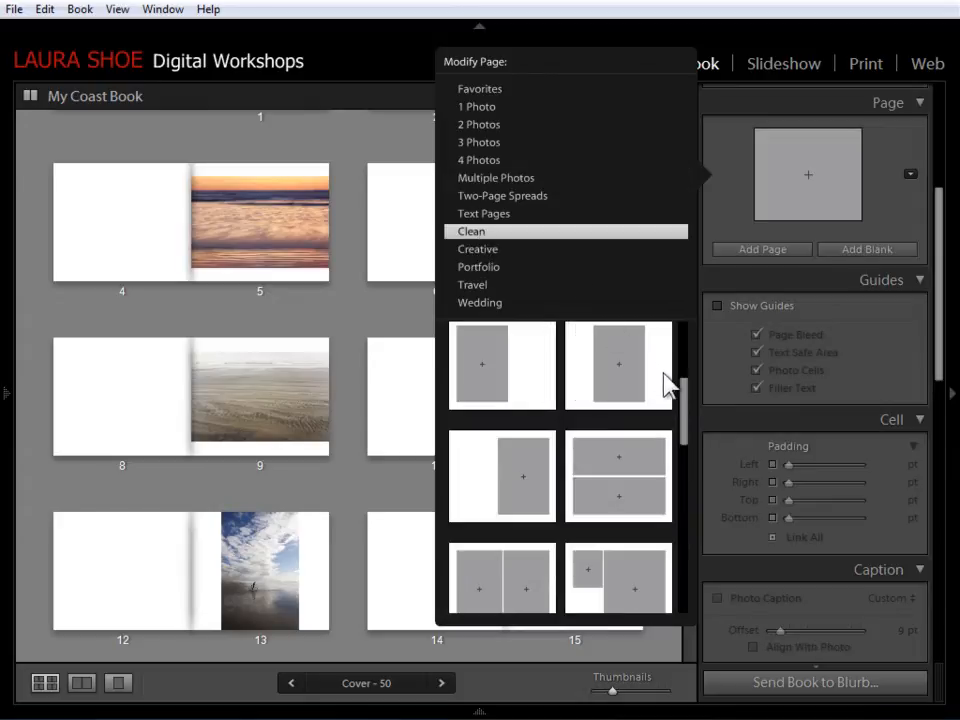
pyautogui.scroll(-3)
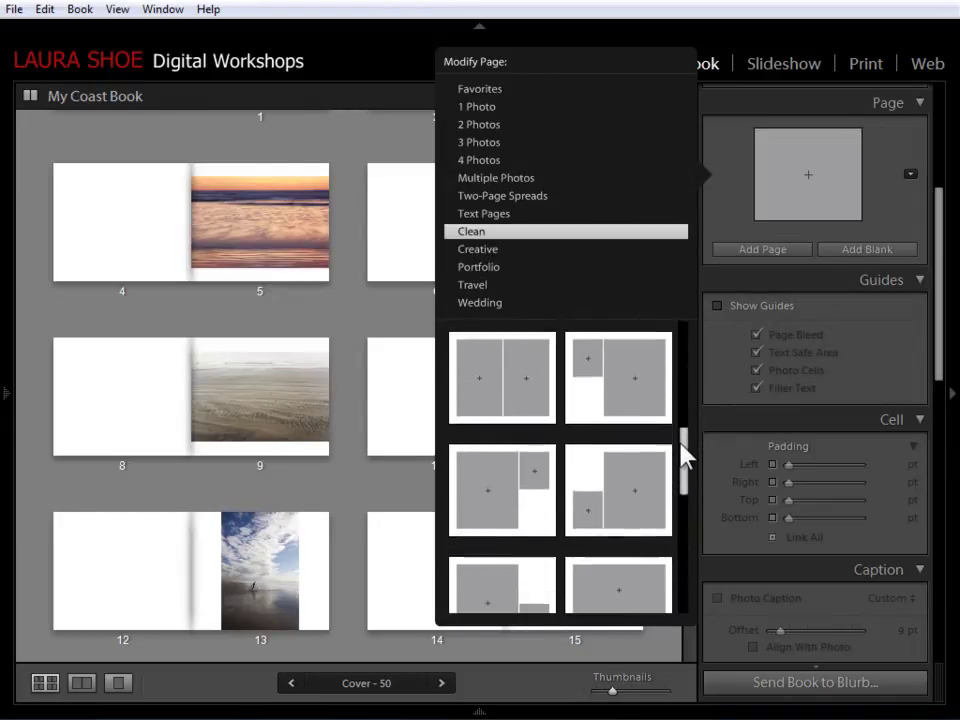
pyautogui.scroll(-3)
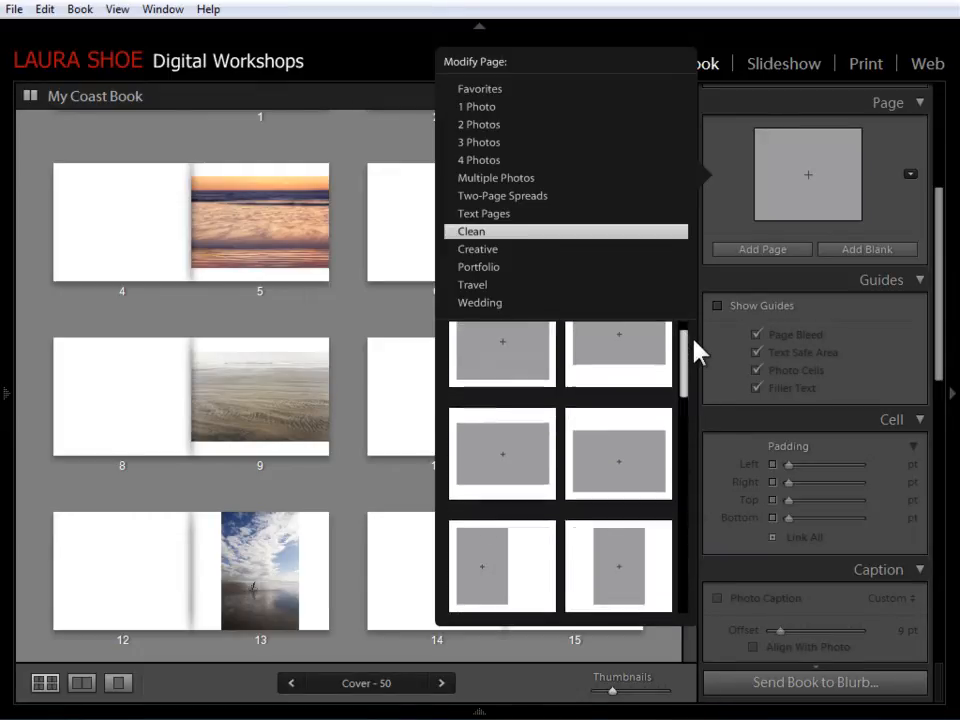
pyautogui.click(478, 248)
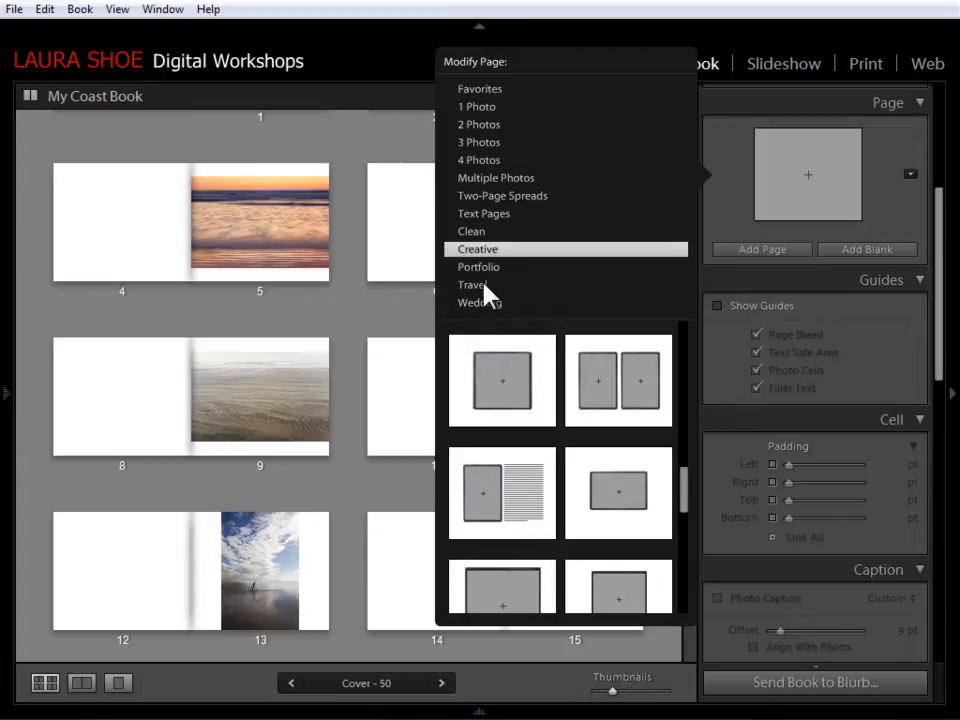
pyautogui.moveTo(555, 255)
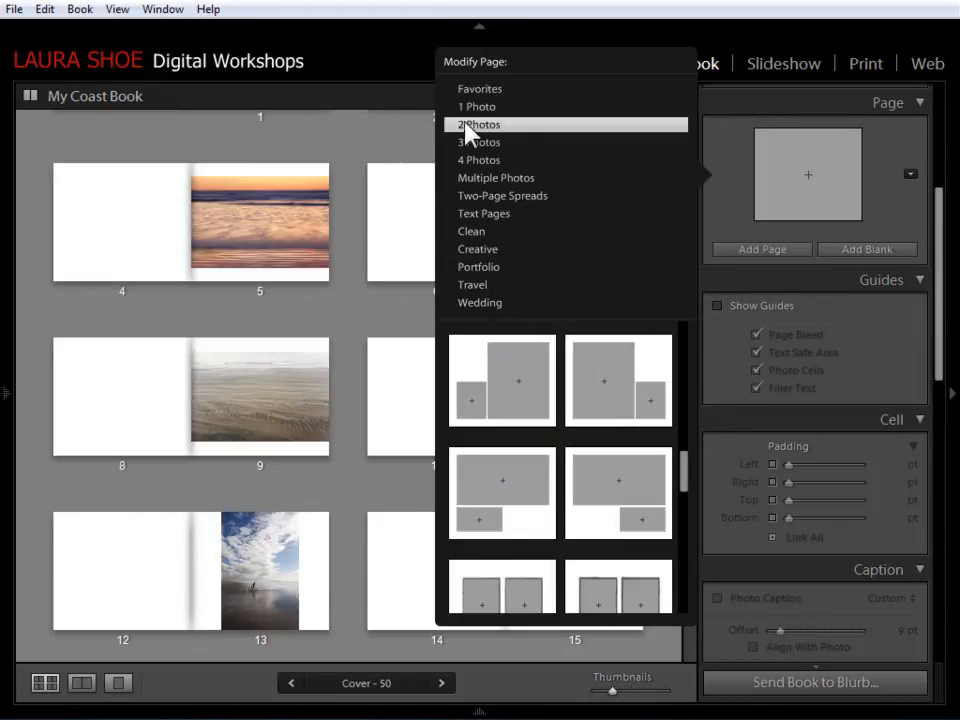
pyautogui.scroll(-3)
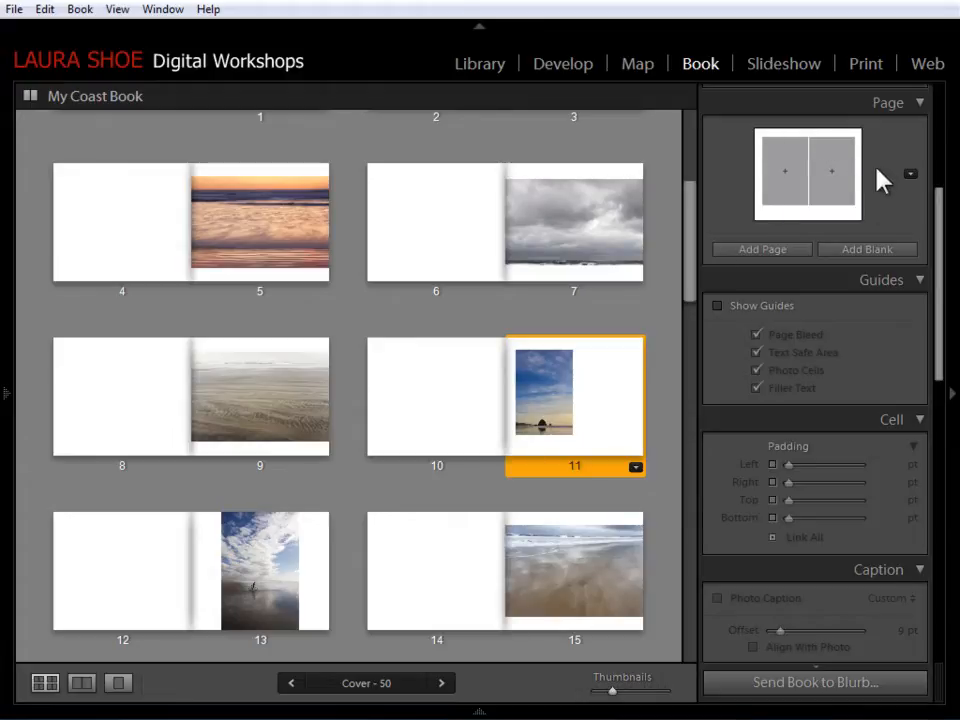
pyautogui.moveTo(552, 425)
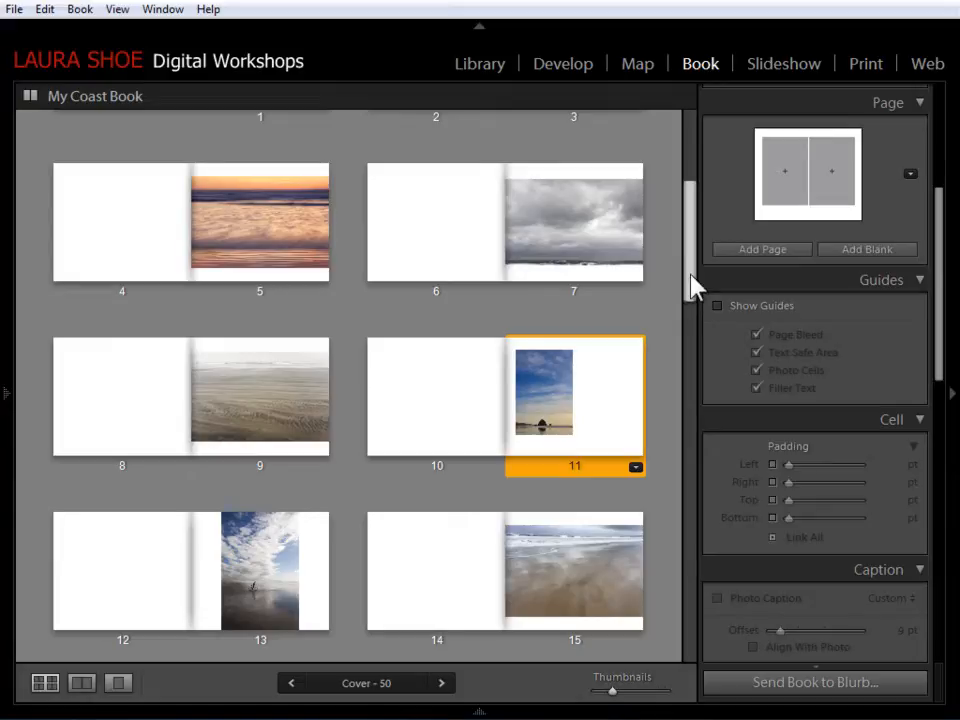
pyautogui.moveTo(853, 165)
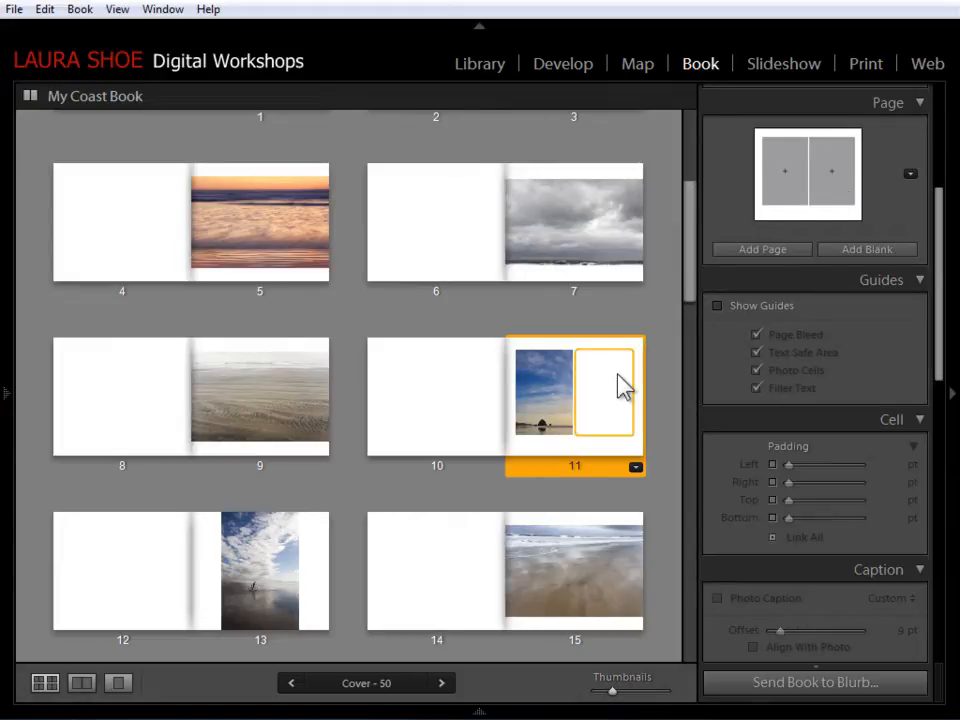
# Step: Move the cloudy beach photo from page 13 into page 11's empty right cell
pyautogui.click(716, 305)
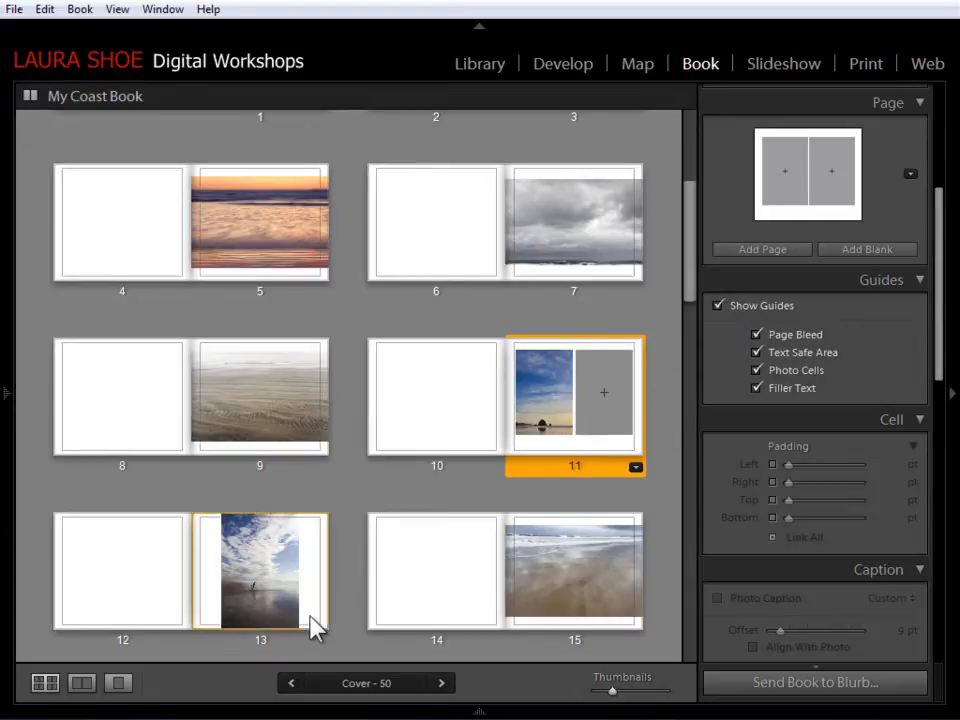
pyautogui.click(258, 570)
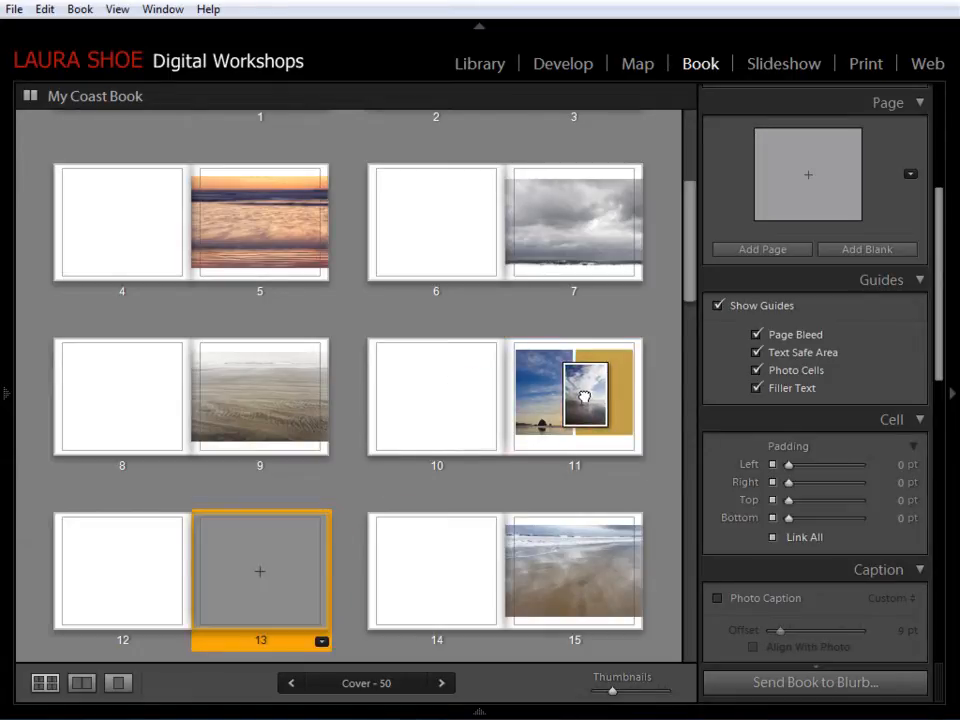
pyautogui.click(575, 395)
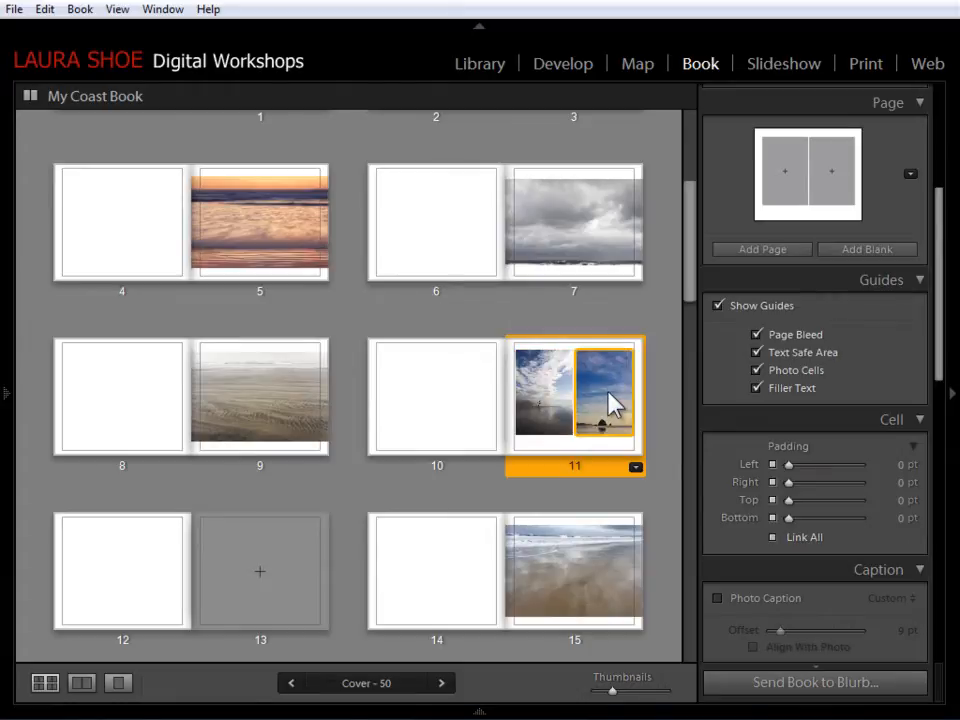
pyautogui.scroll(-3)
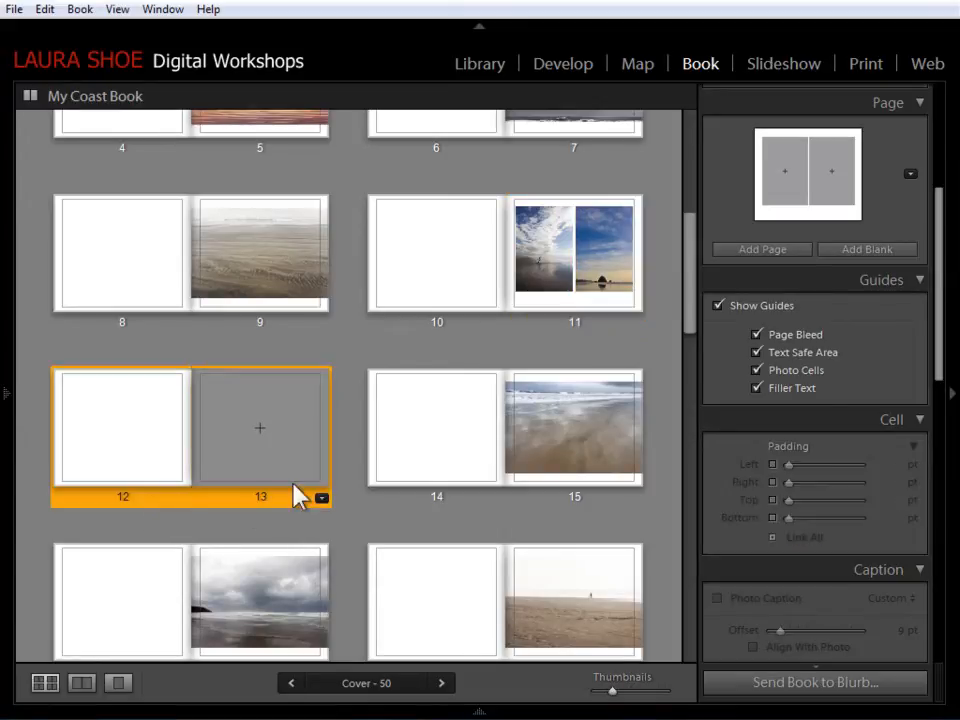
# Step: Remove the empty pages 12–13 and show spread 10–11 on its own
pyautogui.rightClick(260, 428)
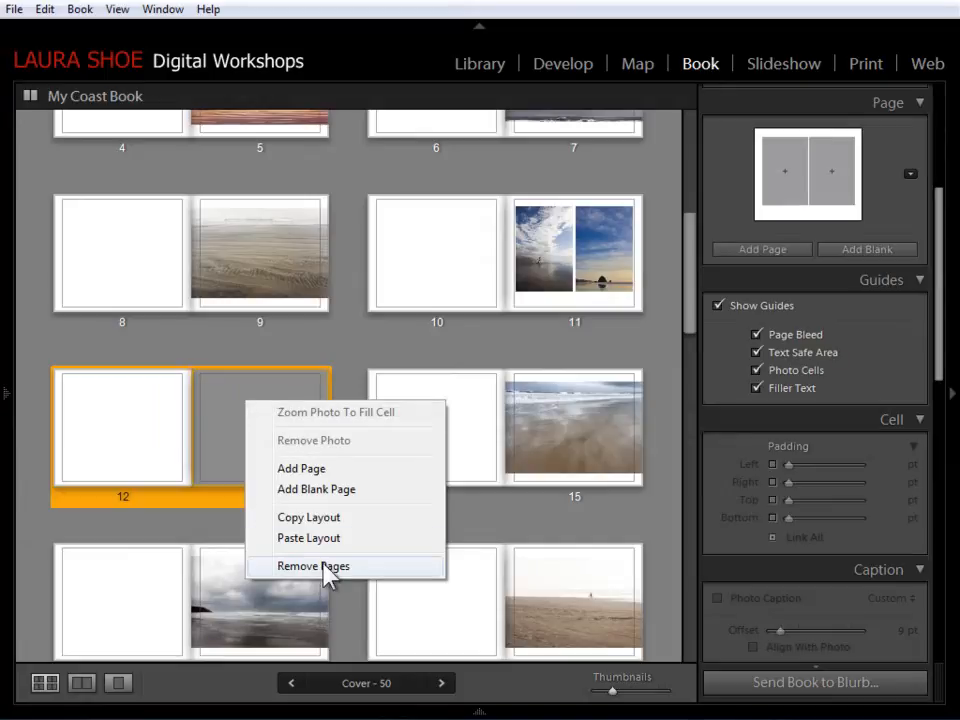
pyautogui.click(313, 566)
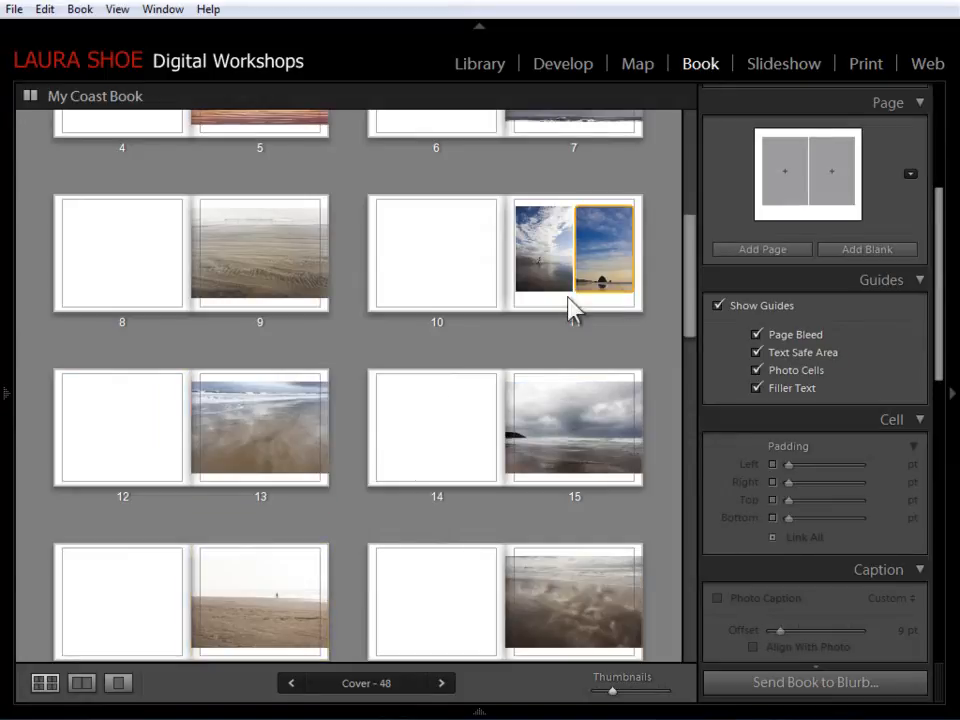
pyautogui.click(77, 683)
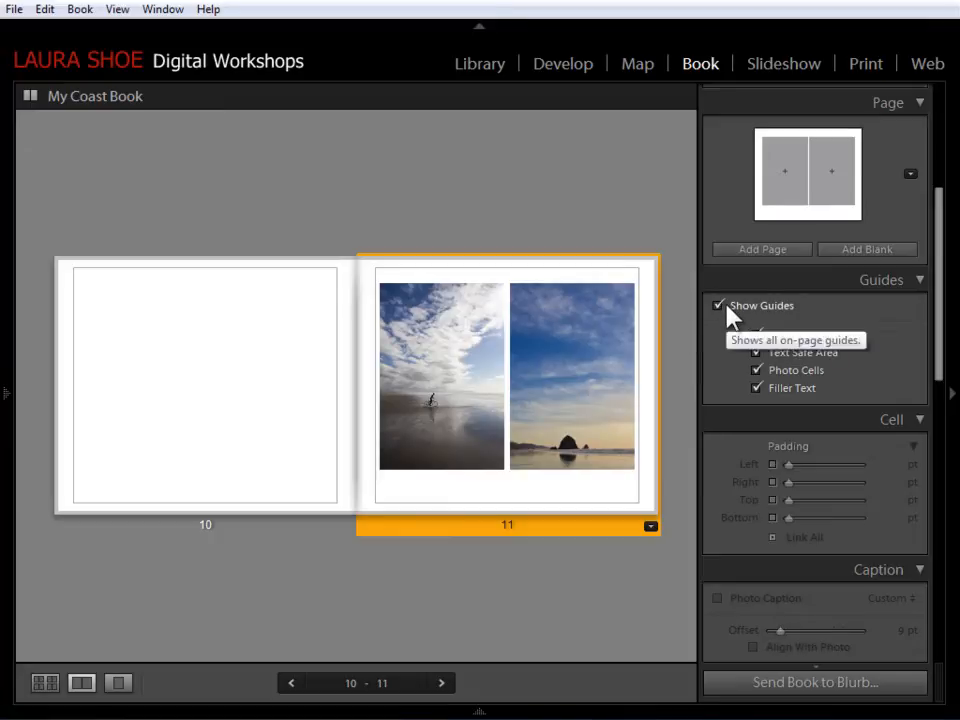
# Step: Hide the page guides and select page 11's photos to reach the Cell options
pyautogui.click(720, 305)
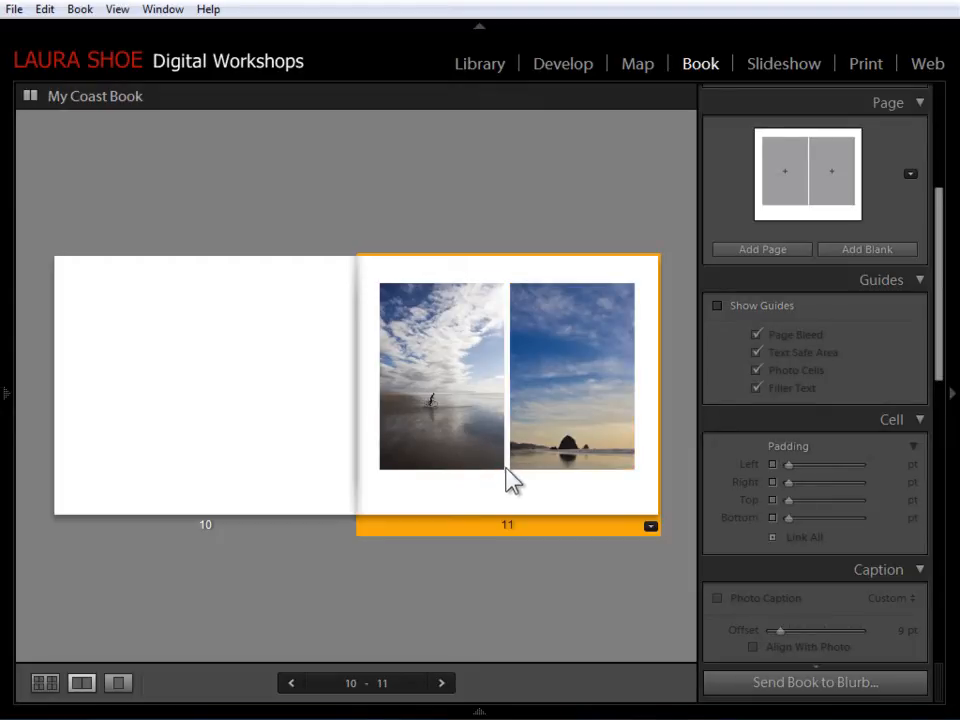
pyautogui.click(571, 375)
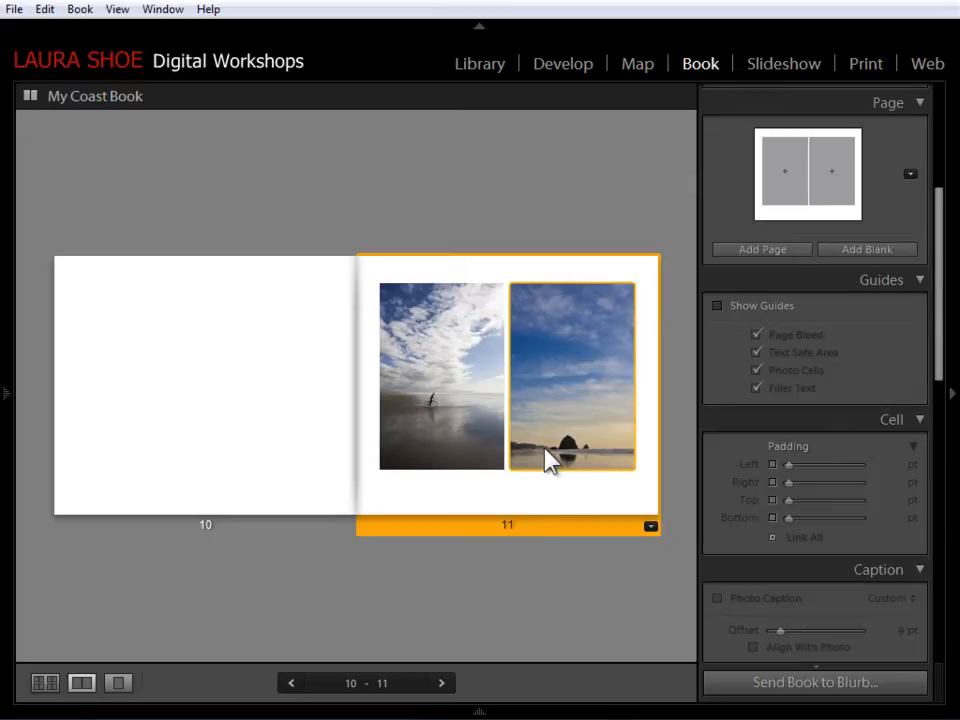
pyautogui.moveTo(528, 460)
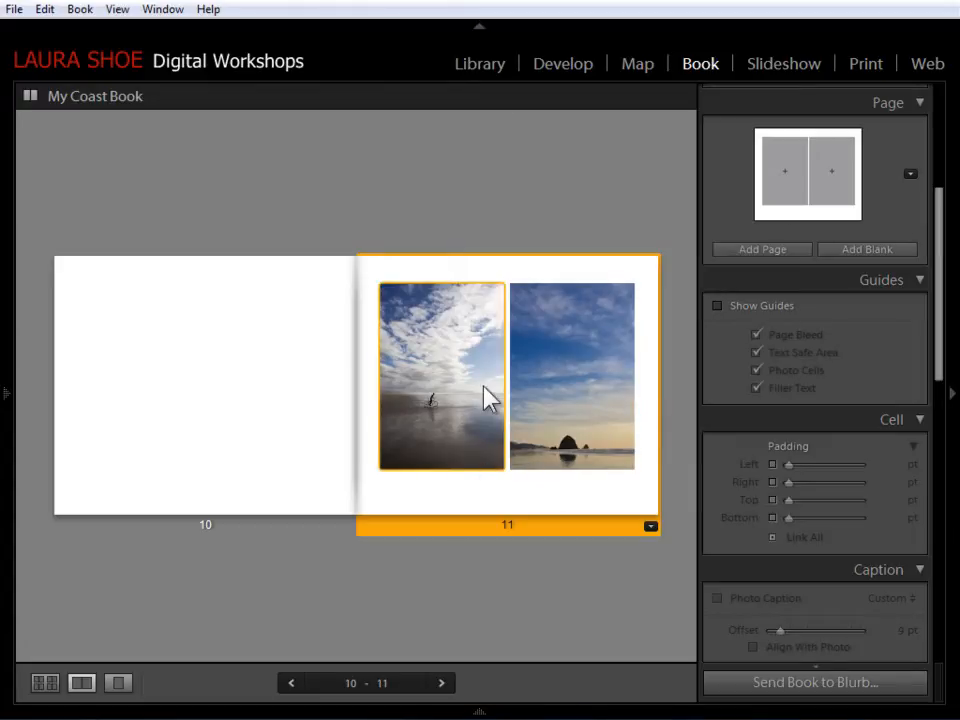
pyautogui.moveTo(447, 364)
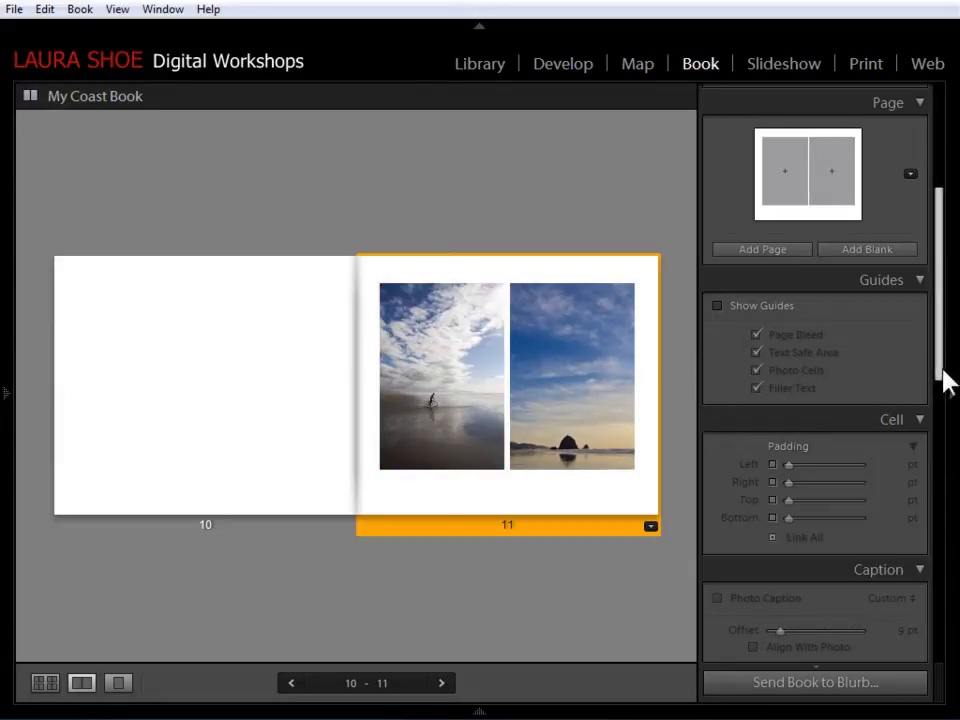
pyautogui.scroll(-3)
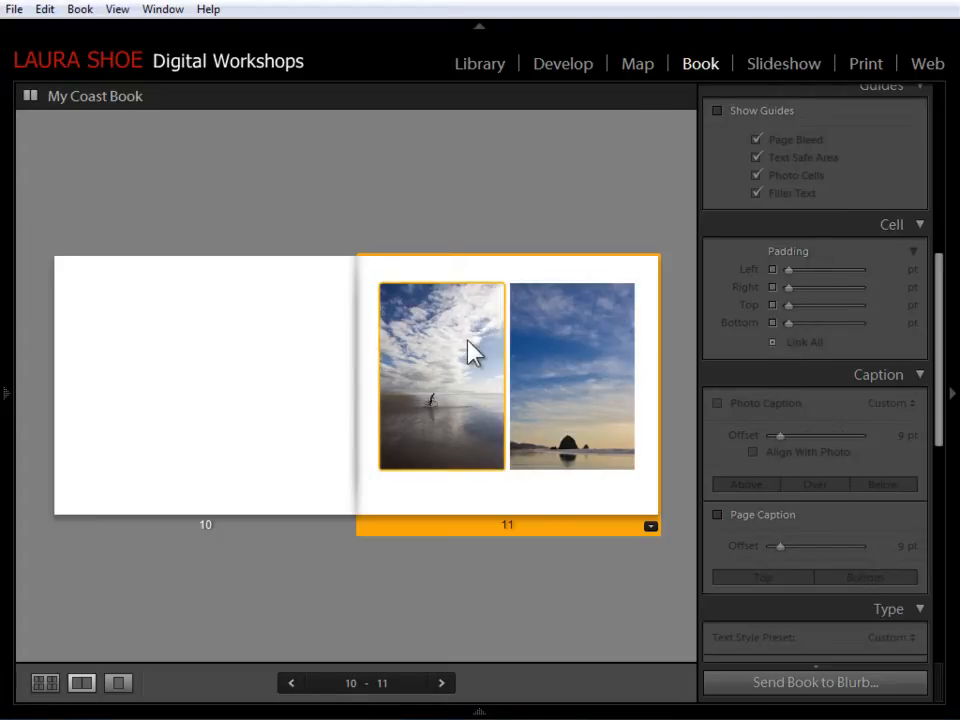
# Step: Link all padding sides and give page 11's left photo slight padding
pyautogui.click(441, 375)
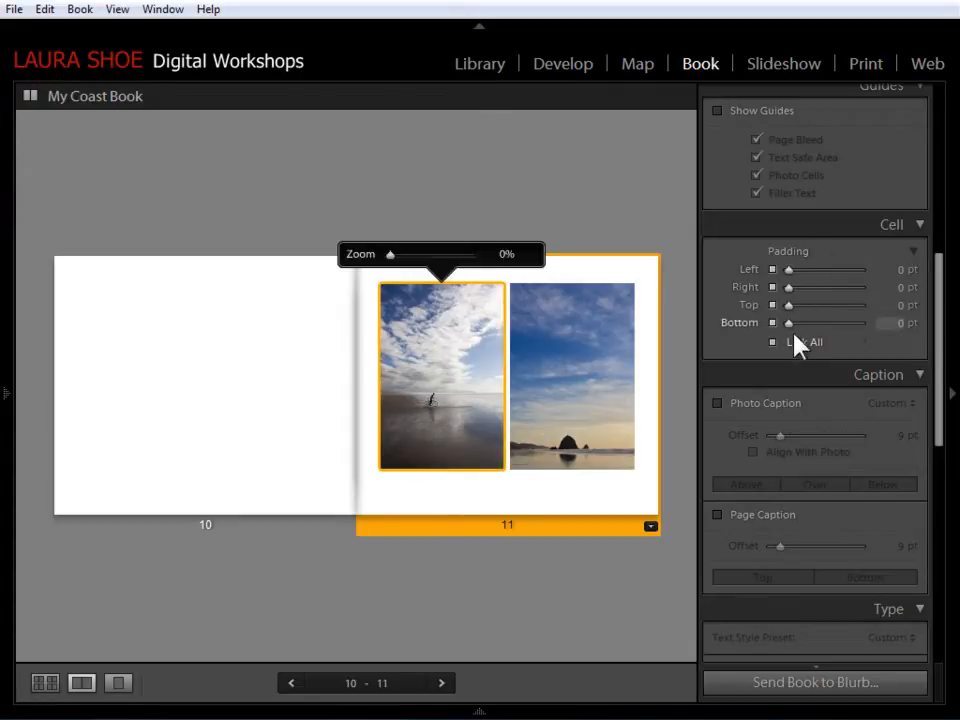
pyautogui.moveTo(800, 268)
pyautogui.write('33')
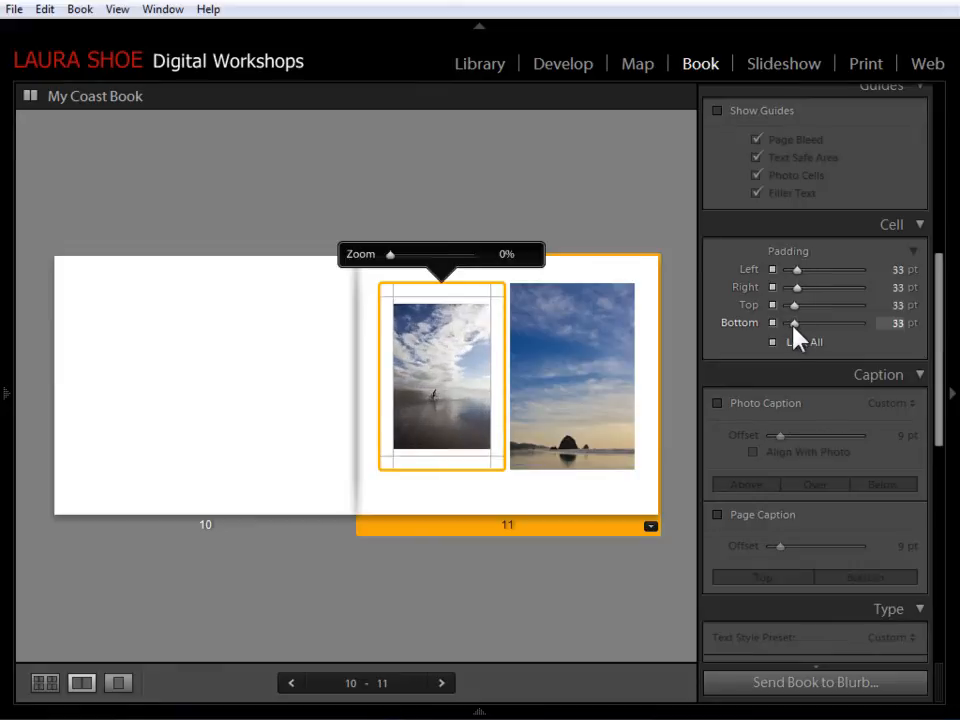
pyautogui.moveTo(794, 322); pyautogui.dragTo(805, 322)
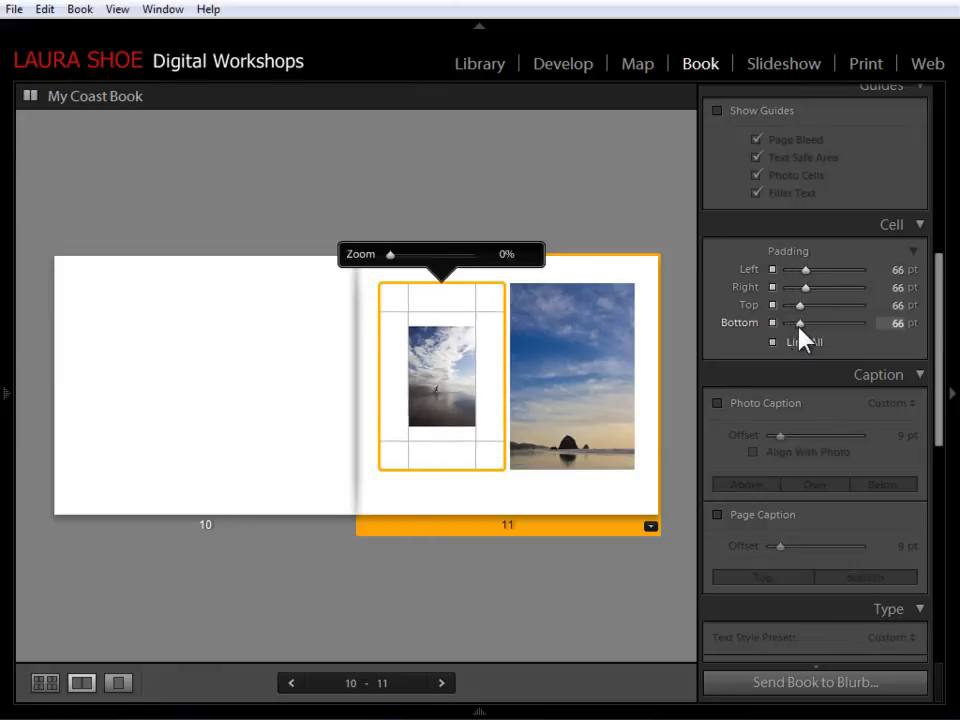
pyautogui.moveTo(805, 322); pyautogui.dragTo(790, 322)
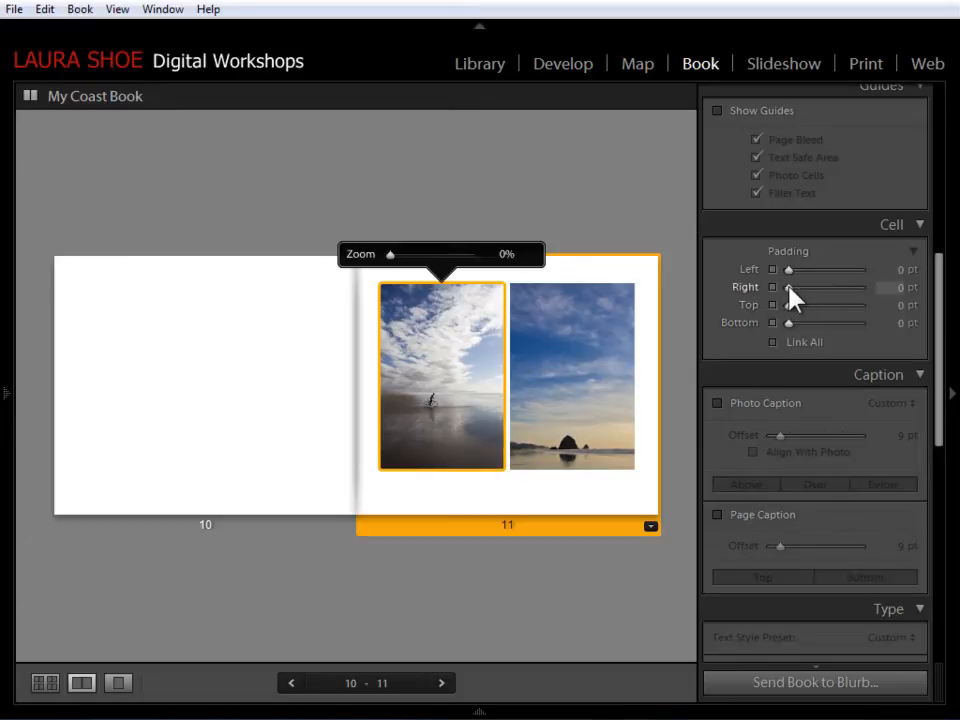
pyautogui.moveTo(790, 287); pyautogui.dragTo(805, 287)
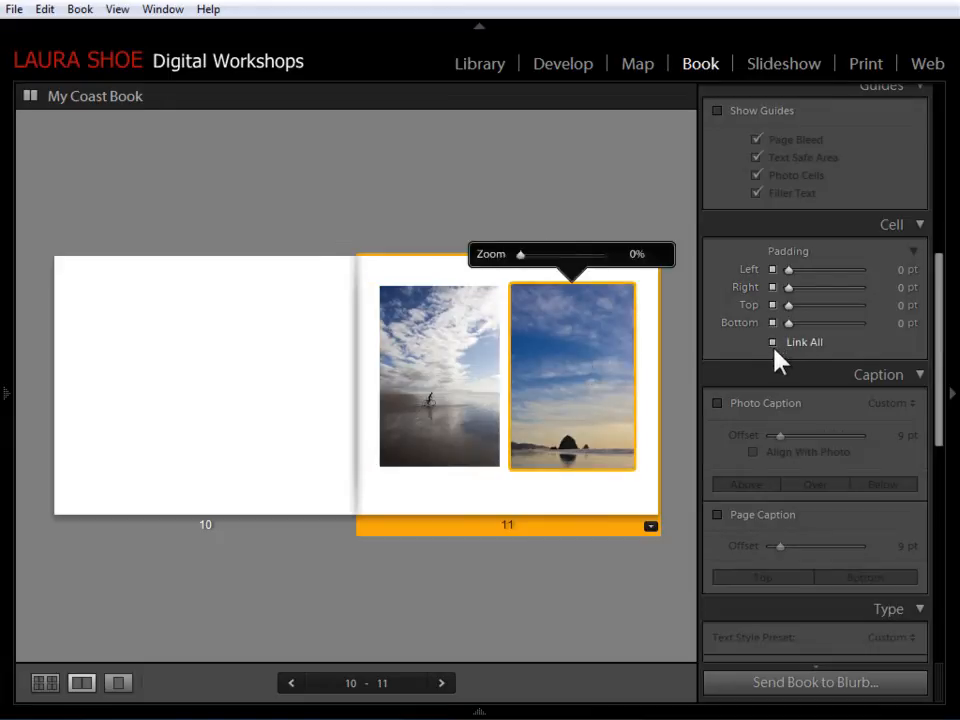
pyautogui.moveTo(790, 311)
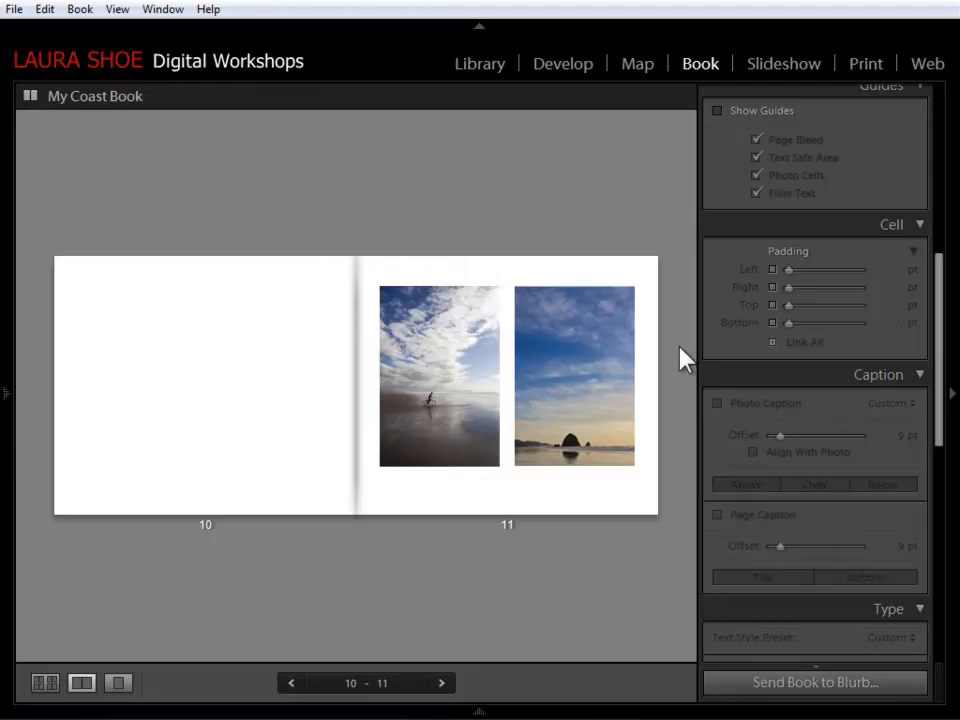
# Step: Pad page 11's right photo evenly and return to the multi-page book grid
pyautogui.click(573, 375)
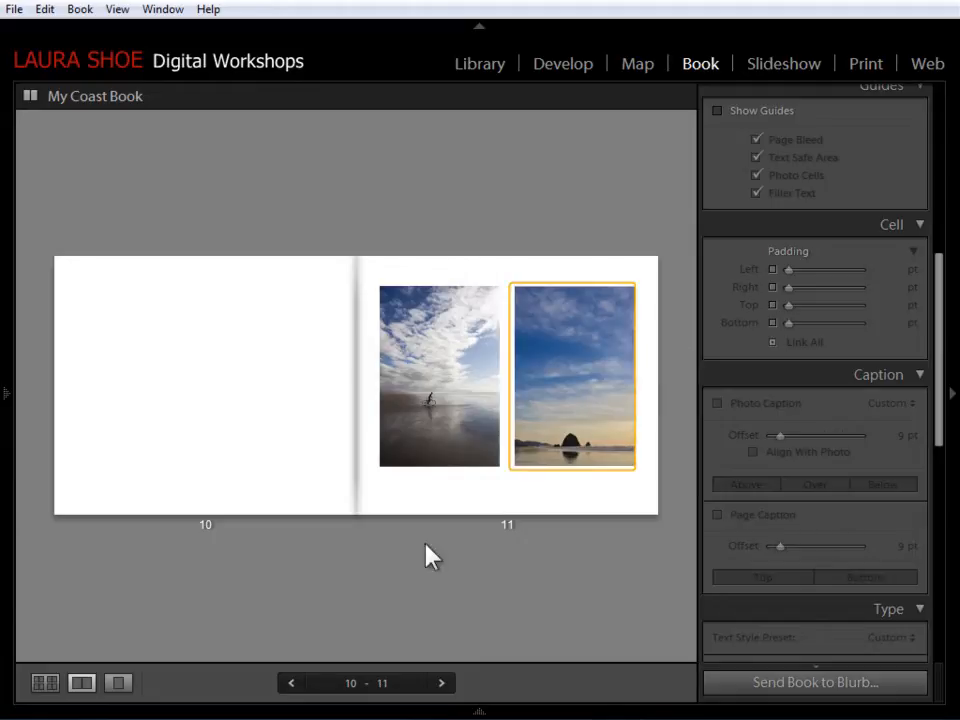
pyautogui.click(43, 679)
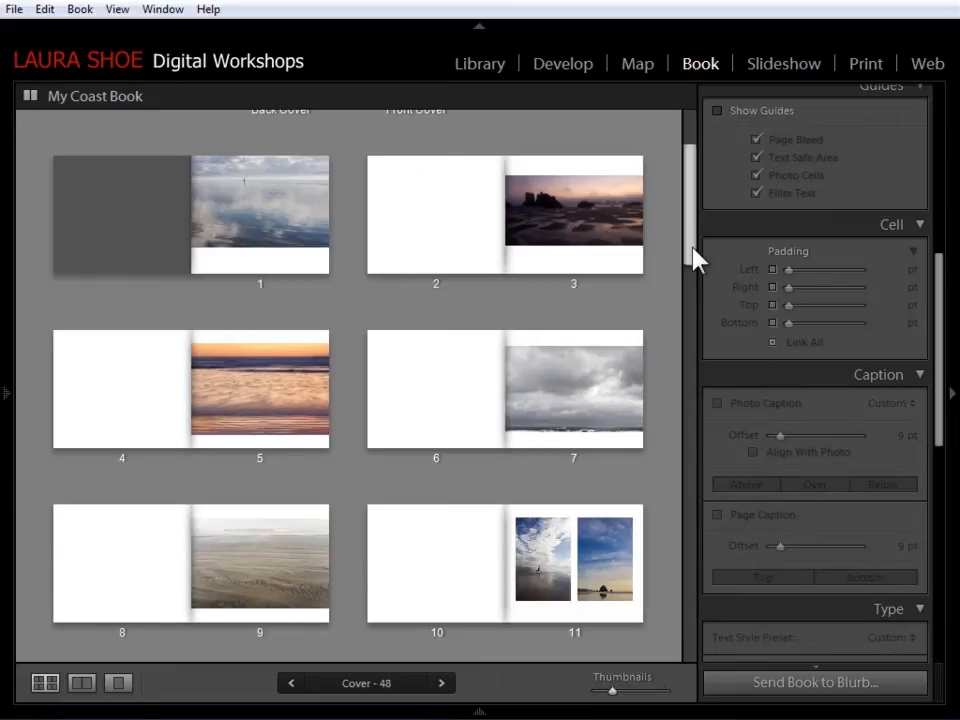
# Step: Scroll to pages 20–31 and select page 25 with its rocky shore photo
pyautogui.scroll(-3)
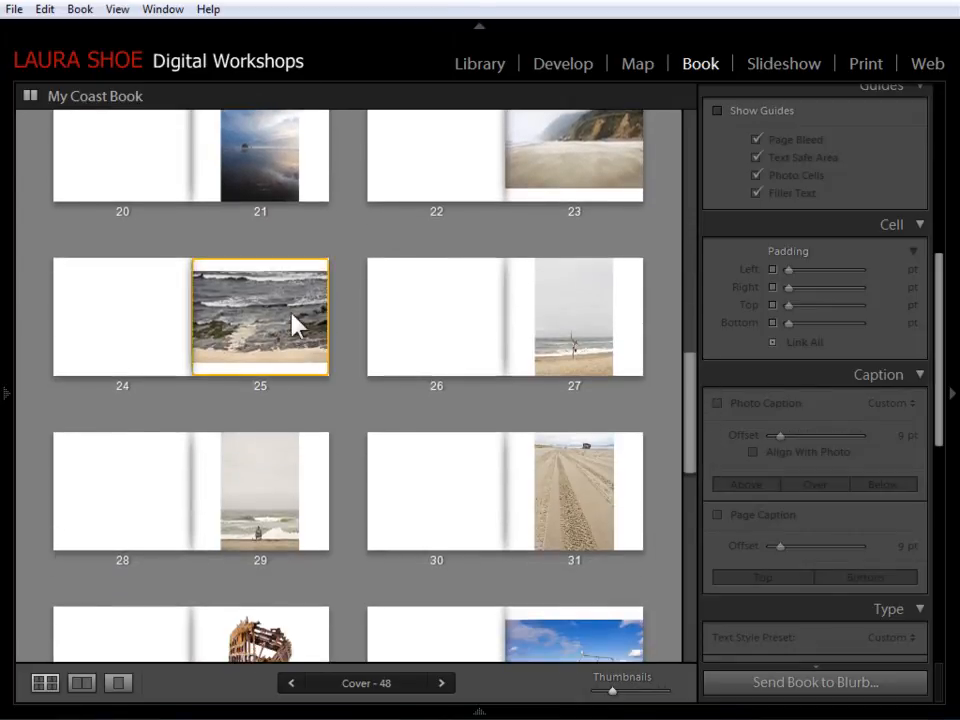
pyautogui.moveTo(230, 305)
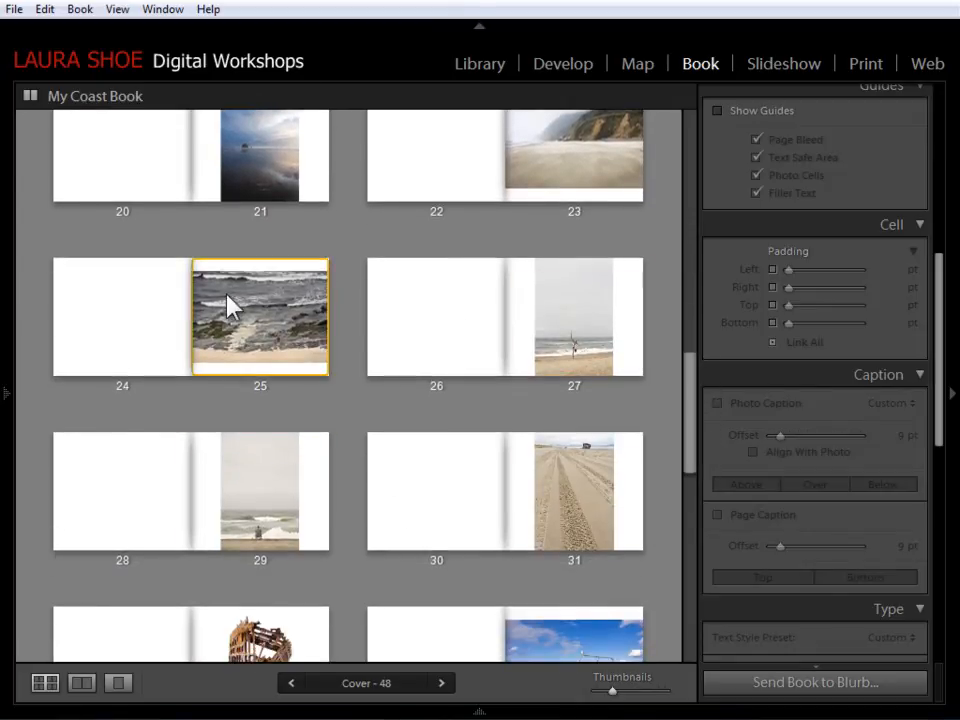
pyautogui.moveTo(278, 305)
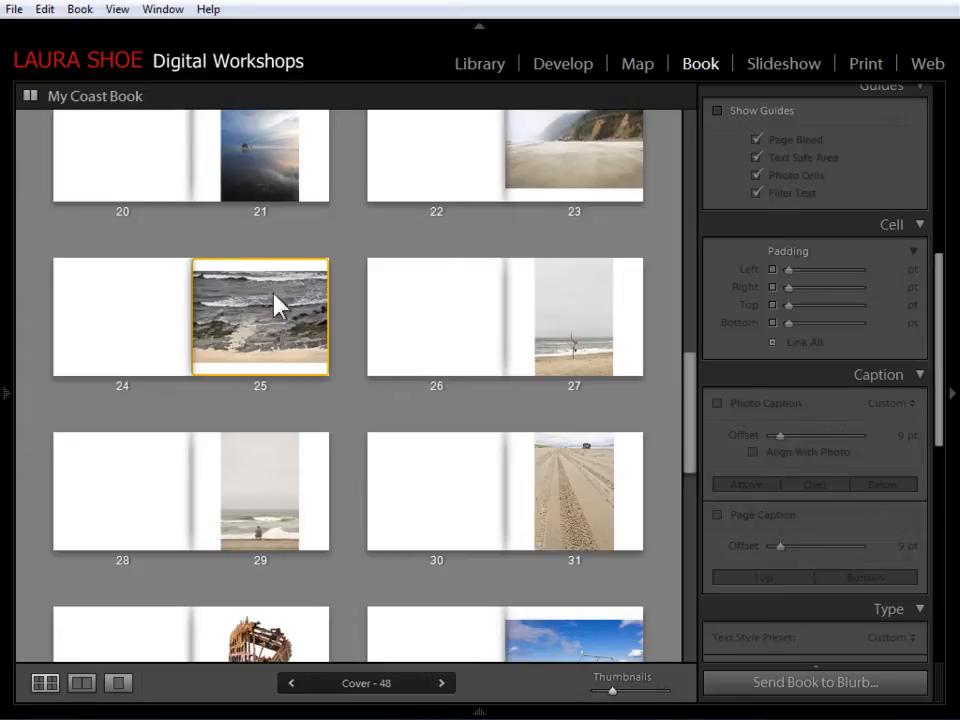
pyautogui.click(279, 311)
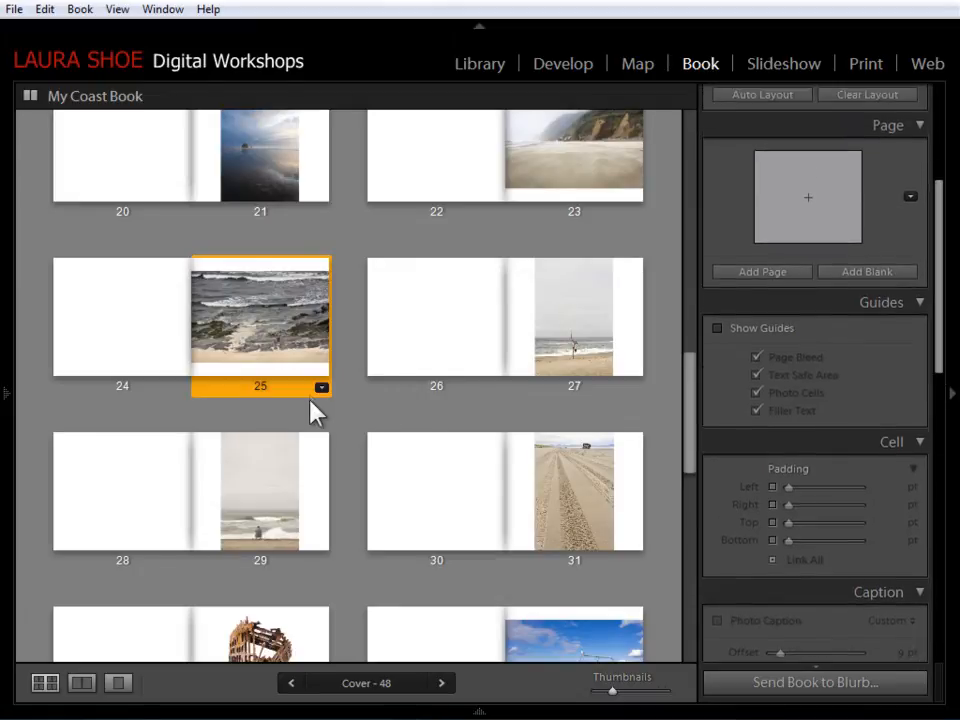
pyautogui.moveTo(322, 387)
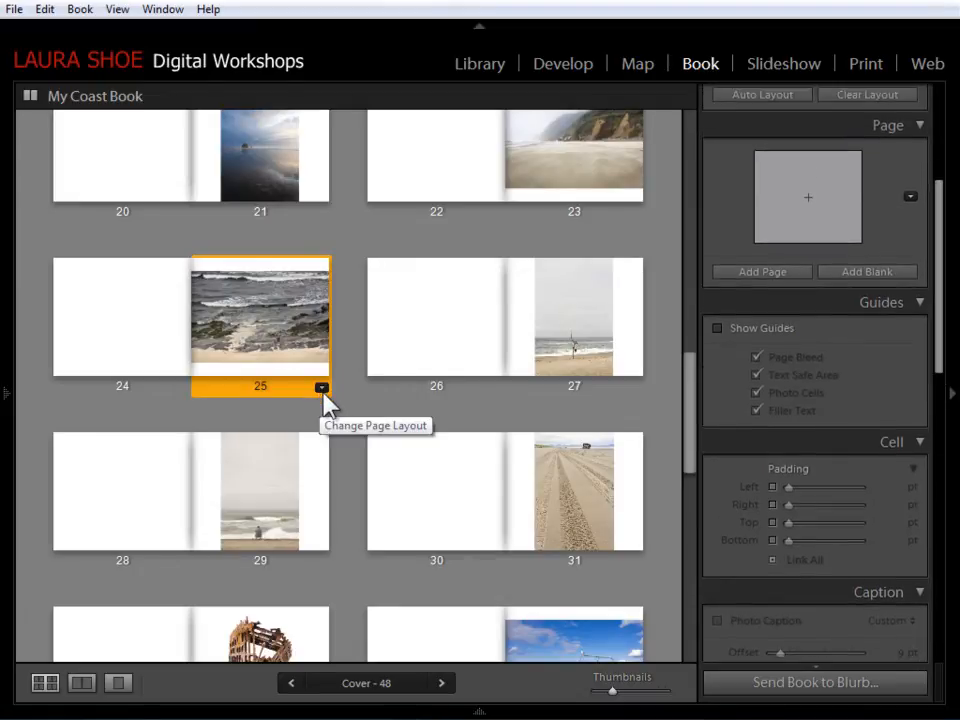
pyautogui.moveTo(322, 435)
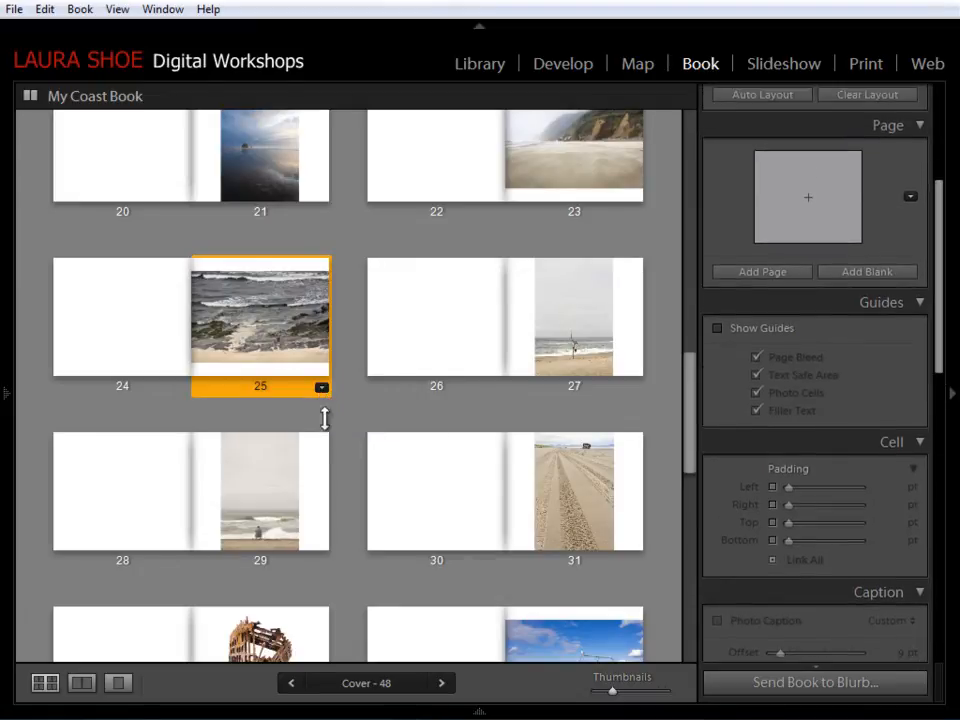
pyautogui.moveTo(782, 307)
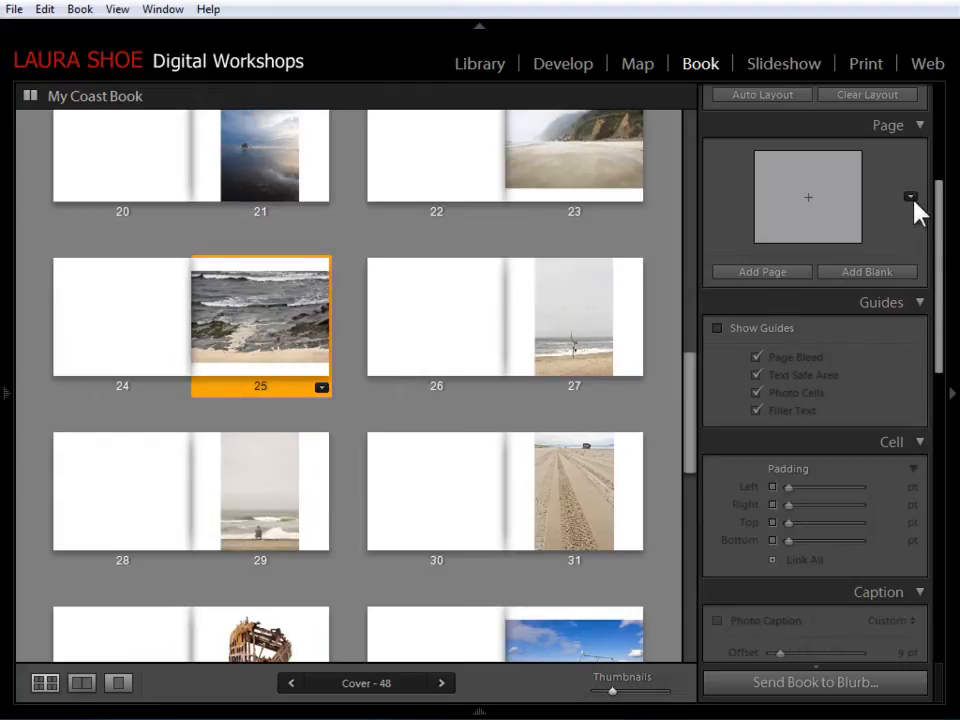
# Step: Apply a padded four-photo grid layout from 4 Photos to page 25
pyautogui.click(911, 197)
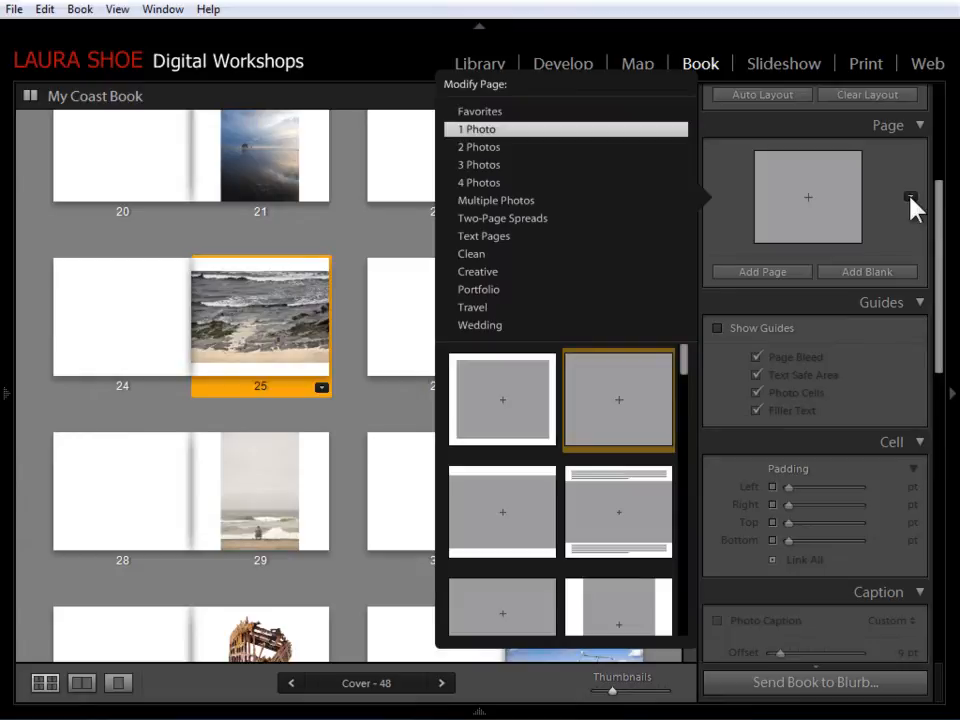
pyautogui.click(478, 182)
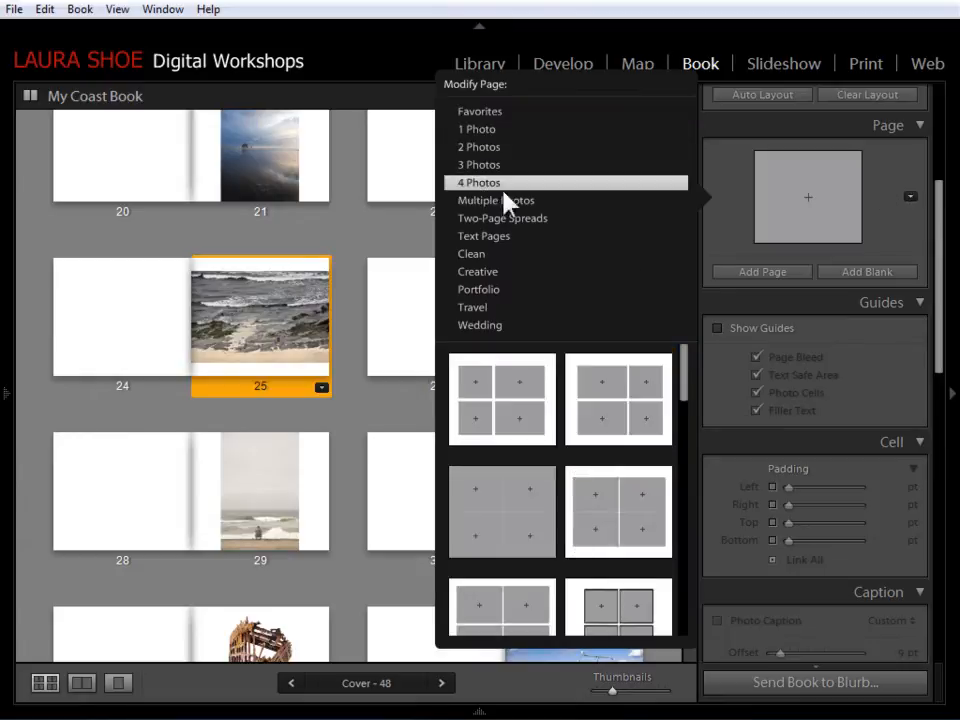
pyautogui.scroll(-3)
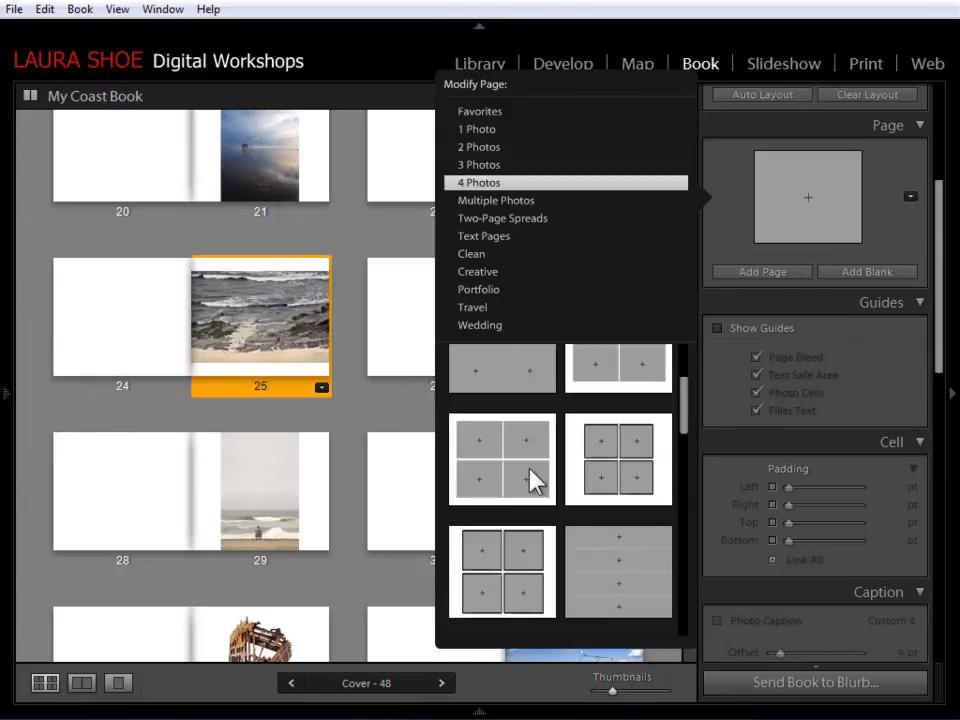
pyautogui.click(502, 457)
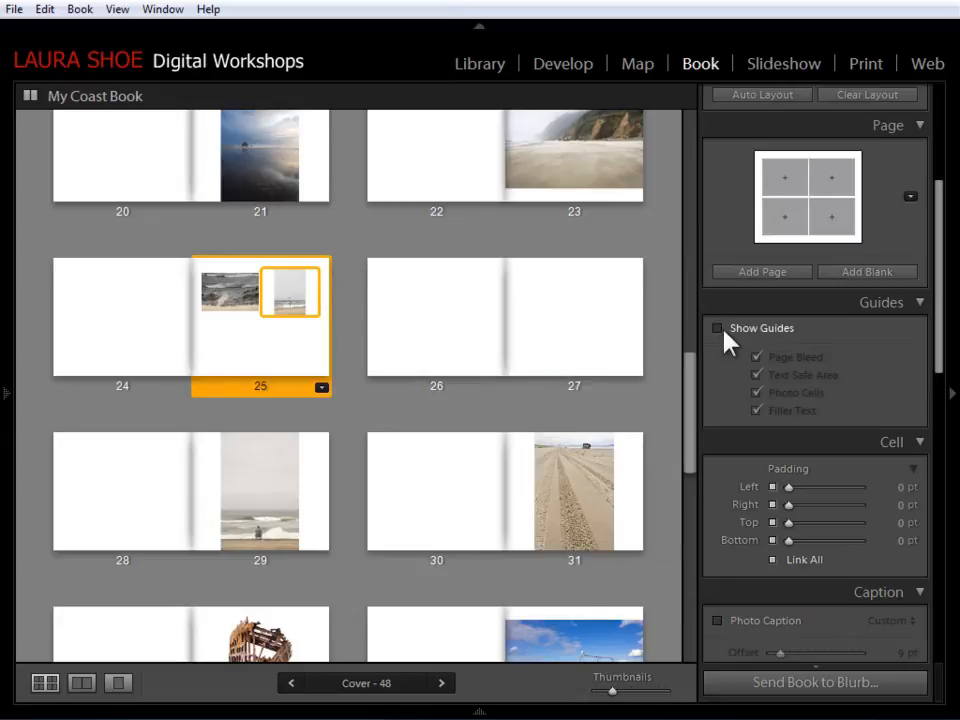
# Step: Turn page guides back on to reveal page 25's empty grid cells
pyautogui.click(717, 328)
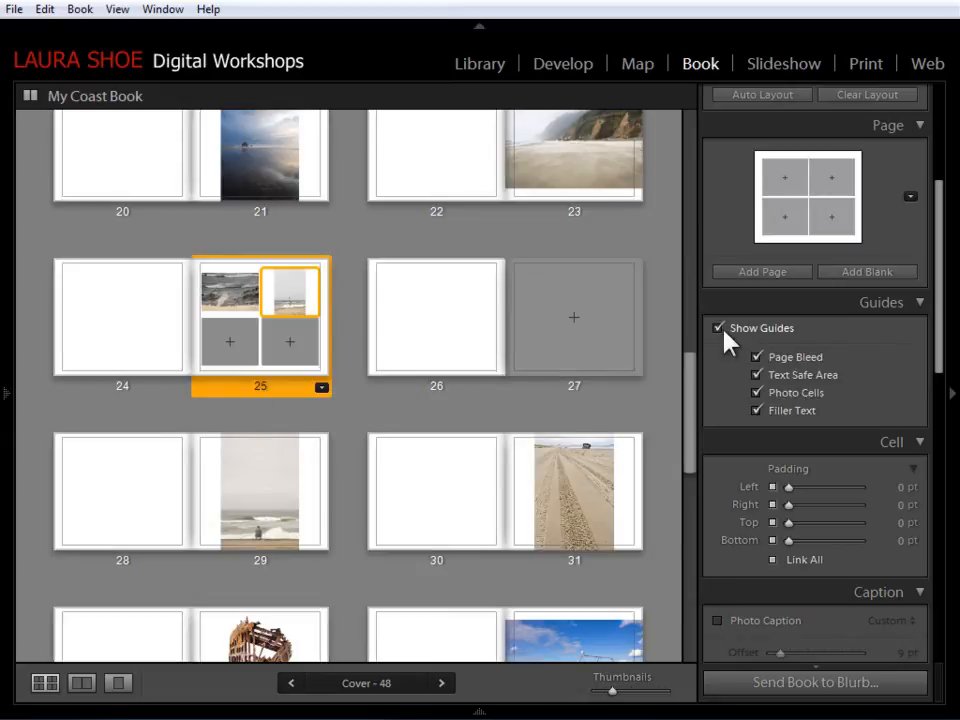
pyautogui.moveTo(800, 392)
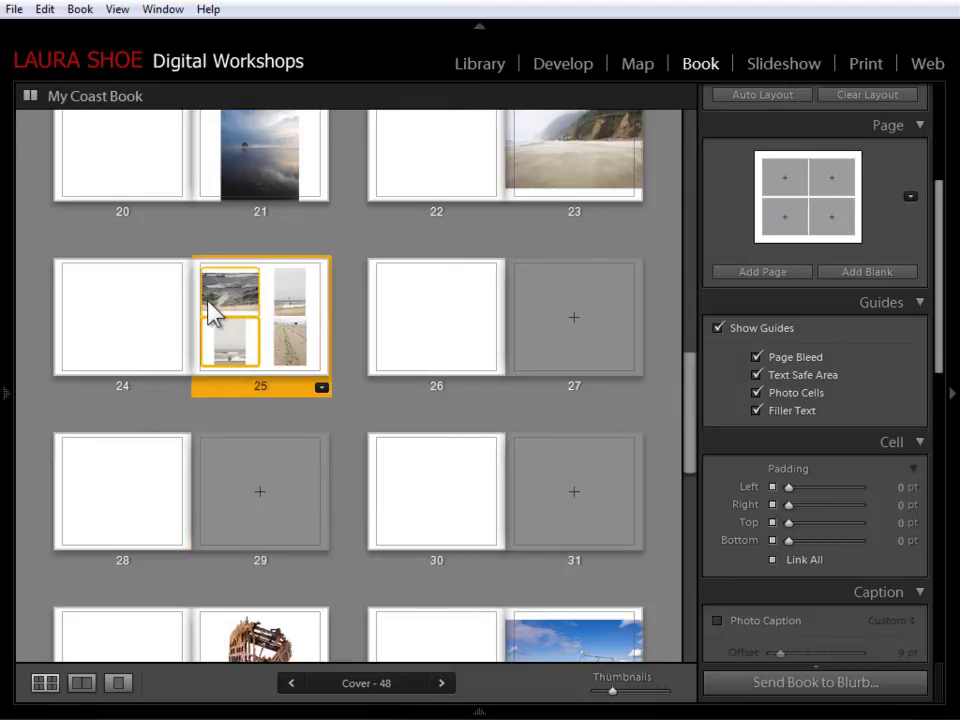
pyautogui.moveTo(237, 294)
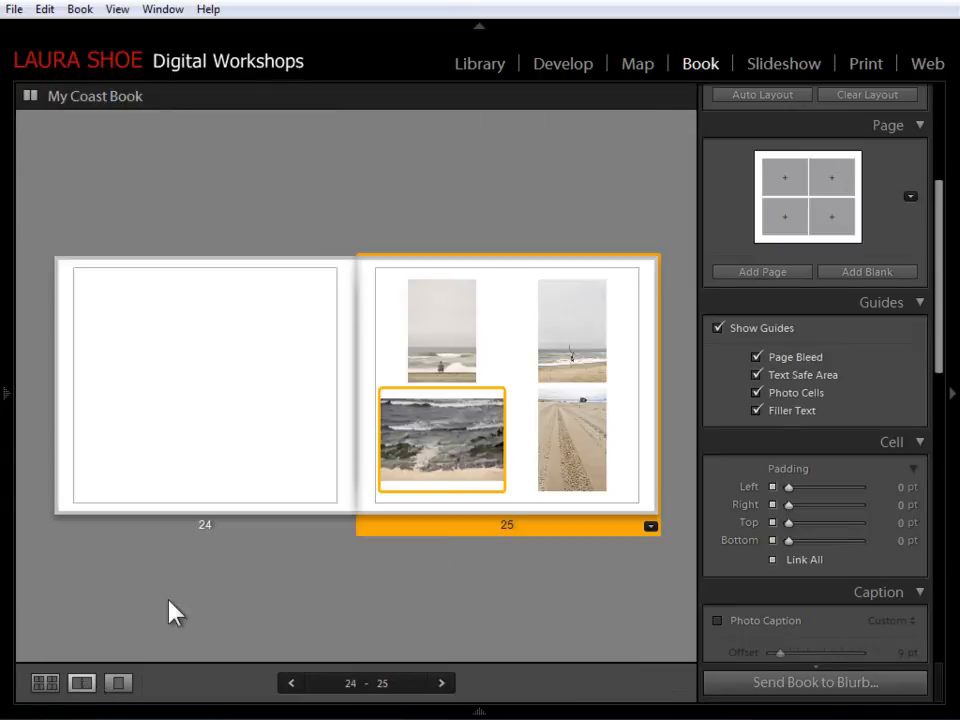
# Step: Apply Zoom Photo To Fill Cell to the top-left beach photo on page 25
pyautogui.click(441, 330)
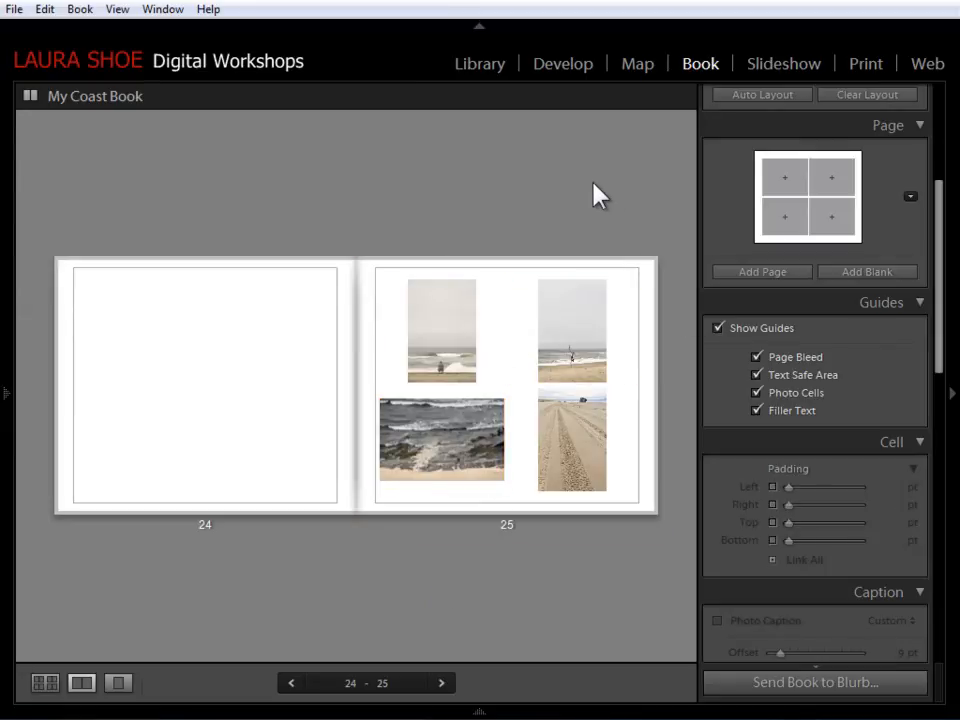
pyautogui.click(442, 330)
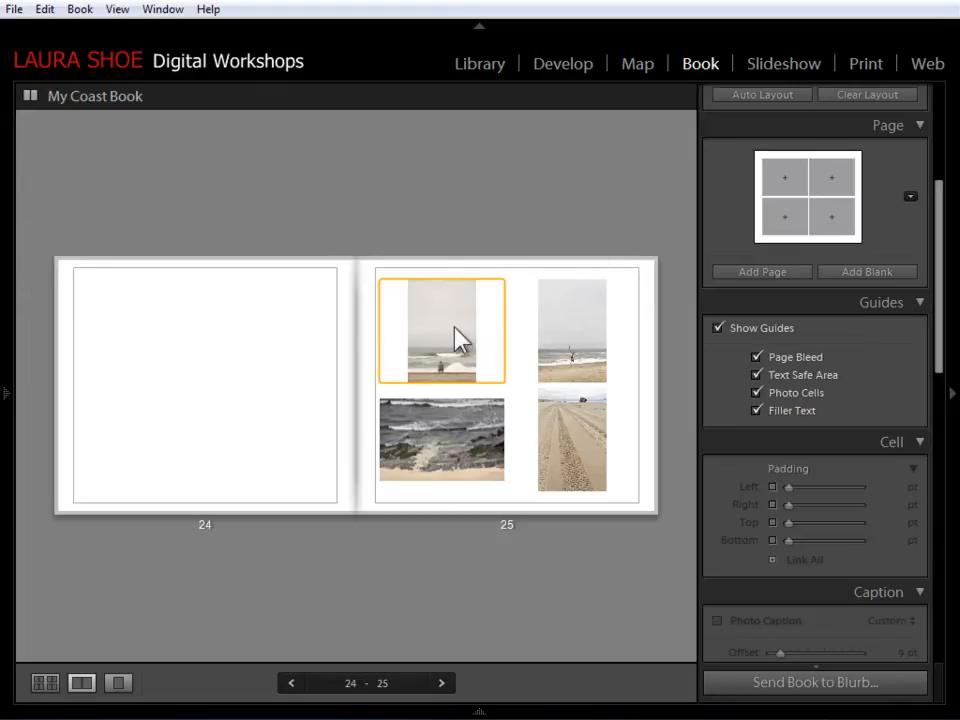
pyautogui.moveTo(474, 335)
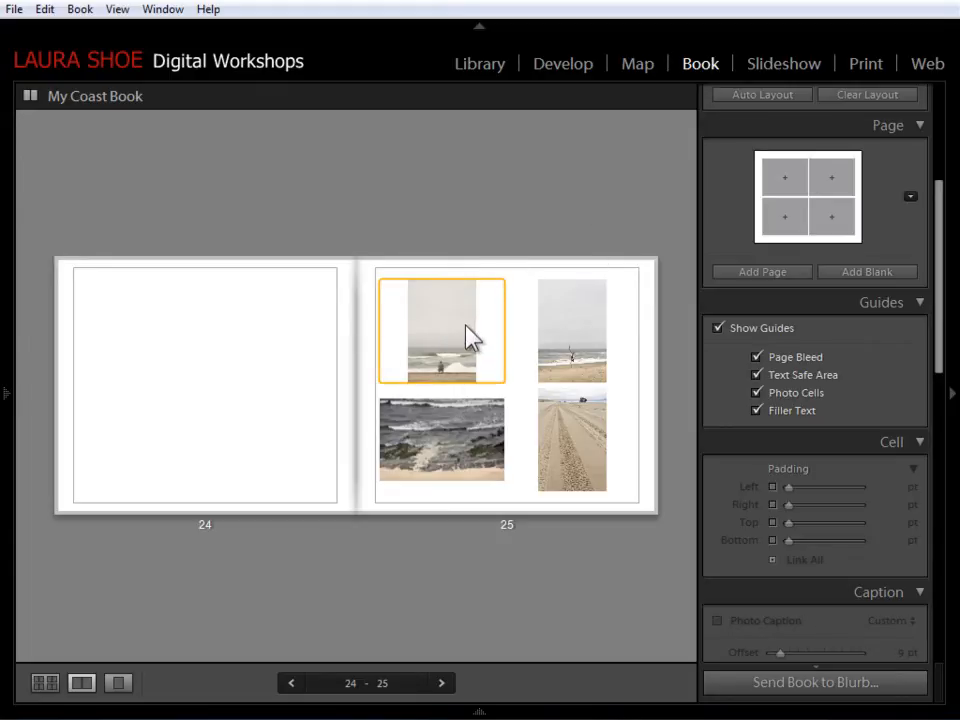
pyautogui.moveTo(470, 360)
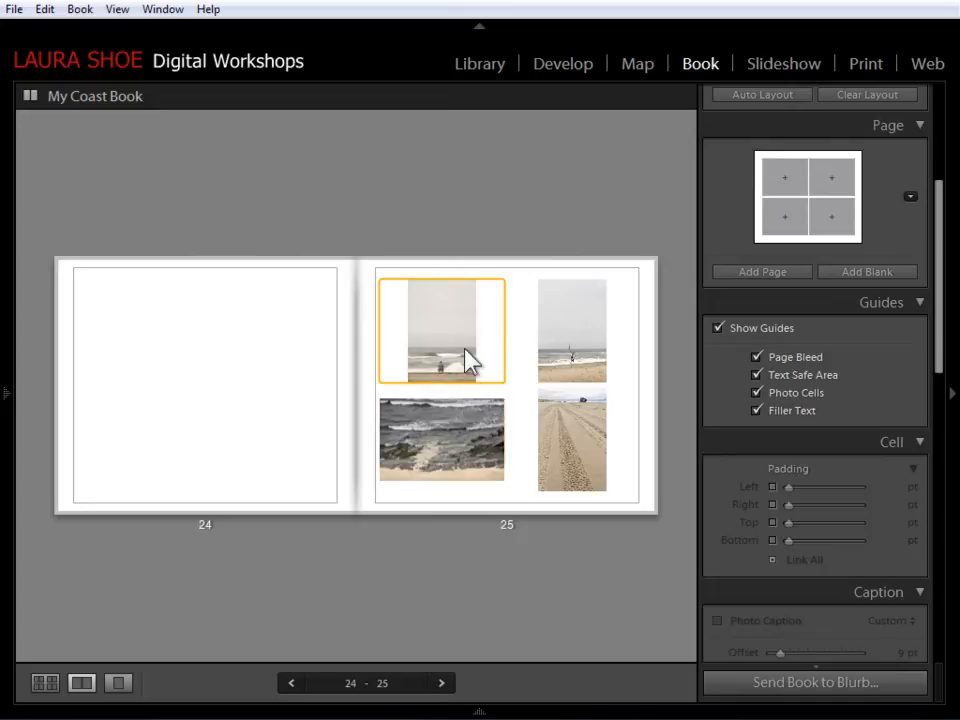
pyautogui.rightClick(470, 330)
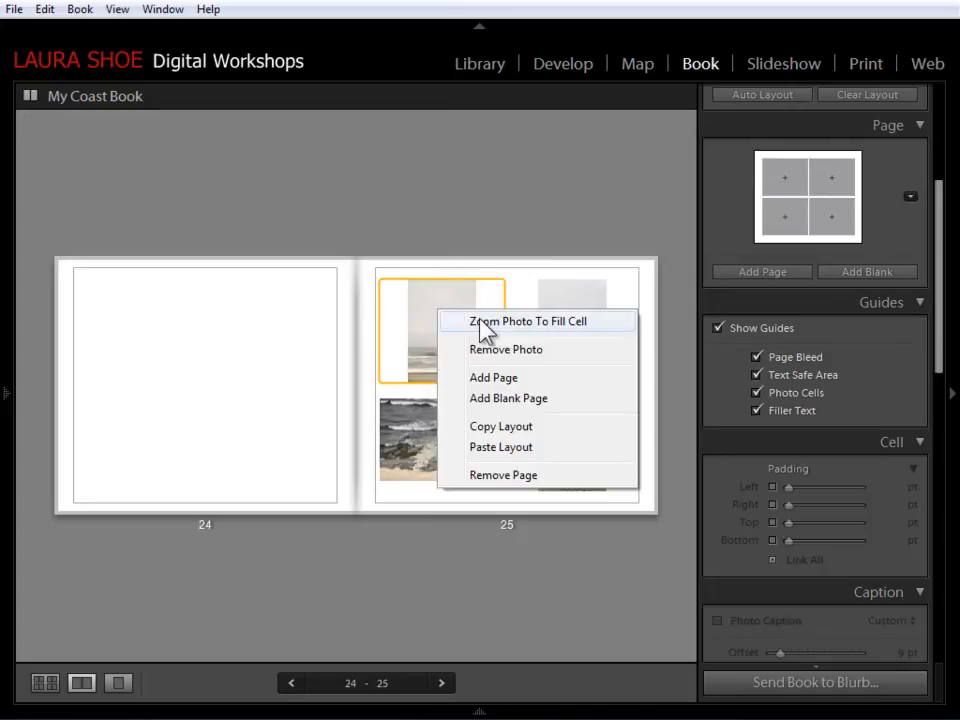
pyautogui.click(527, 321)
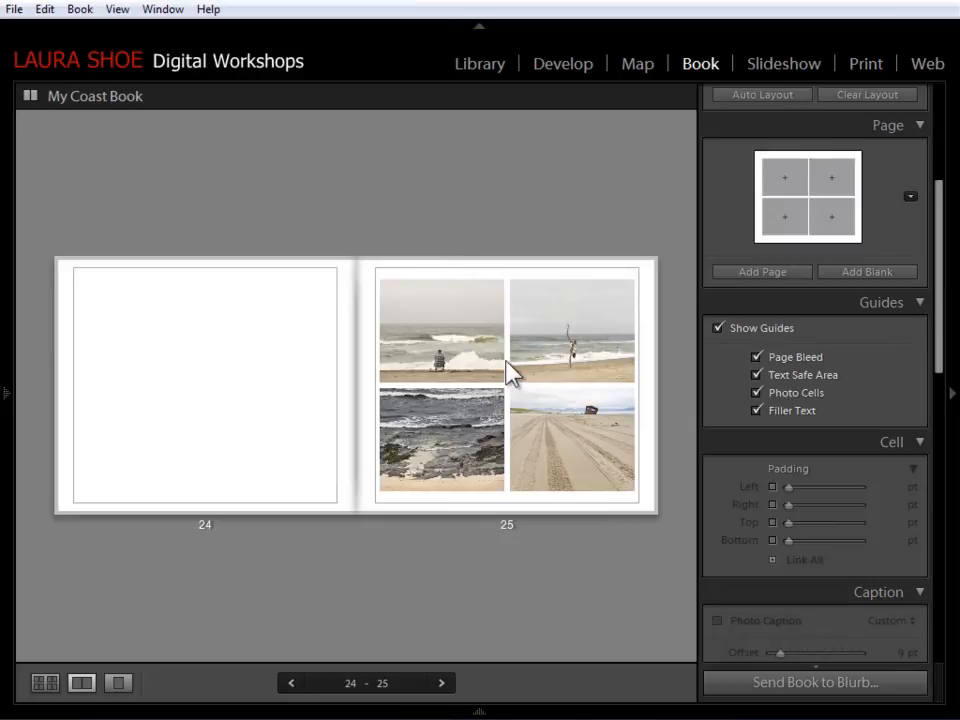
pyautogui.moveTo(490, 204)
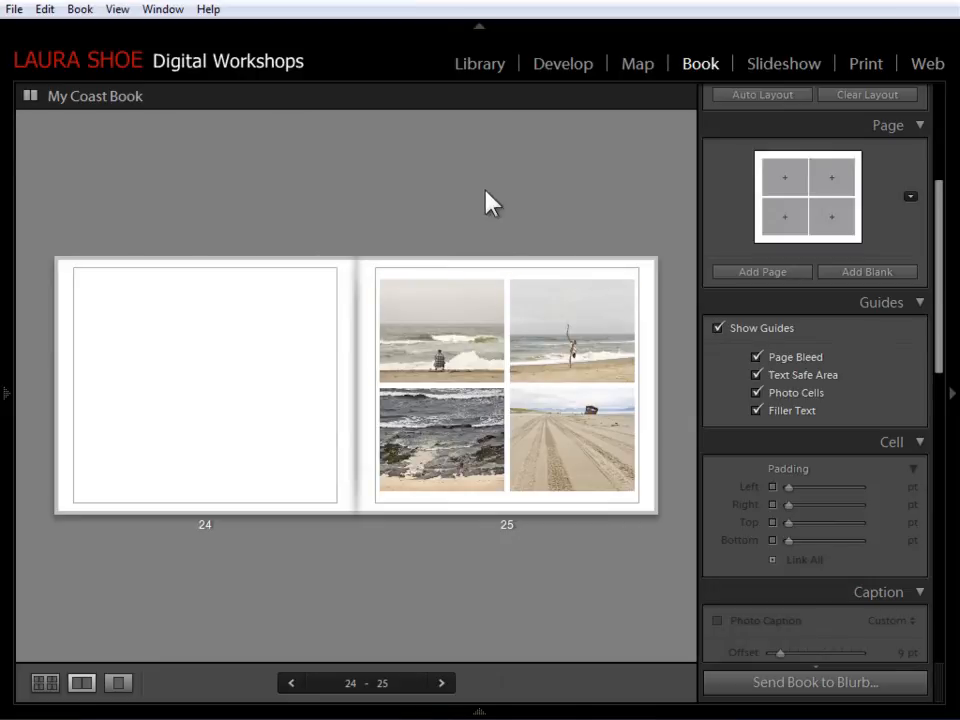
# Step: Add Cell padding to page 25's top-left photo, then select the rocky shore photo
pyautogui.click(442, 330)
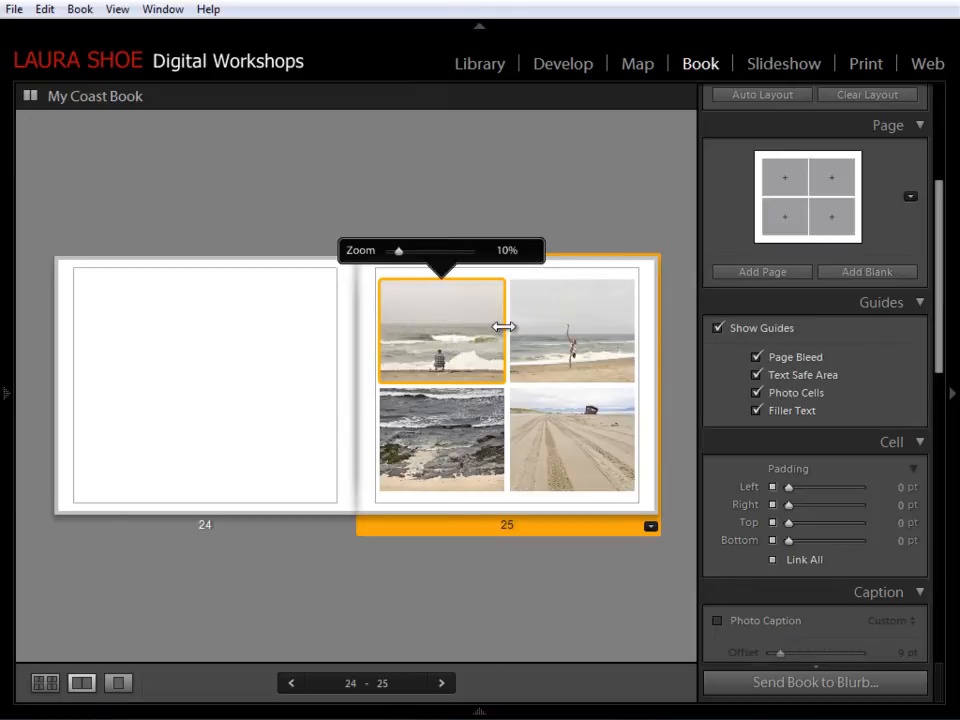
pyautogui.moveTo(438, 385)
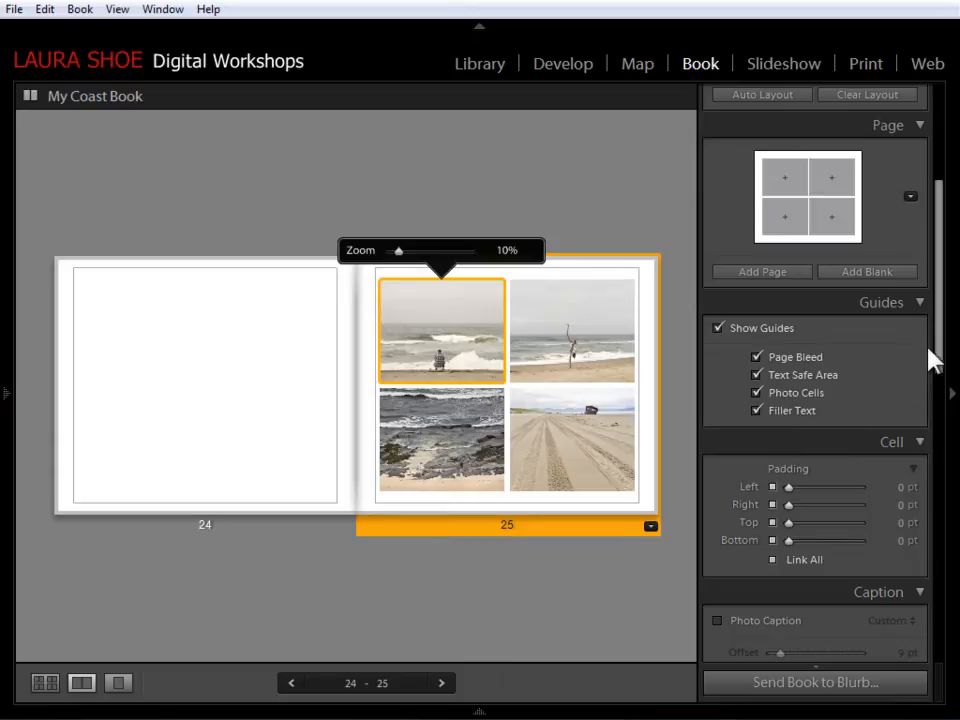
pyautogui.scroll(-3)
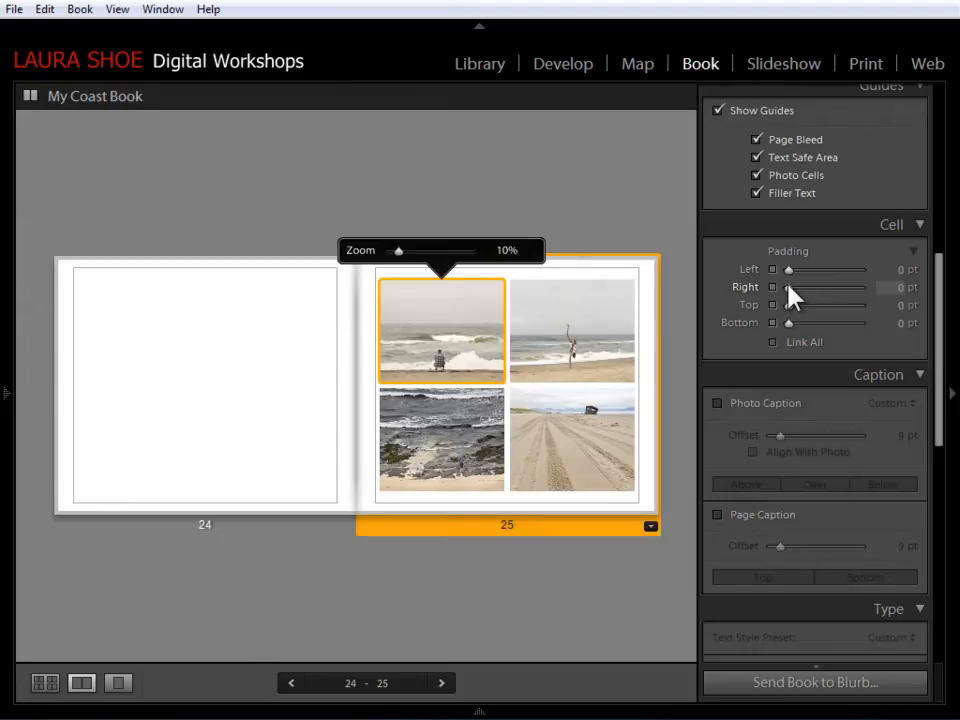
pyautogui.click(890, 288)
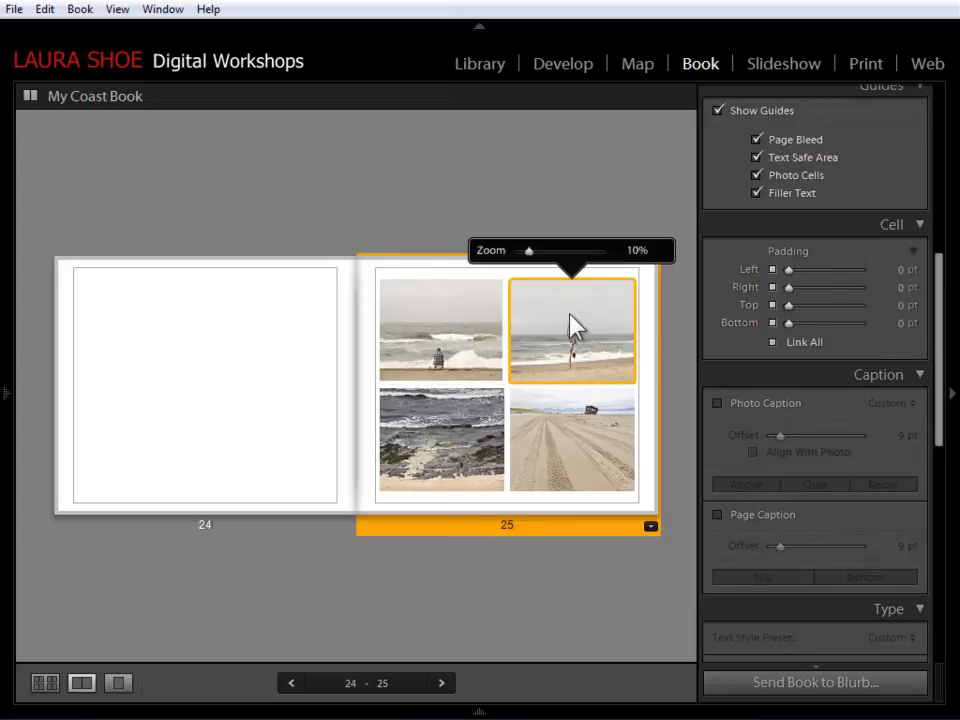
pyautogui.moveTo(778, 345)
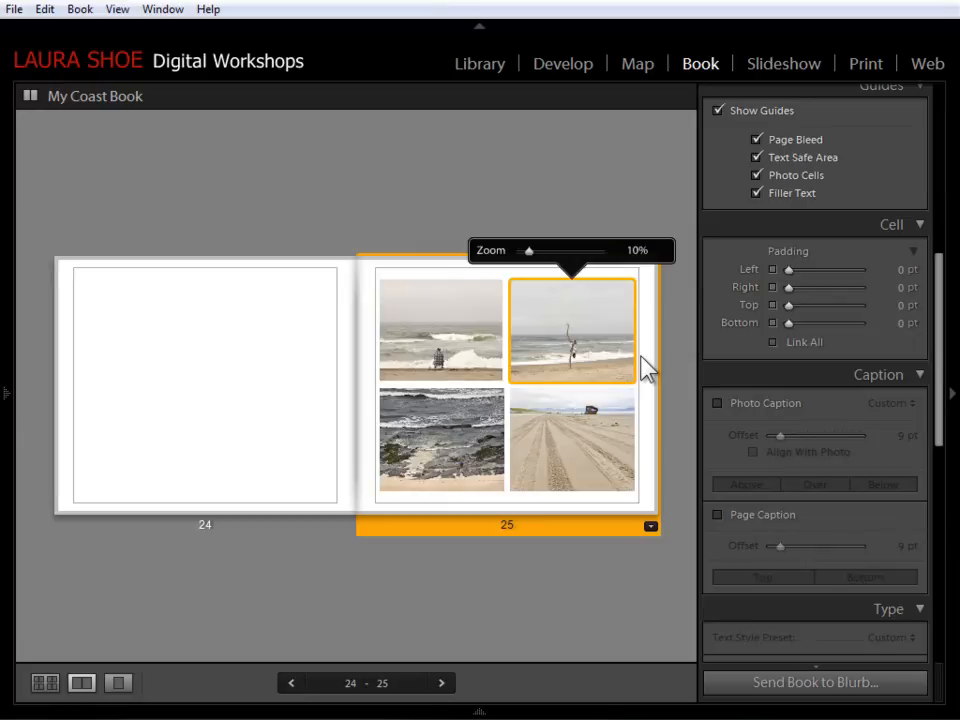
pyautogui.moveTo(597, 325)
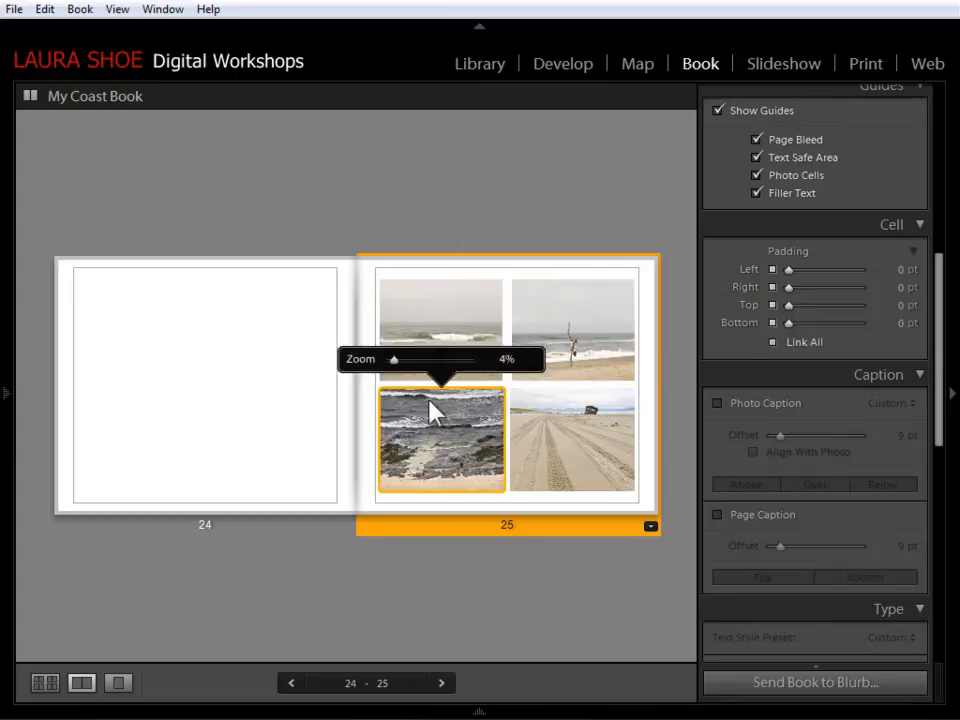
pyautogui.click(440, 315)
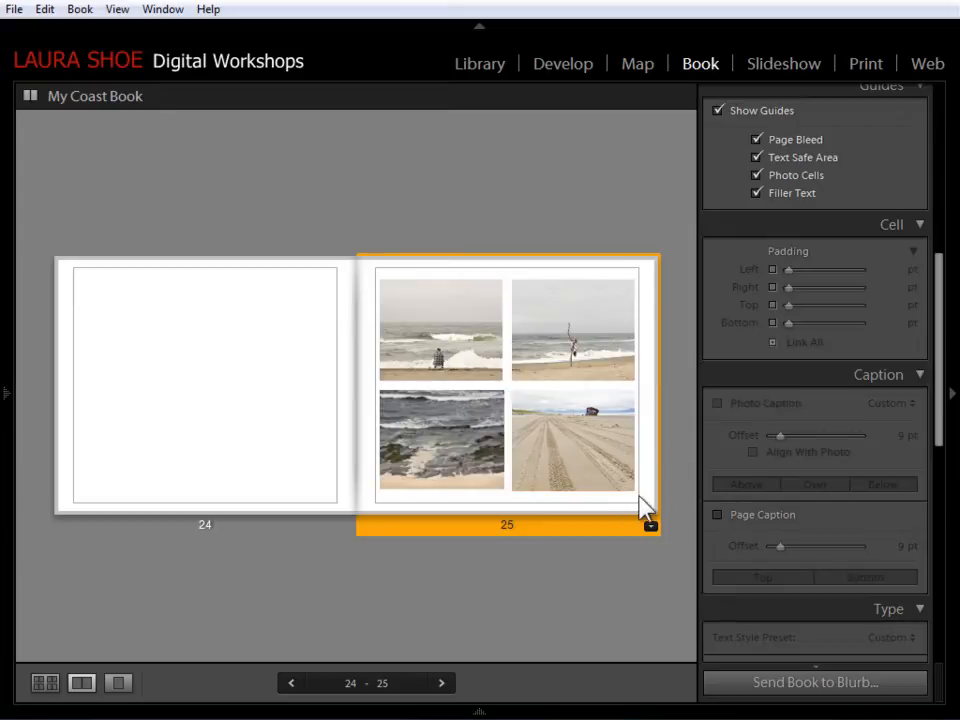
pyautogui.moveTo(660, 490)
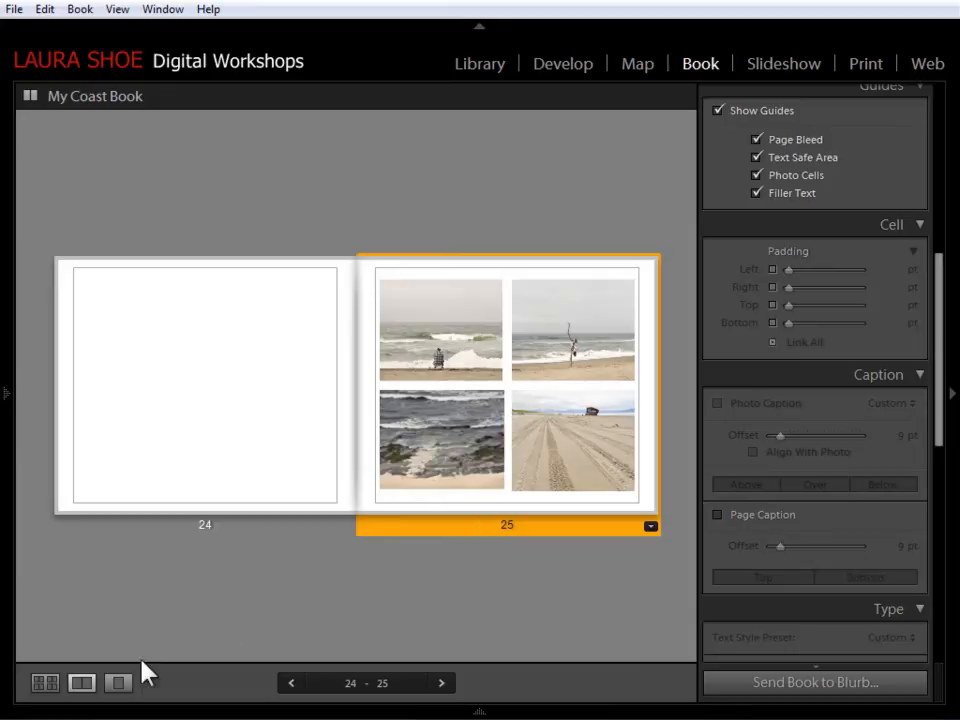
# Step: Switch to Single Page view and adjust the rocky shore photo cell's Top and Bottom padding
pyautogui.click(117, 683)
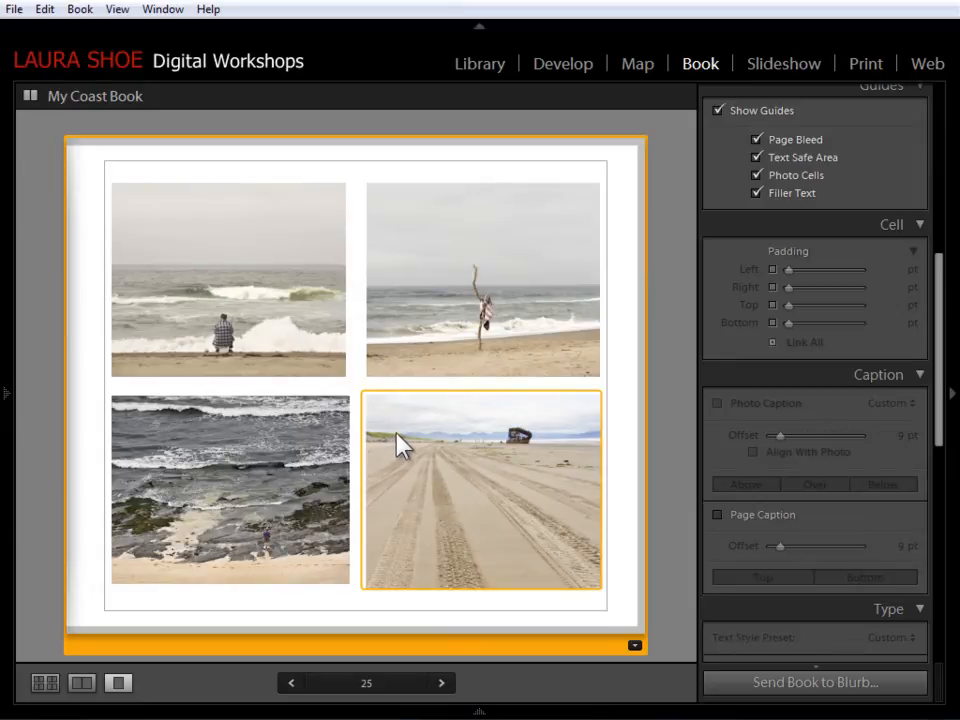
pyautogui.moveTo(376, 433)
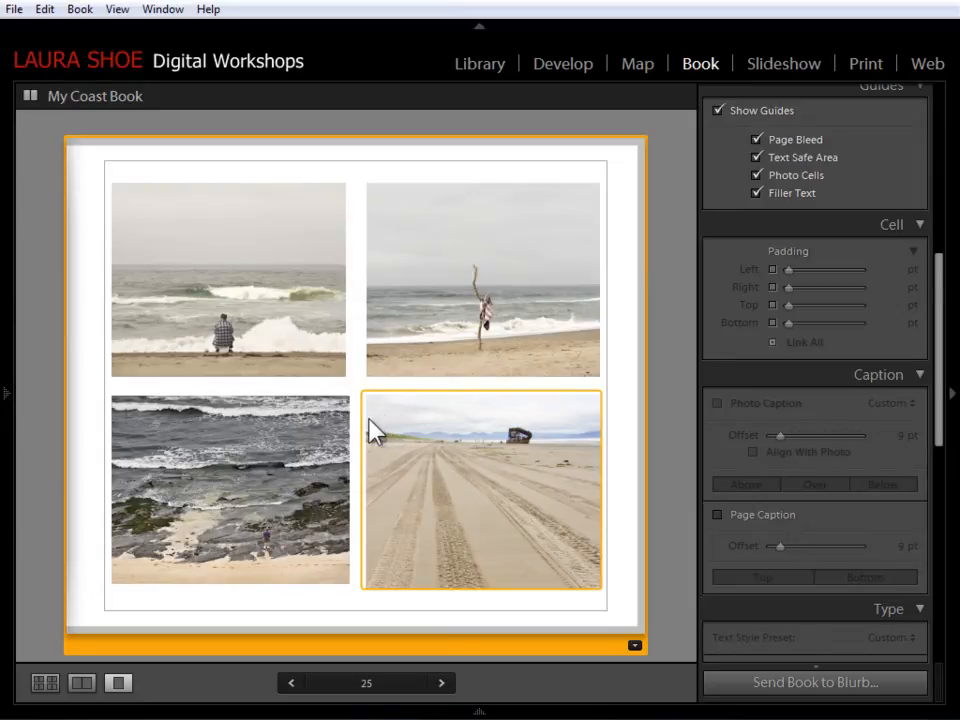
pyautogui.click(230, 490)
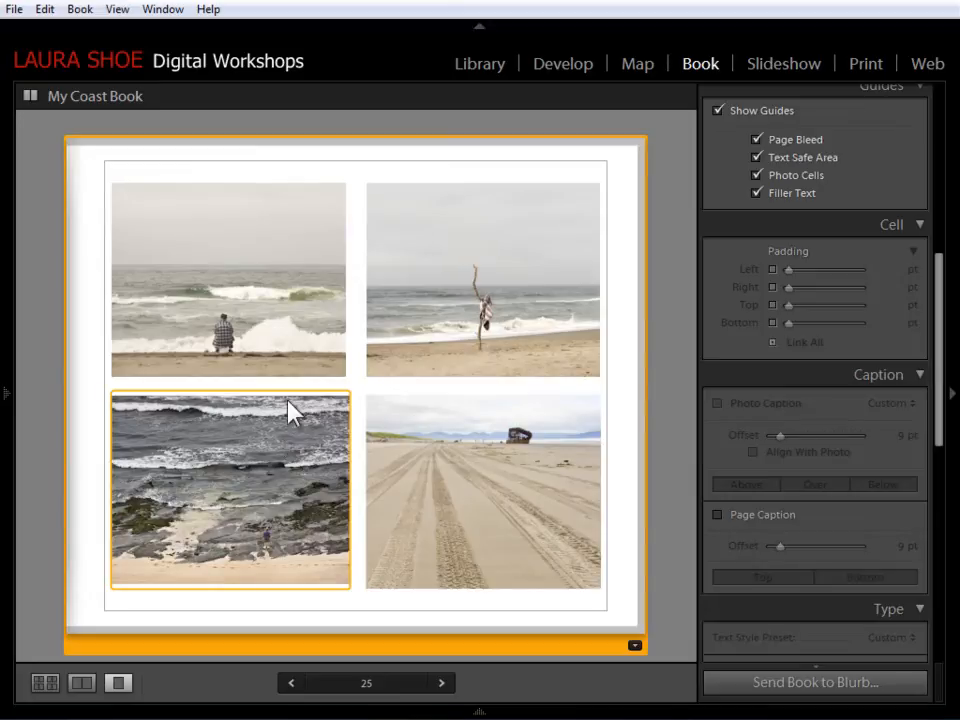
pyautogui.moveTo(271, 467)
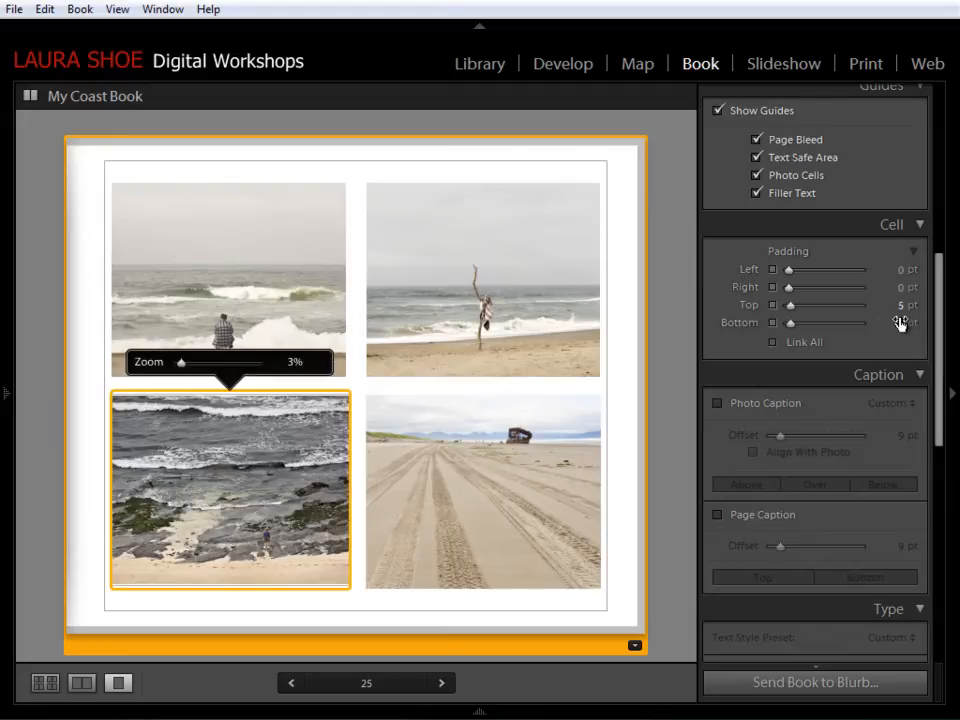
pyautogui.click(898, 324)
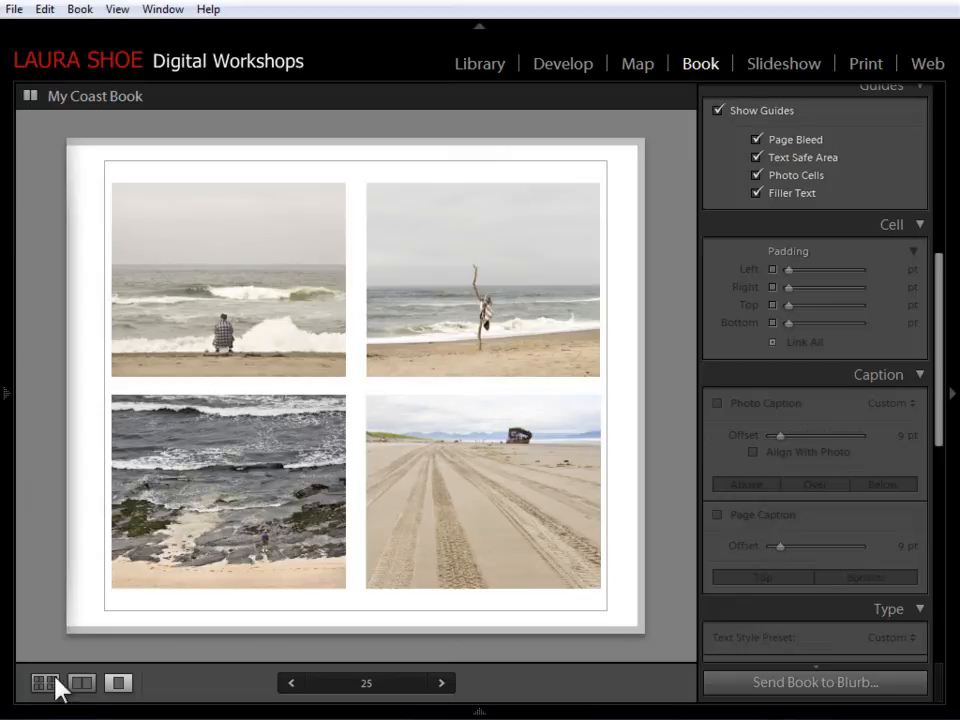
# Step: Return to Multi-Page view and select page 3 with the sunset rocks photo
pyautogui.click(44, 683)
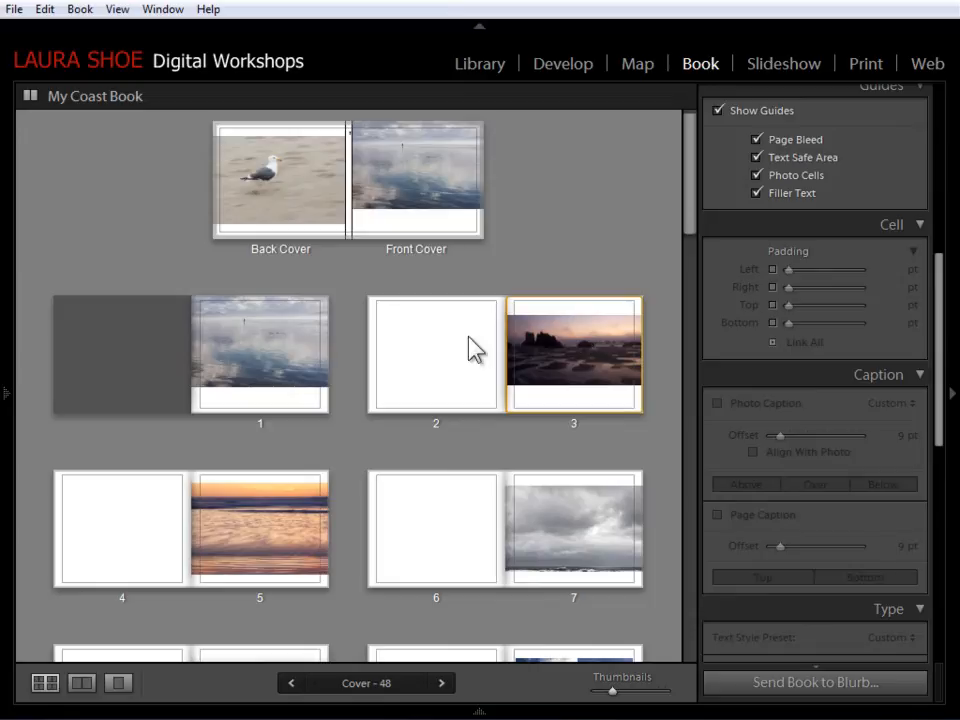
pyautogui.moveTo(578, 358)
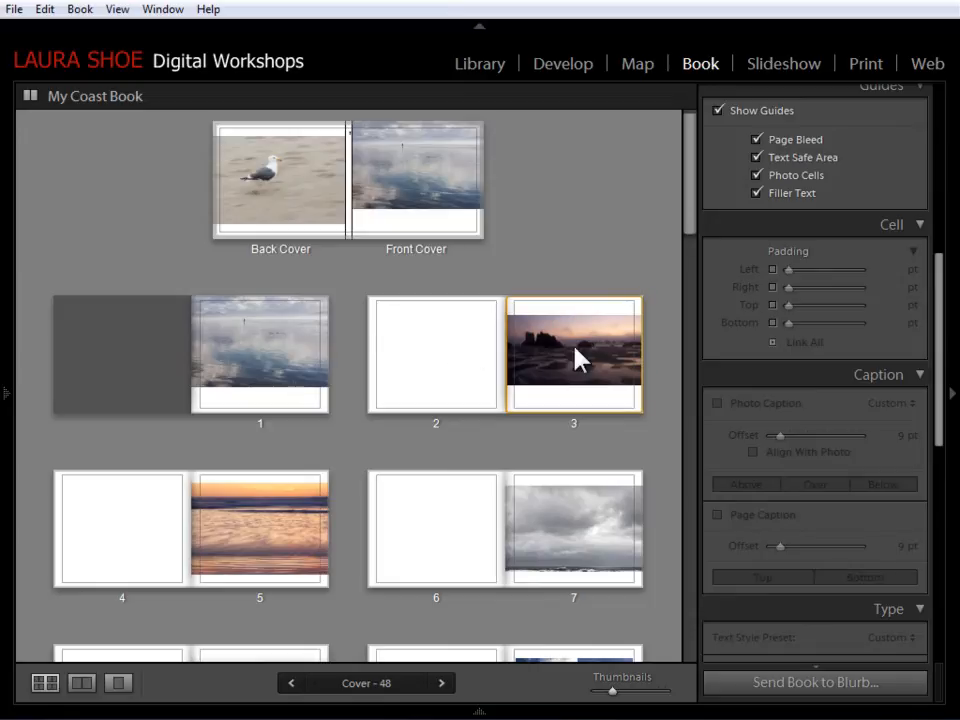
pyautogui.click(573, 353)
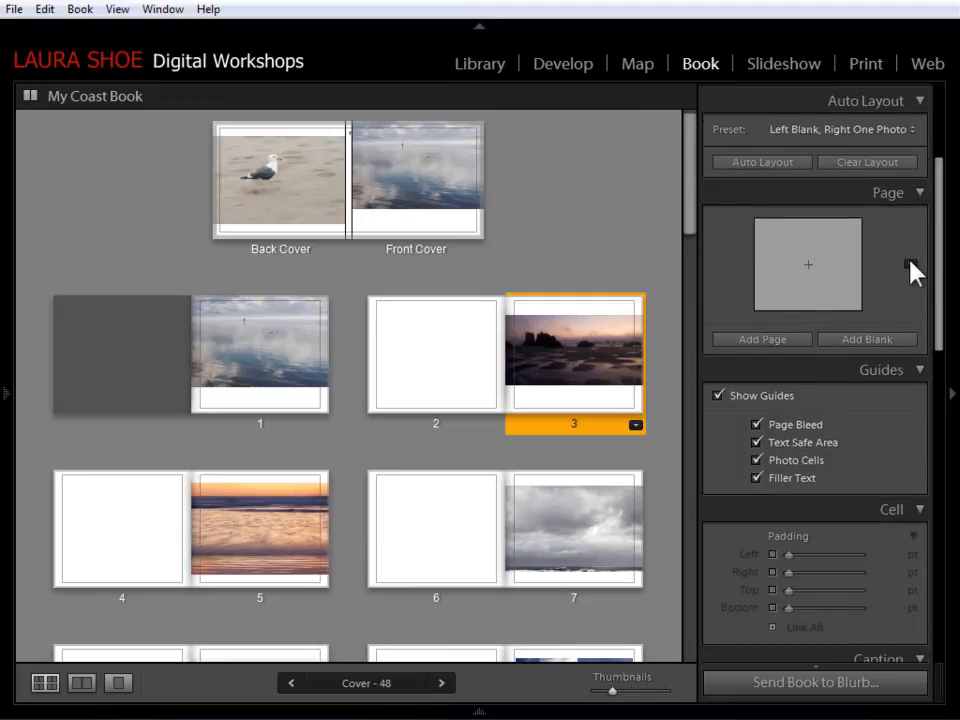
# Step: Apply the bordered Two-Page Spreads layout to the sunset rocks page
pyautogui.click(910, 265)
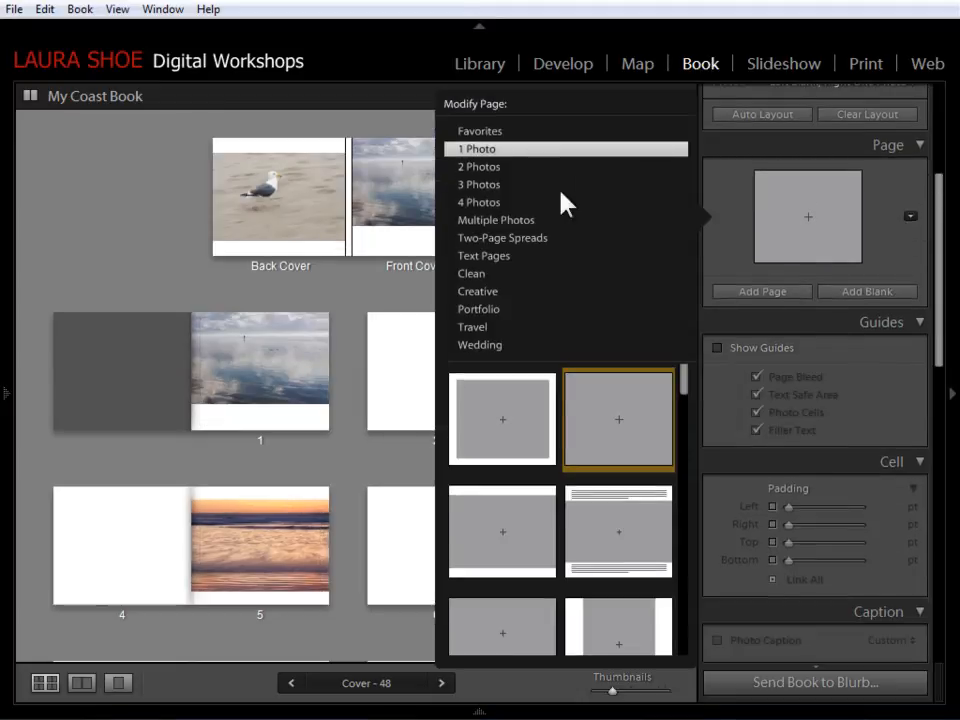
pyautogui.click(502, 237)
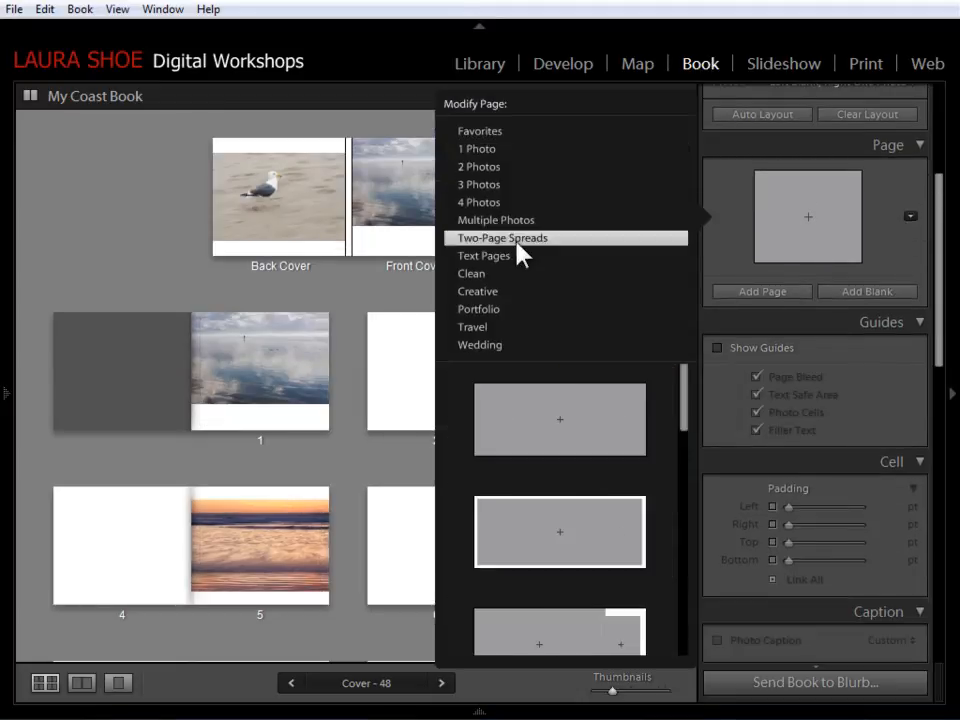
pyautogui.moveTo(485, 515)
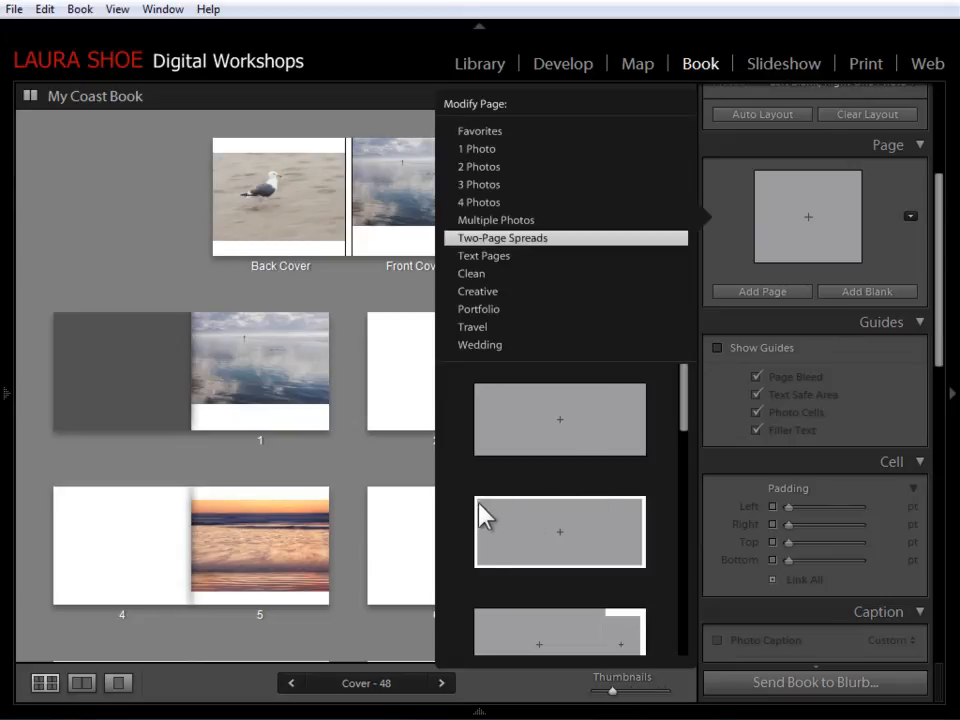
pyautogui.moveTo(600, 513)
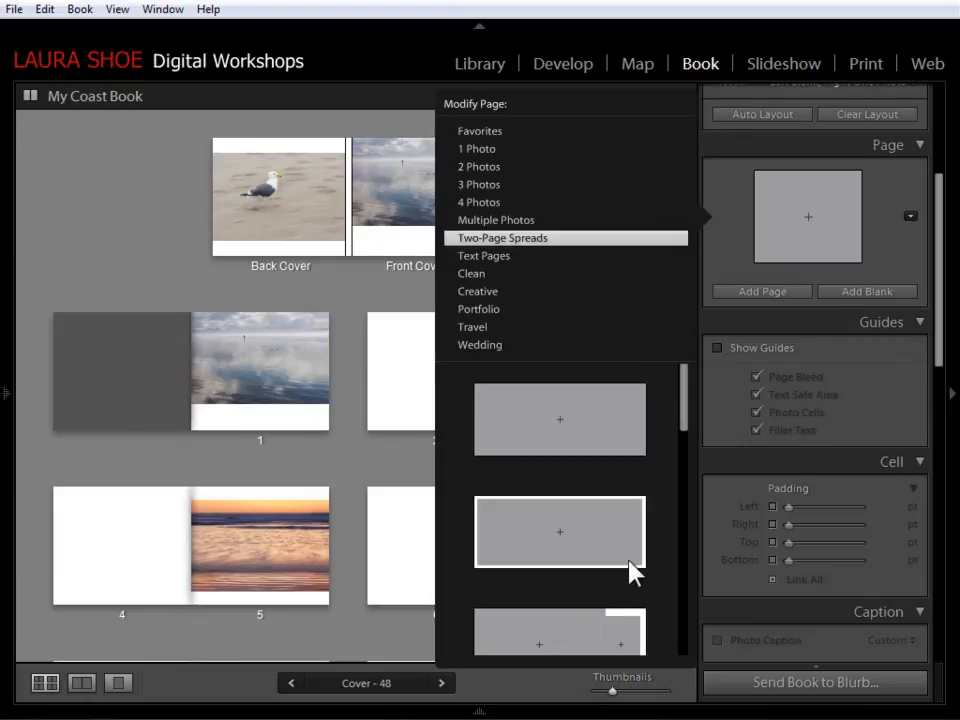
pyautogui.moveTo(585, 530)
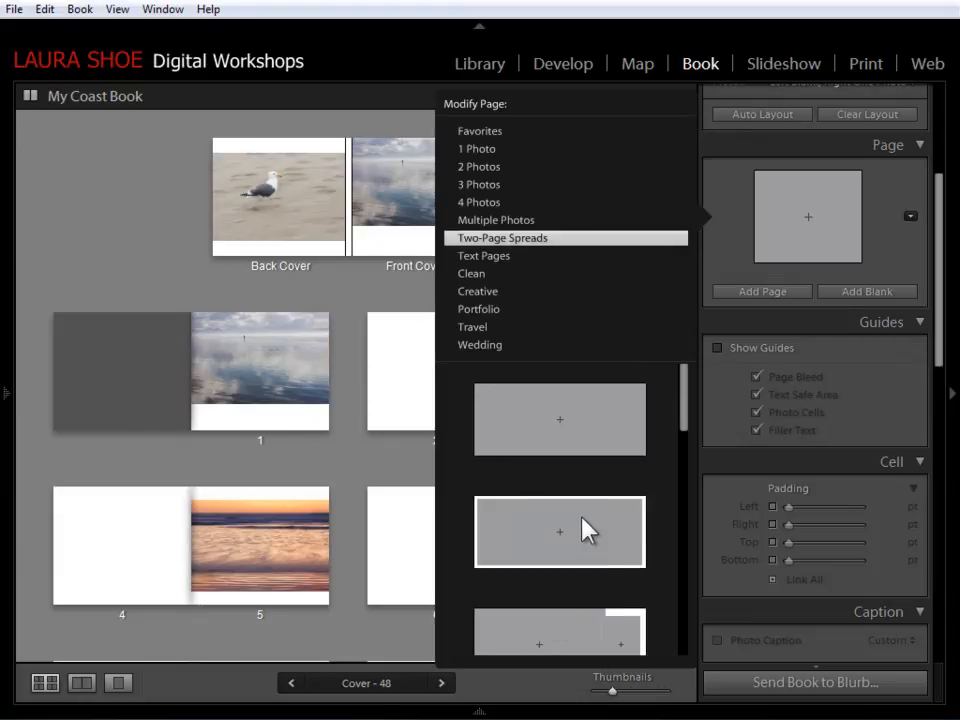
pyautogui.click(559, 532)
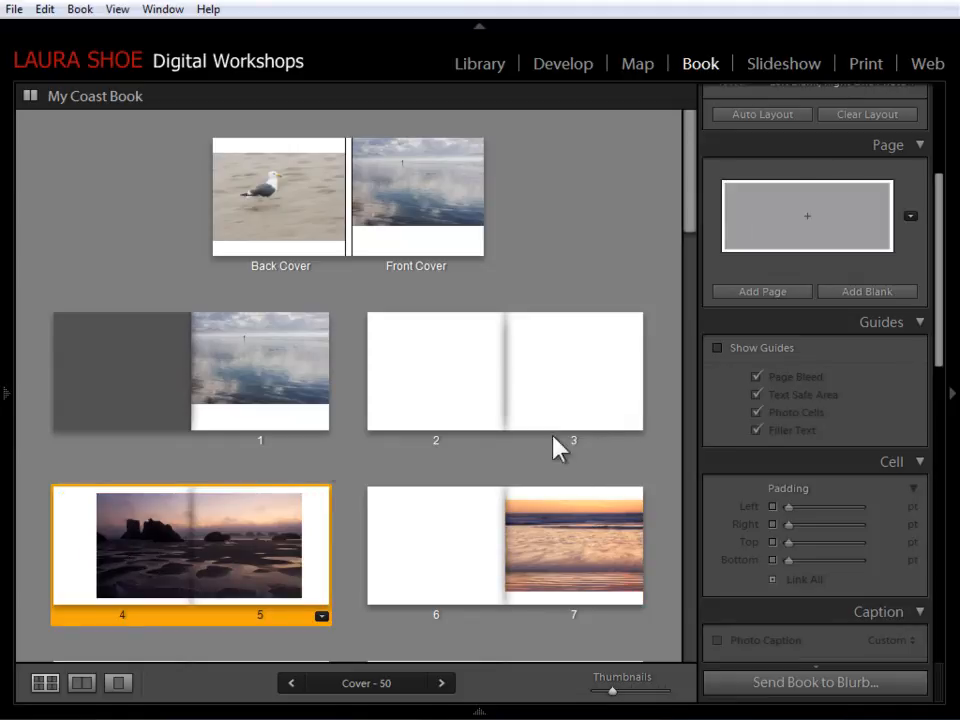
pyautogui.moveTo(573, 364)
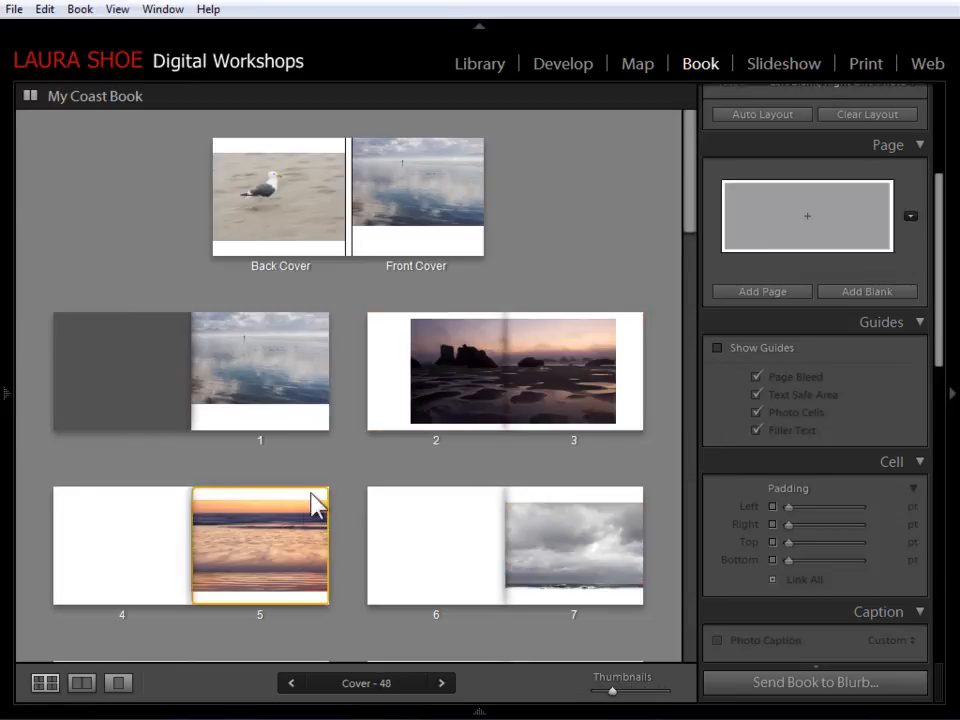
pyautogui.moveTo(620, 232)
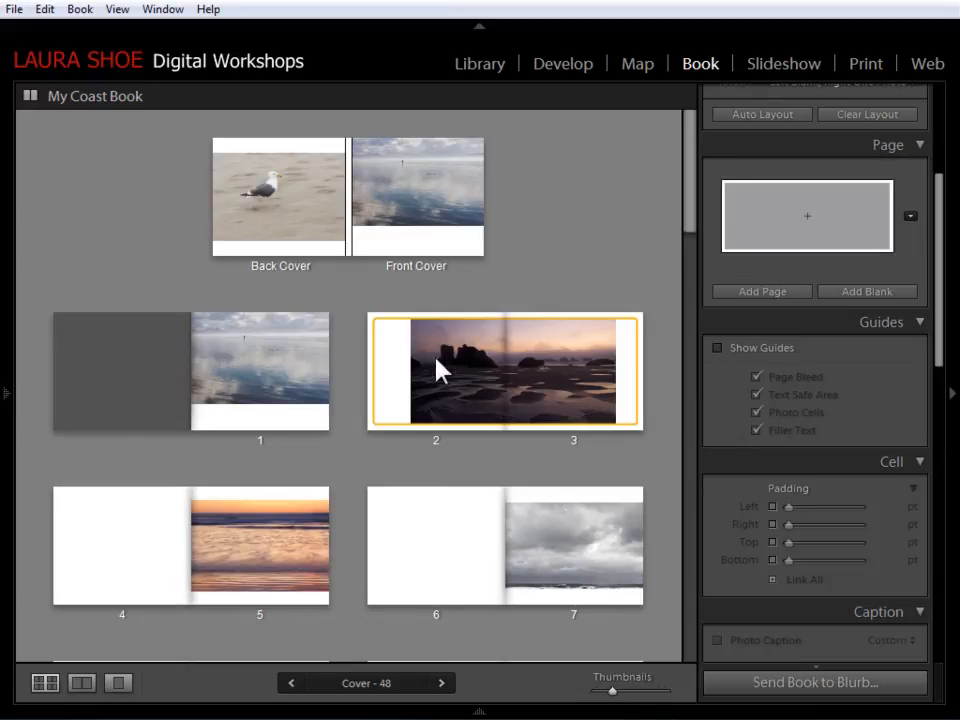
pyautogui.moveTo(589, 455)
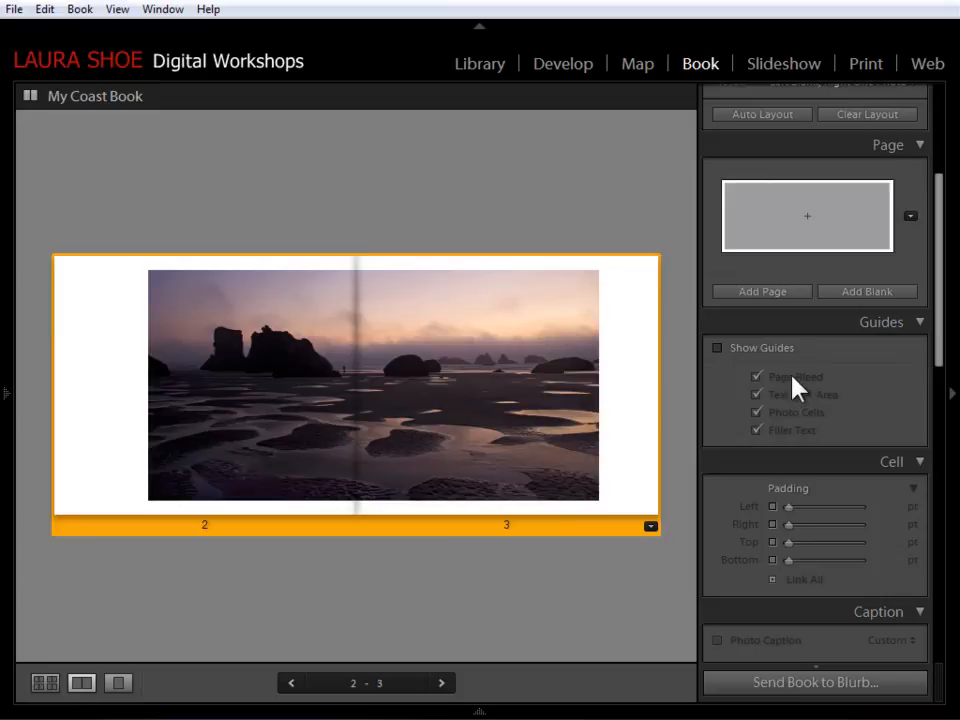
pyautogui.moveTo(807, 568)
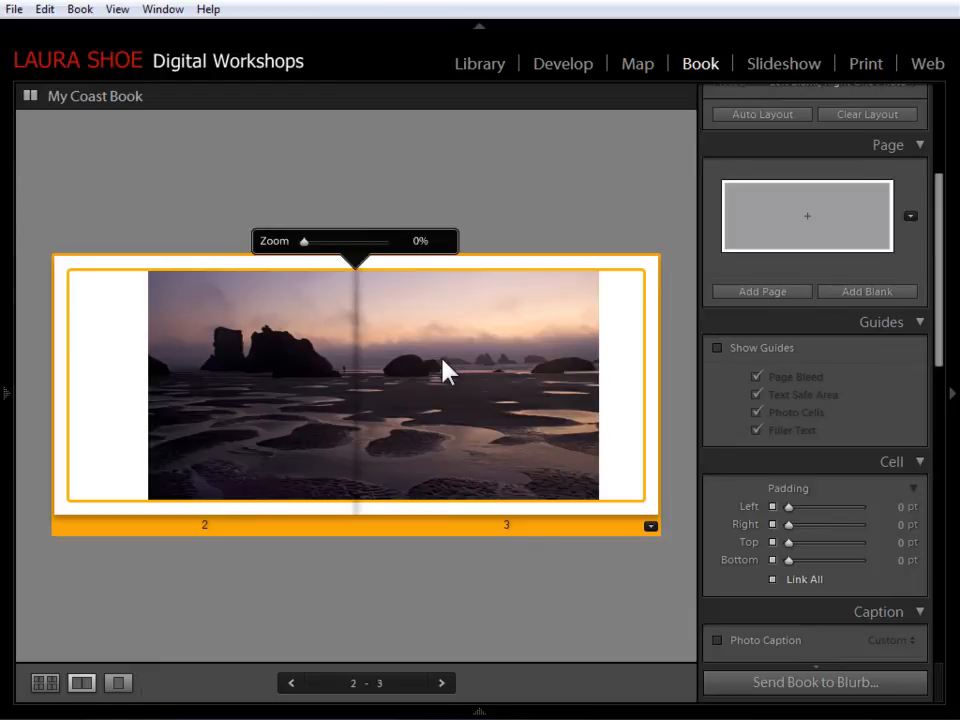
pyautogui.moveTo(500, 390)
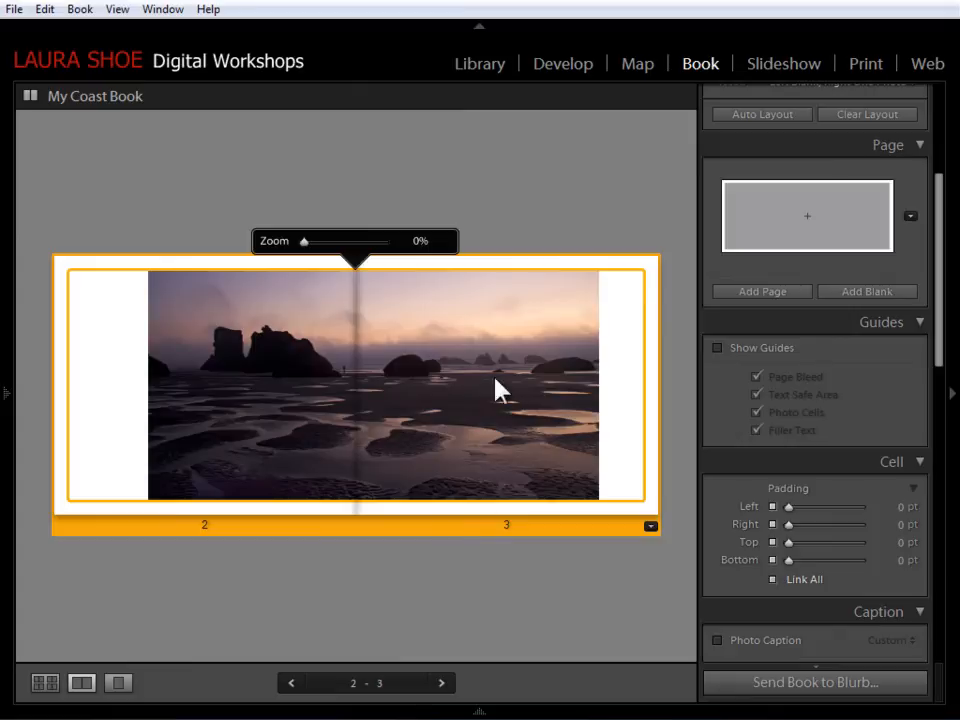
pyautogui.moveTo(486, 377)
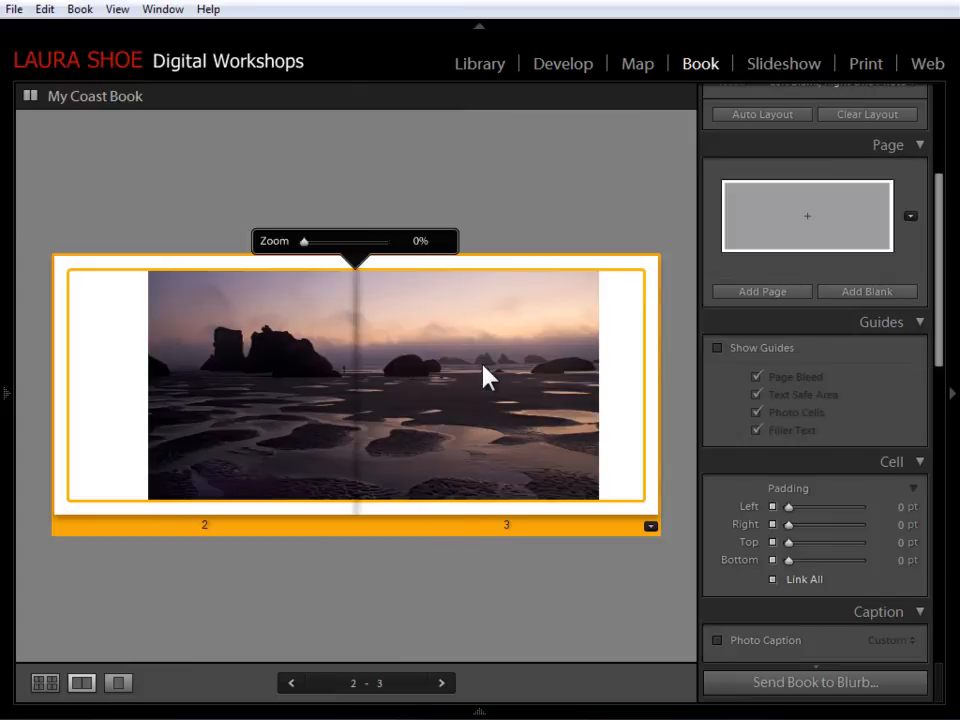
pyautogui.moveTo(775, 585)
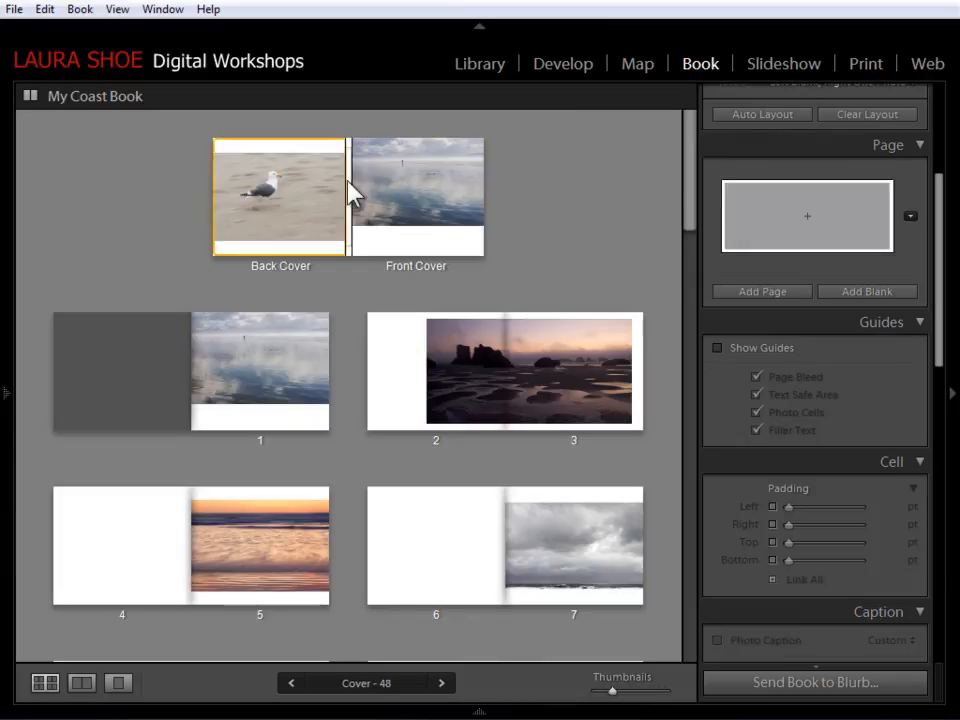
pyautogui.click(610, 235)
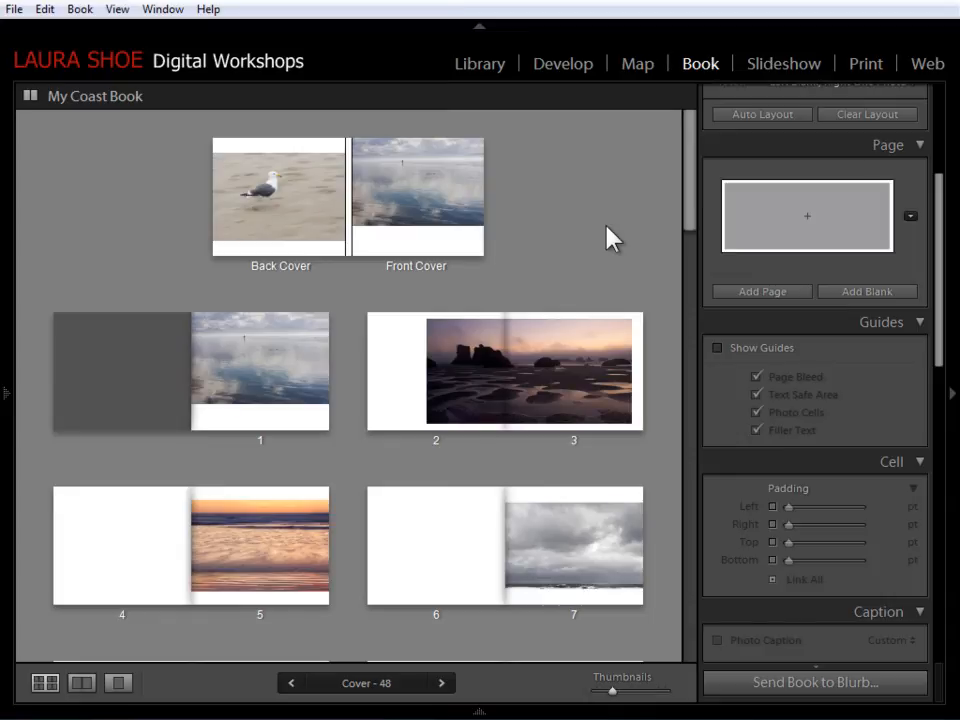
pyautogui.moveTo(711, 240)
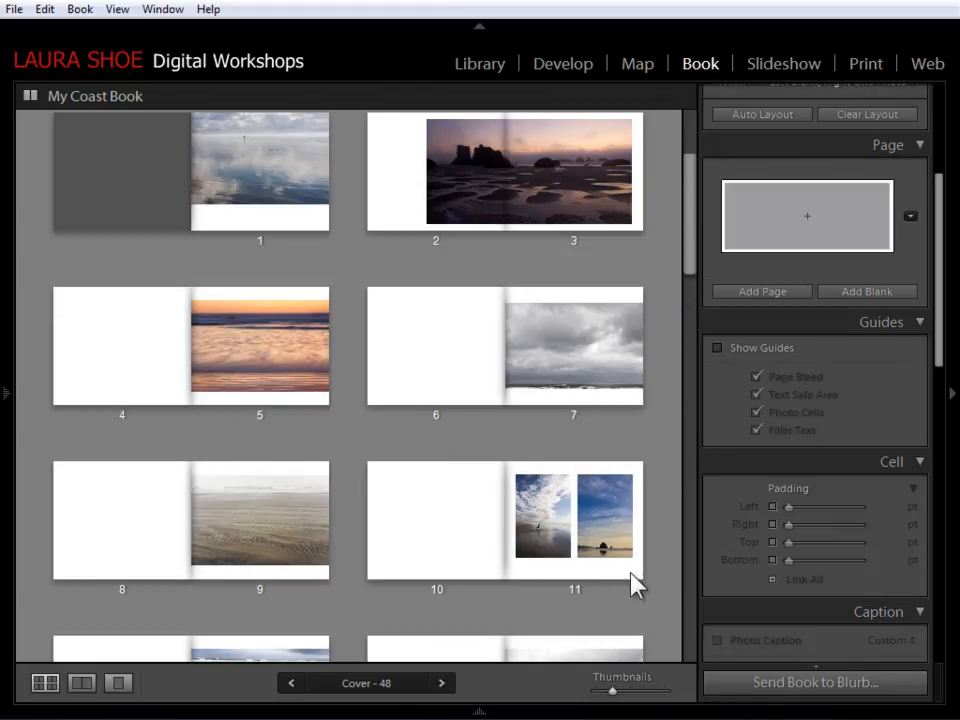
pyautogui.moveTo(658, 468)
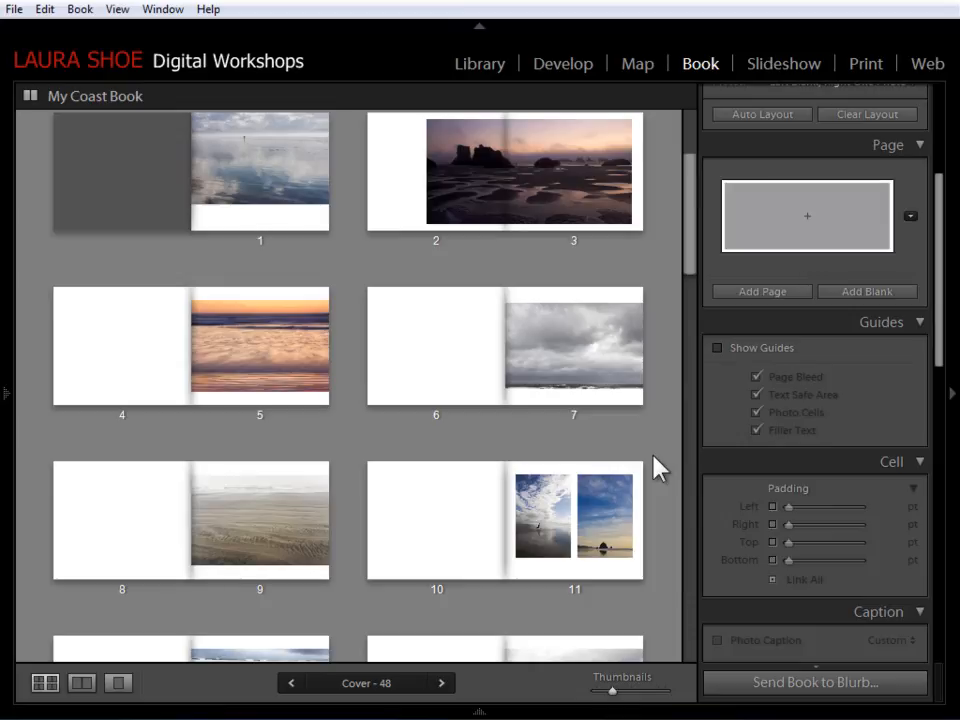
pyautogui.moveTo(548, 471)
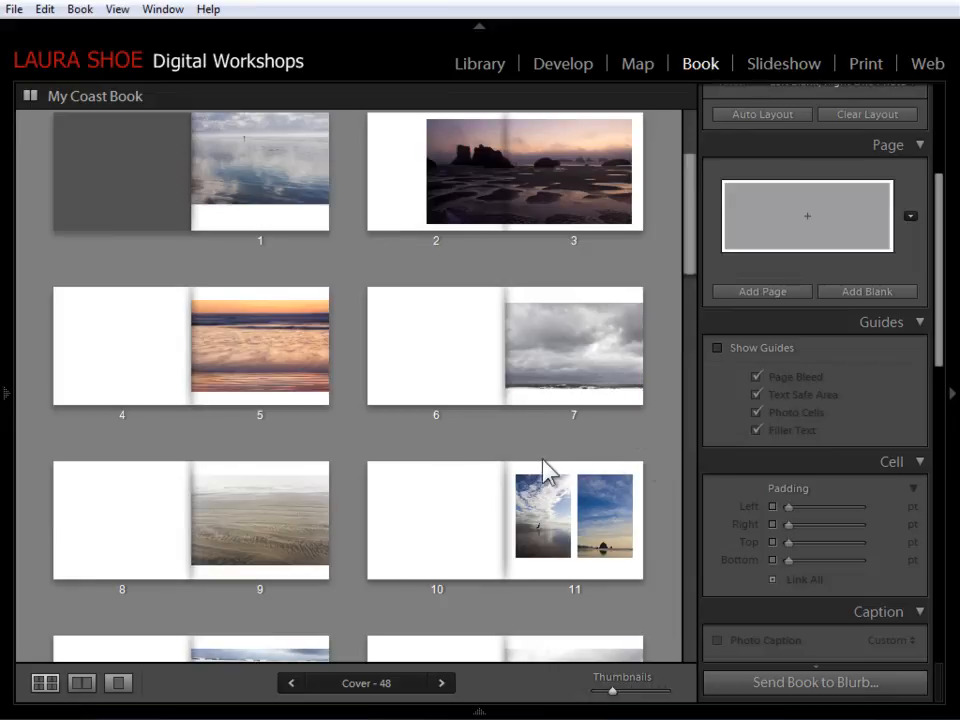
pyautogui.click(260, 522)
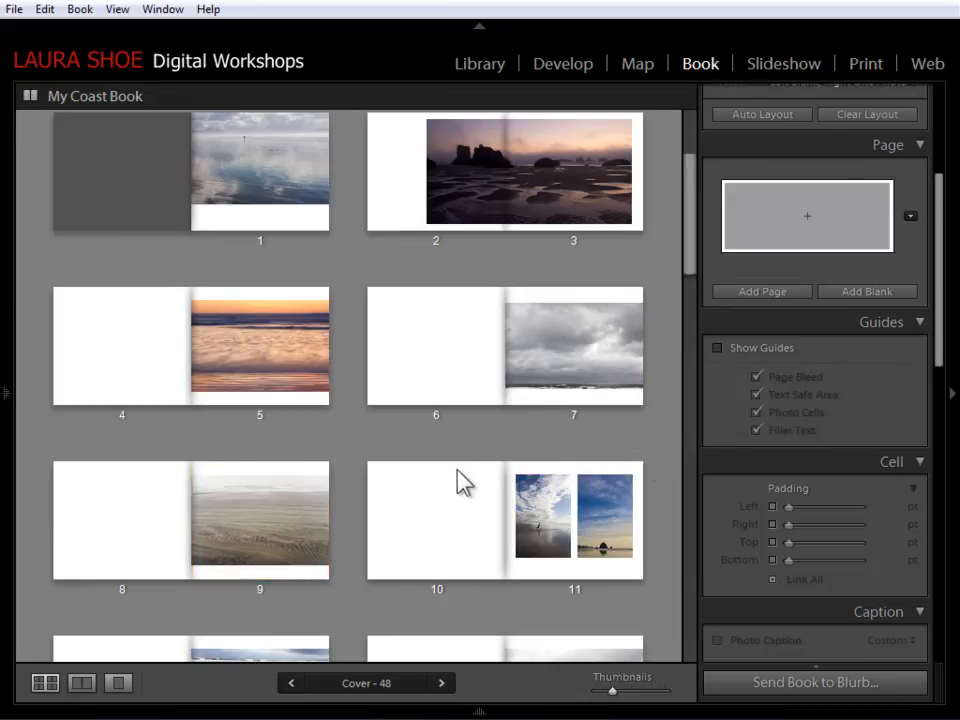
pyautogui.moveTo(697, 268)
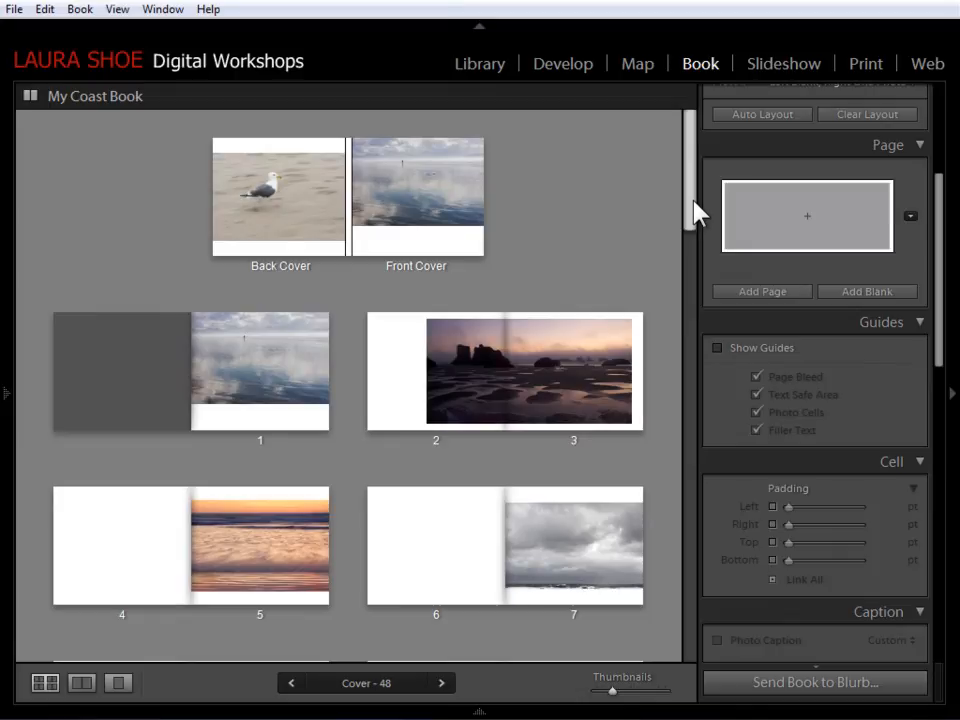
pyautogui.click(260, 371)
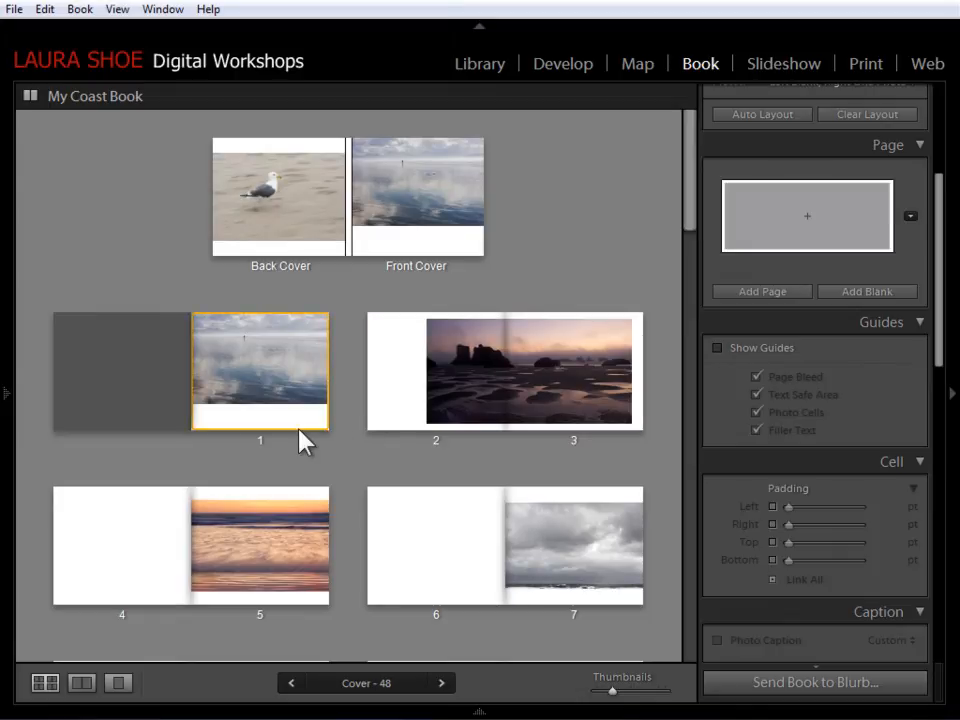
pyautogui.click(260, 380)
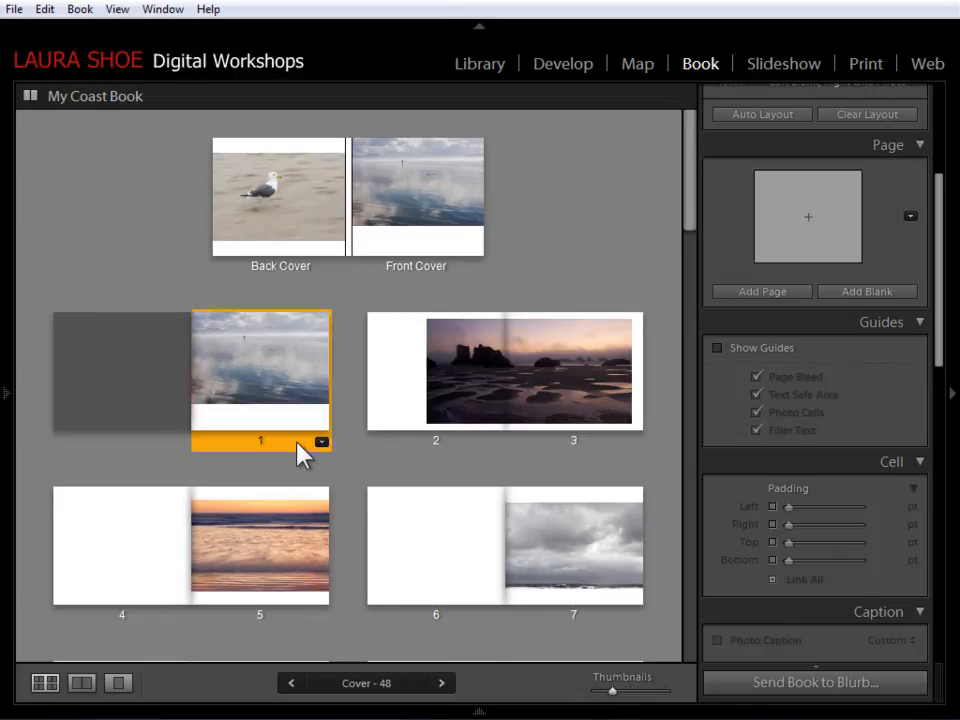
pyautogui.moveTo(220, 358)
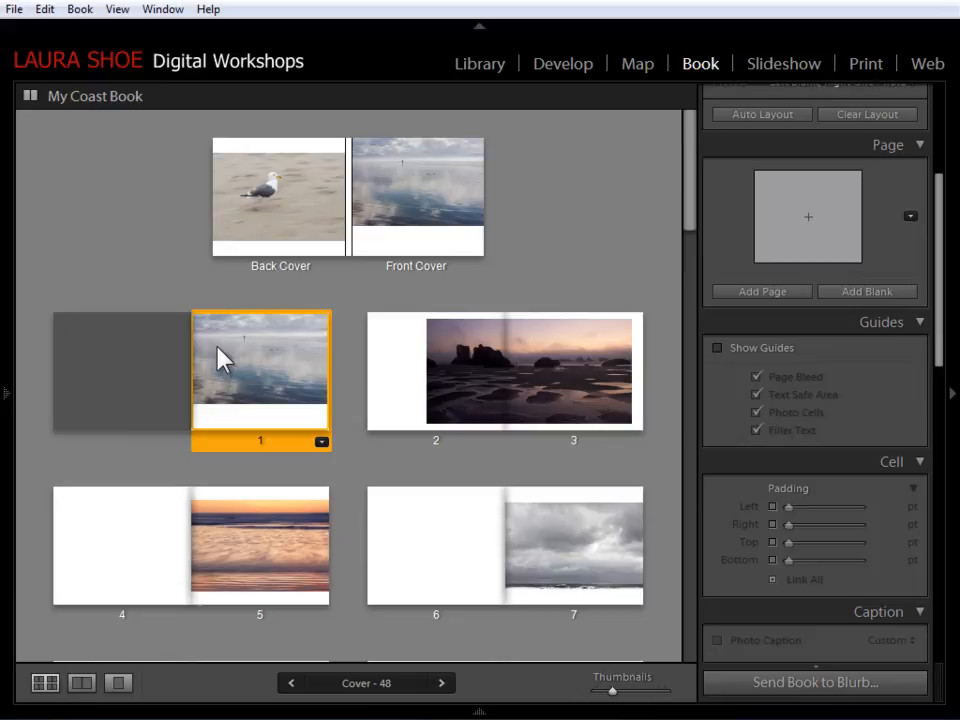
pyautogui.click(260, 545)
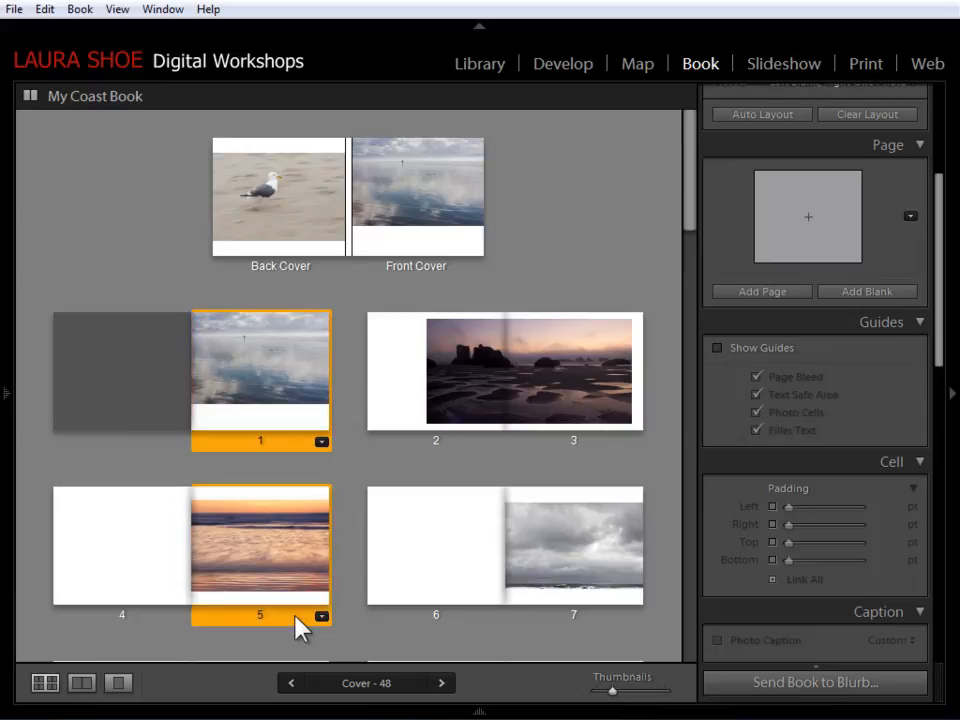
pyautogui.click(572, 547)
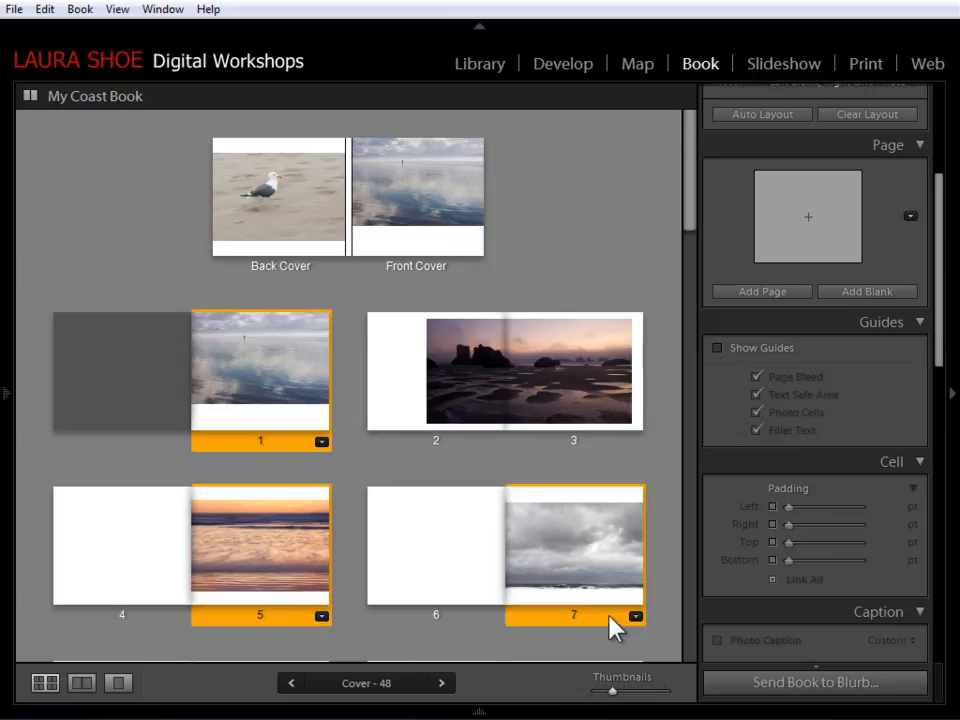
pyautogui.scroll(-3)
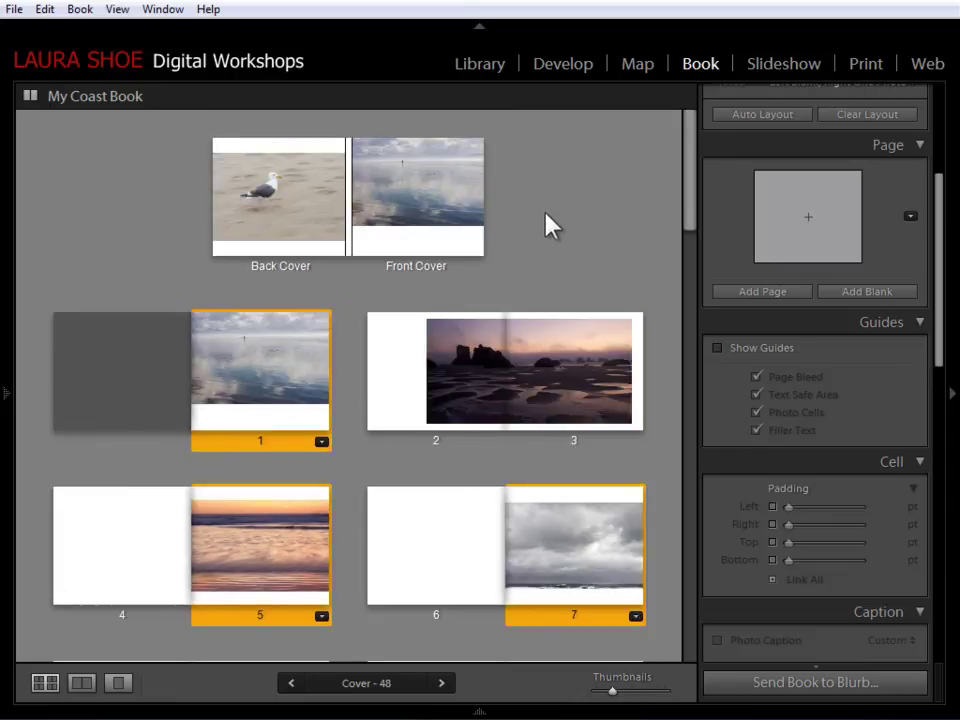
pyautogui.moveTo(568, 212)
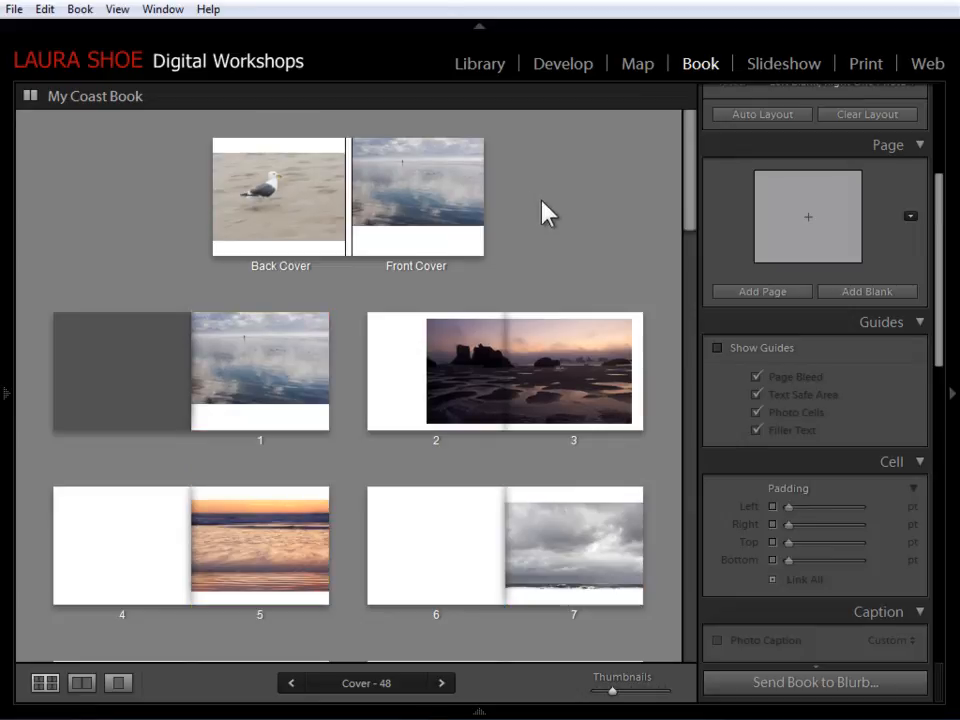
# Step: Select all book pages with Edit > Select All and scroll through the selection
pyautogui.click(45, 9)
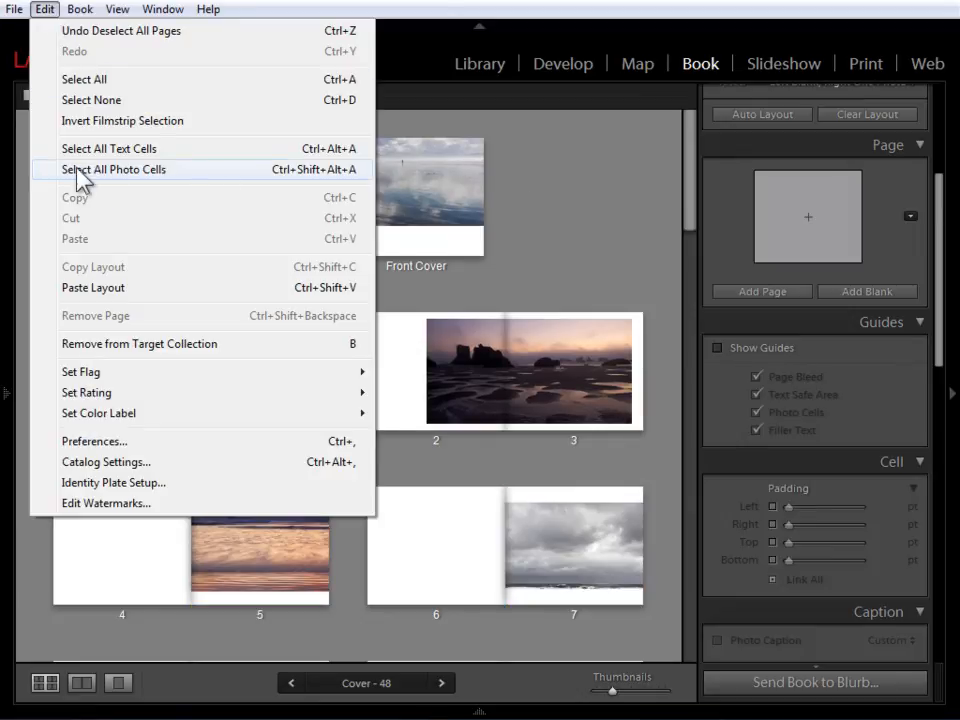
pyautogui.click(113, 169)
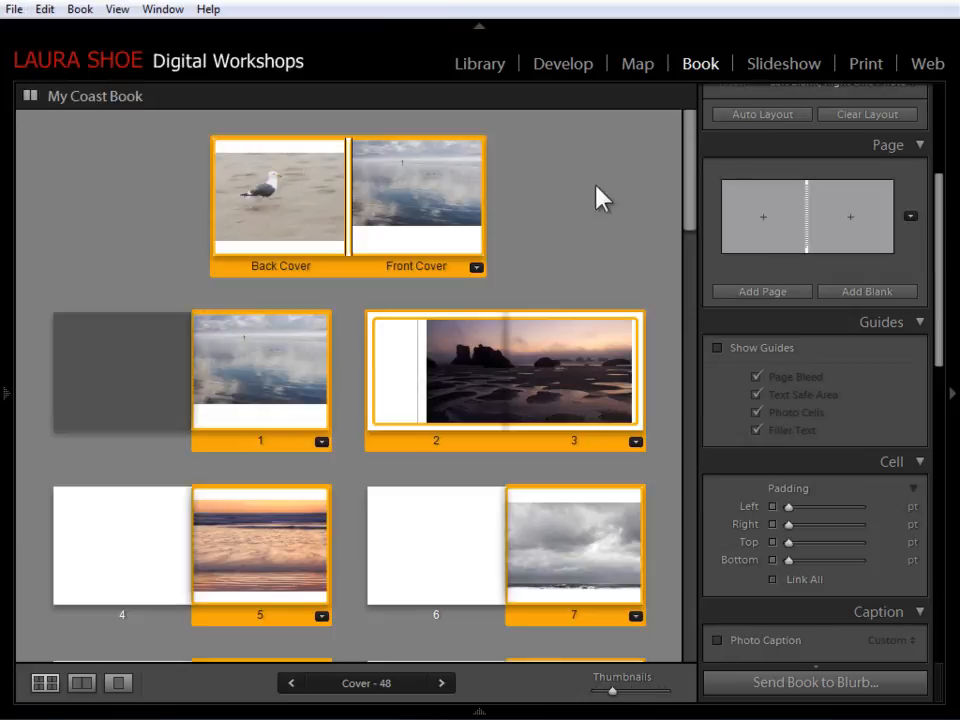
pyautogui.scroll(-3)
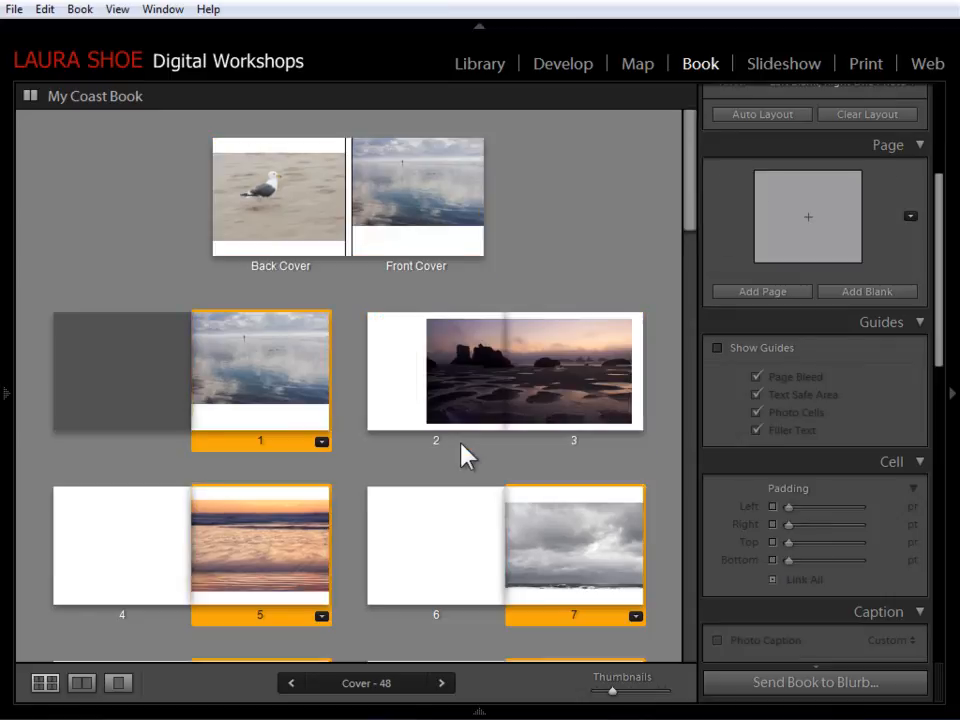
pyautogui.scroll(-3)
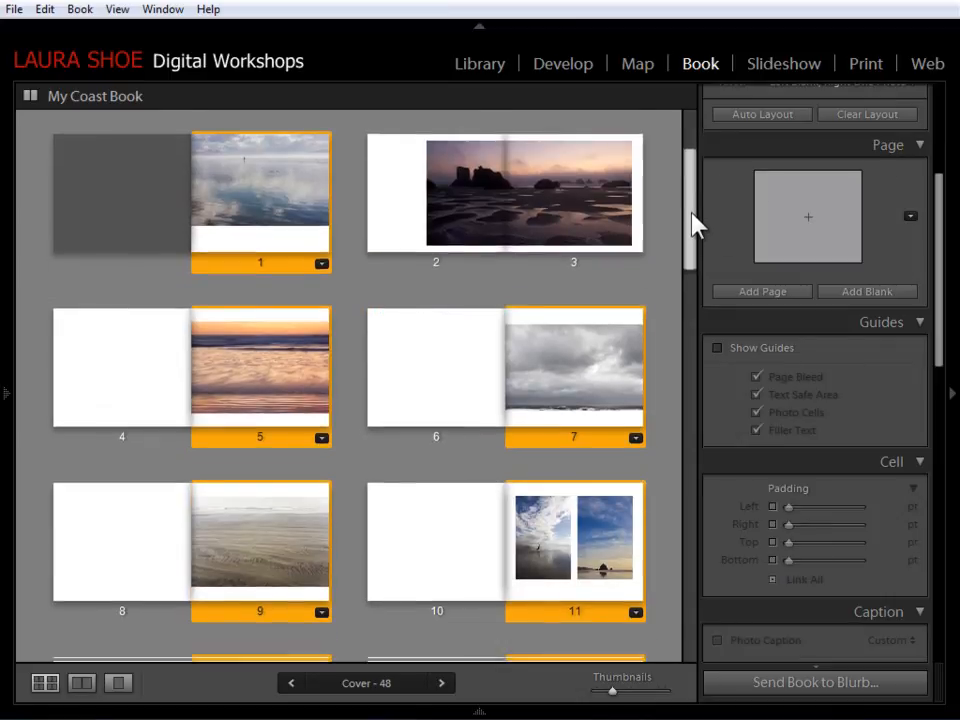
pyautogui.scroll(-3)
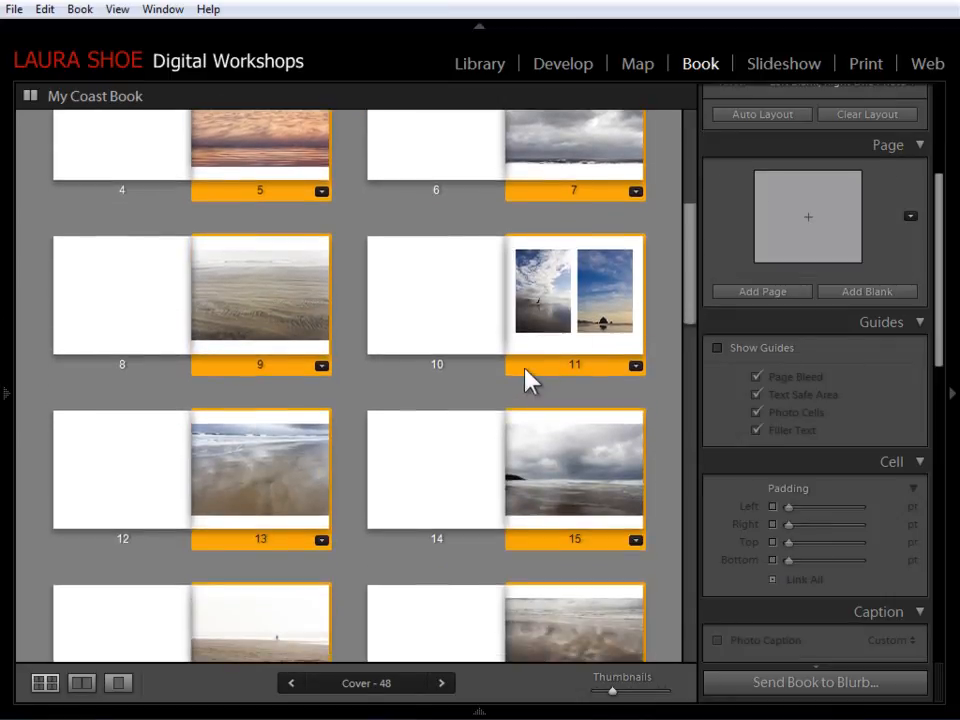
pyautogui.scroll(-3)
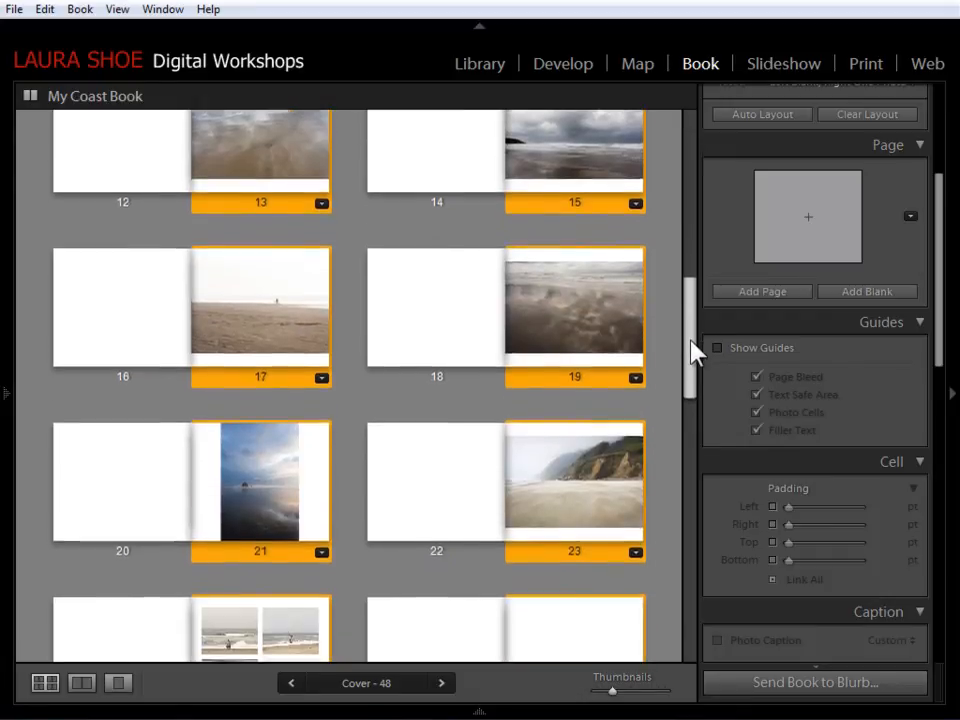
pyautogui.scroll(-3)
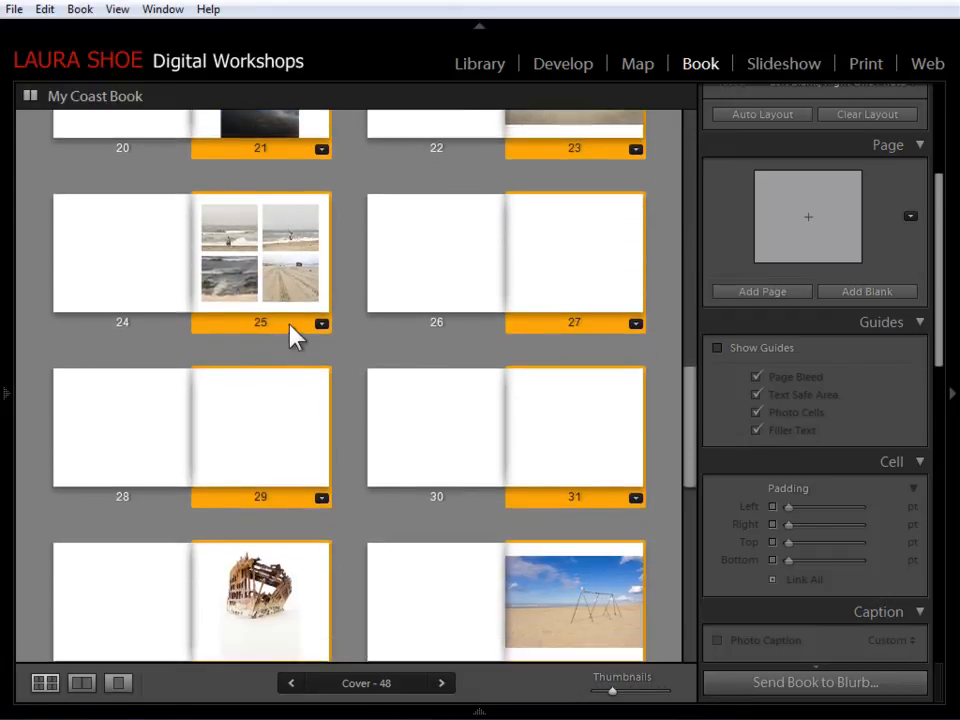
pyautogui.scroll(-3)
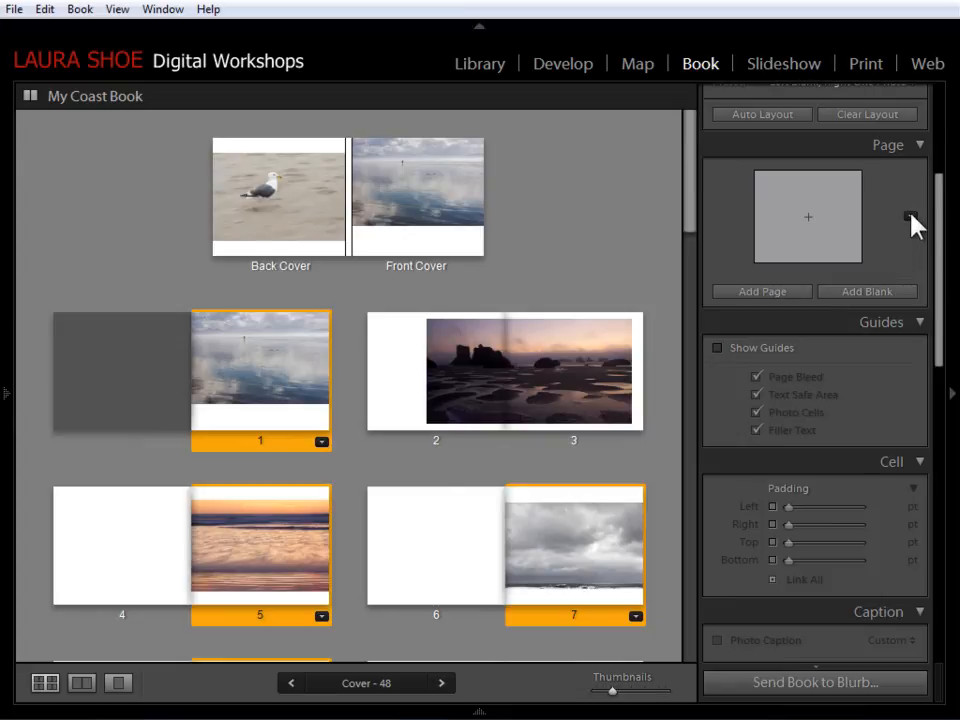
pyautogui.click(911, 215)
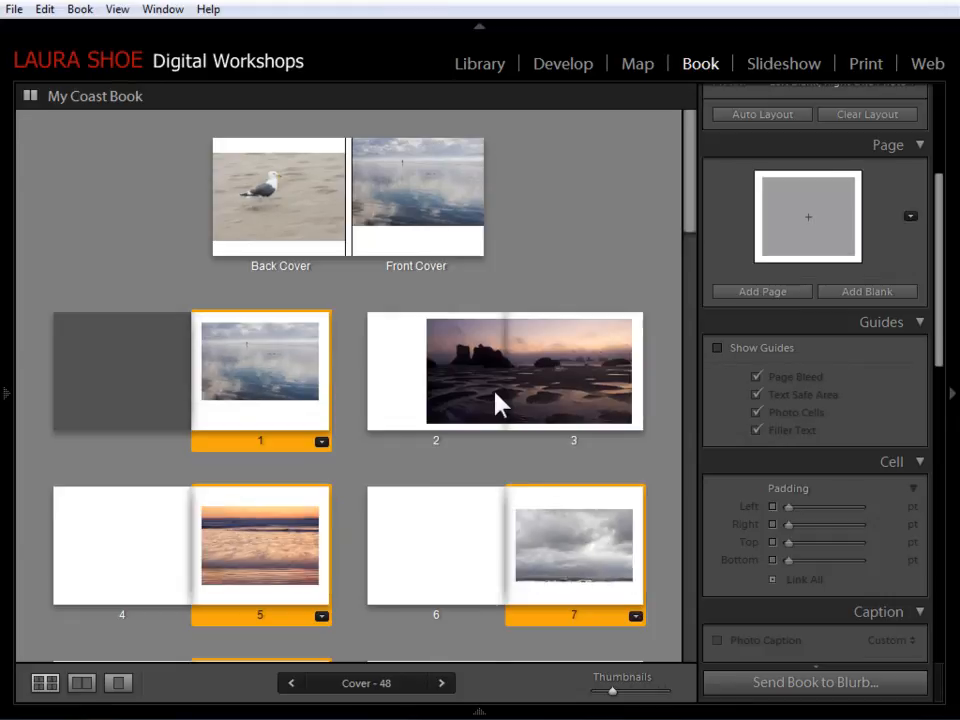
pyautogui.moveTo(583, 250)
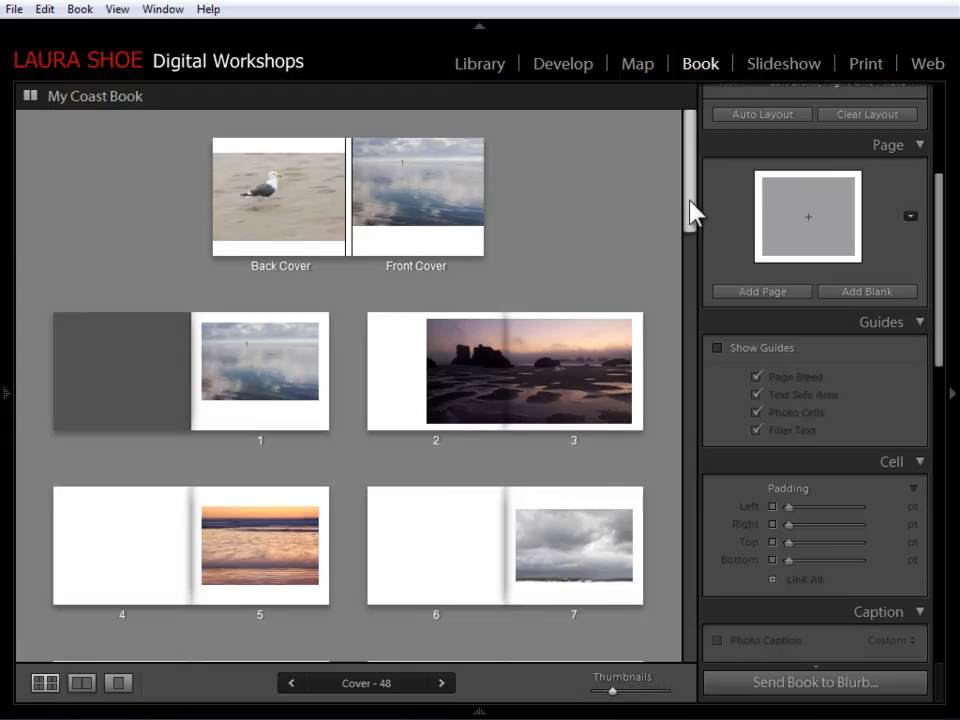
pyautogui.scroll(-3)
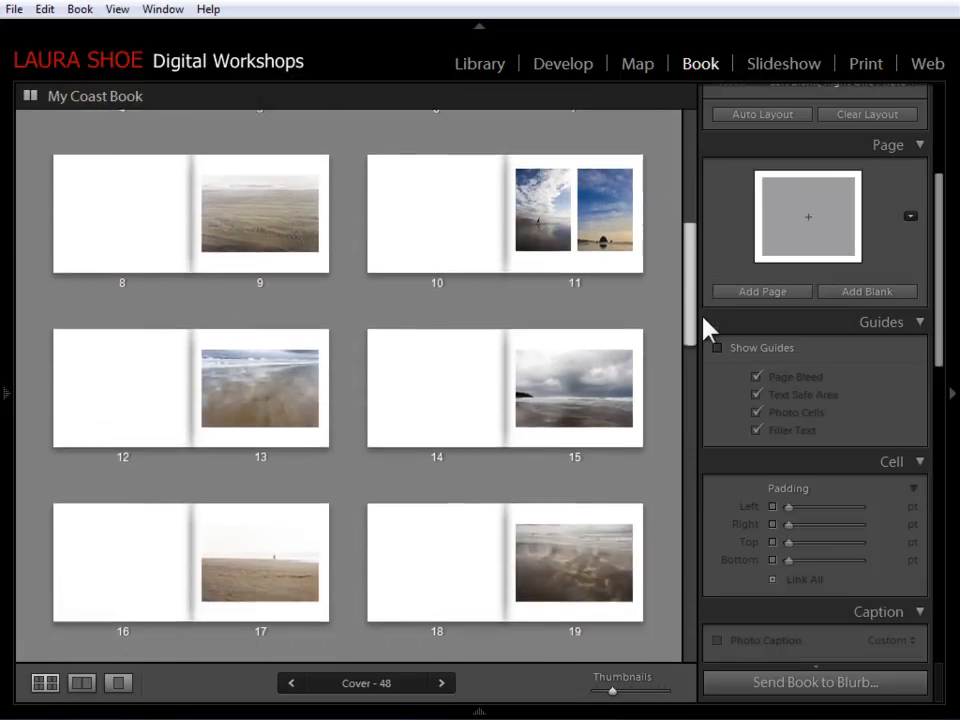
pyautogui.scroll(-3)
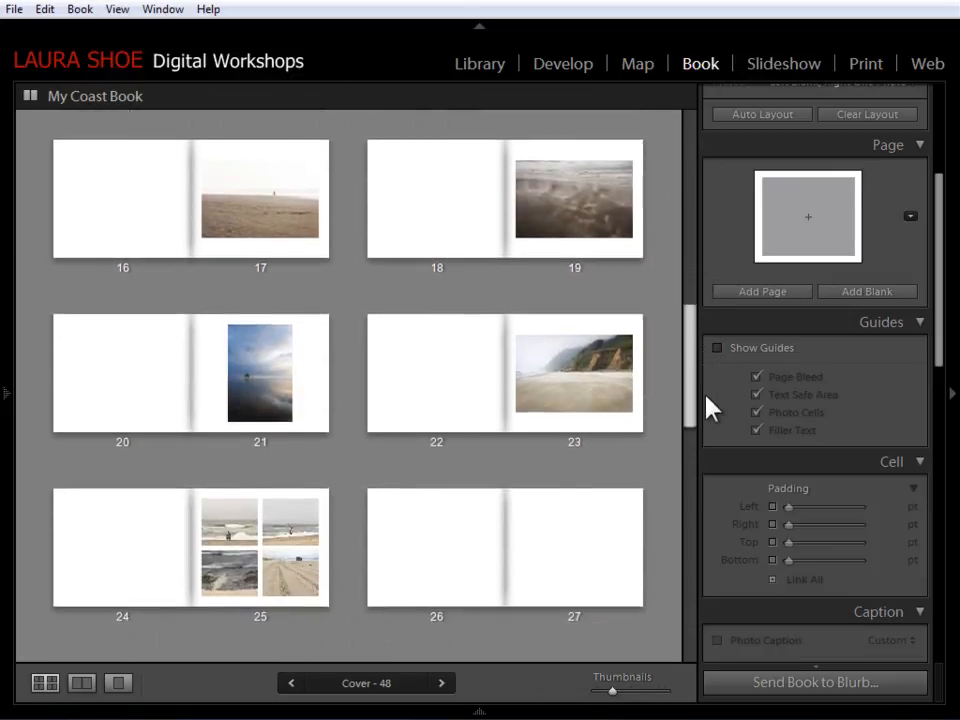
pyautogui.scroll(-3)
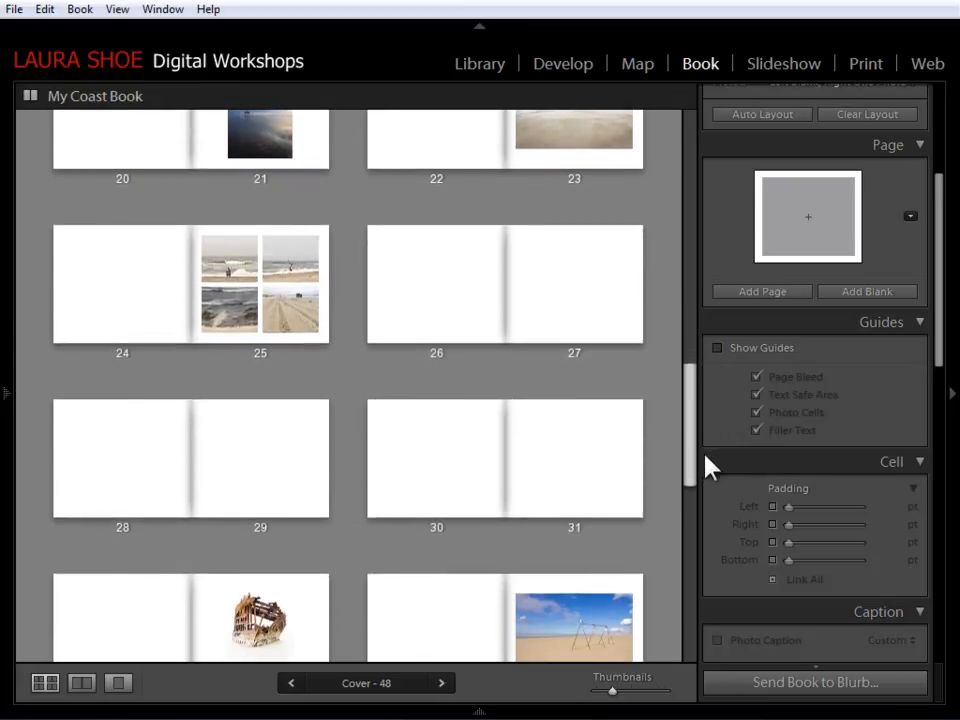
# Step: Select the blank pages 26–27 spread to remove the empty pages
pyautogui.click(229, 240)
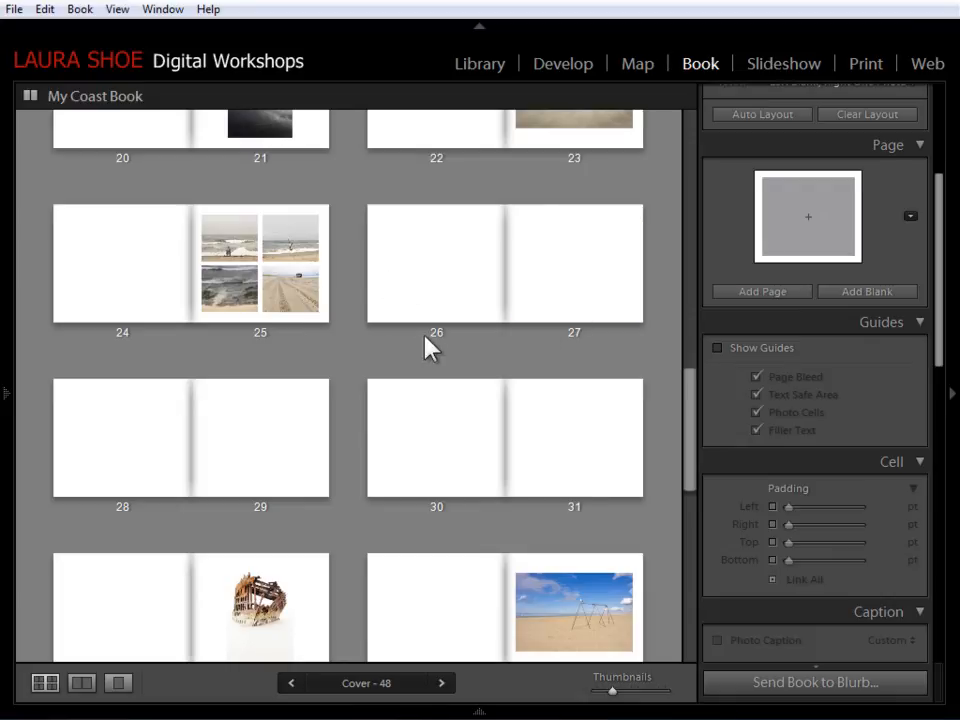
pyautogui.click(435, 264)
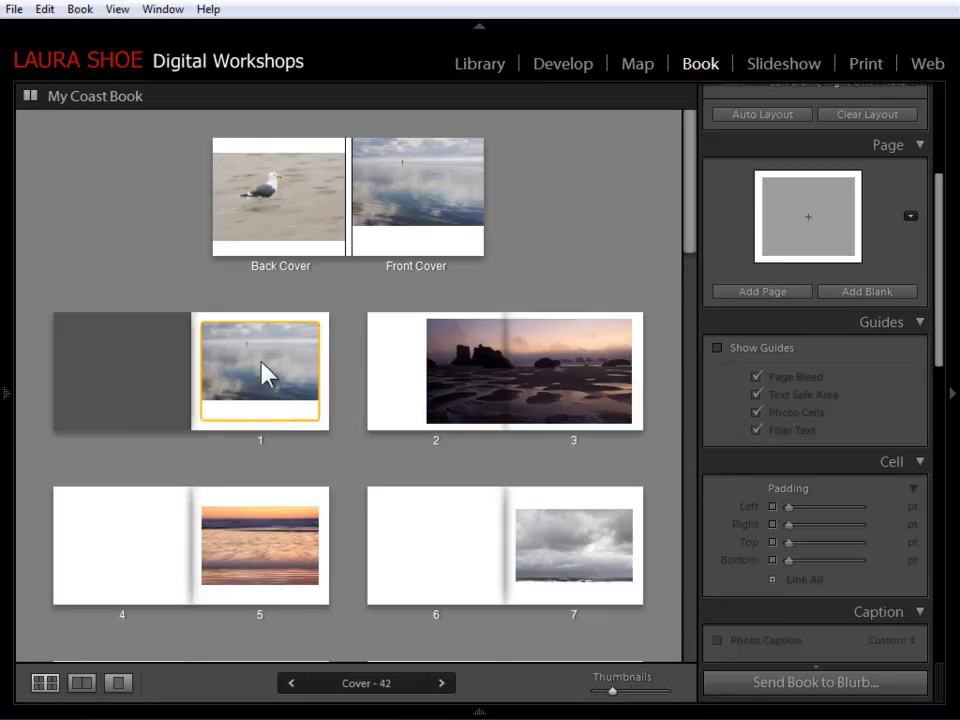
pyautogui.moveTo(238, 363)
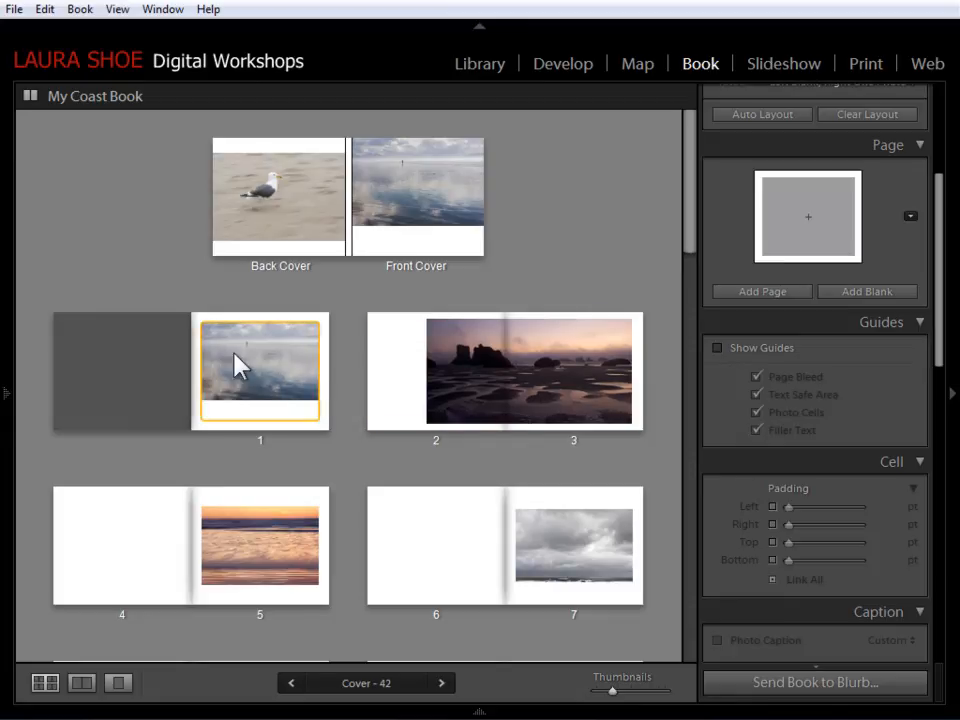
pyautogui.moveTo(599, 500)
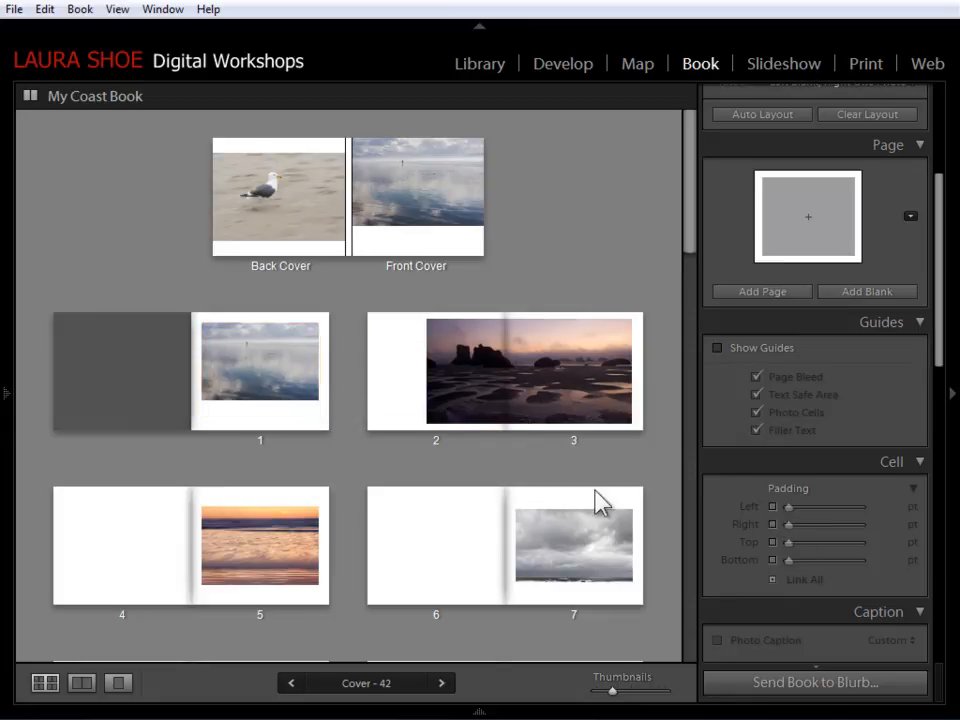
pyautogui.moveTo(370, 403)
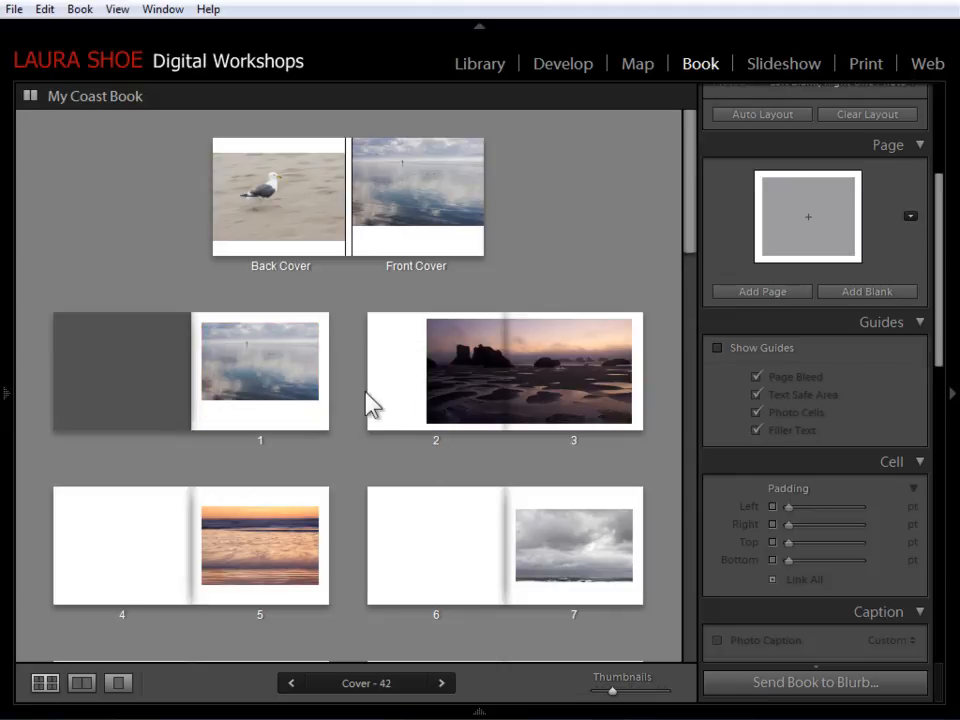
pyautogui.click(415, 196)
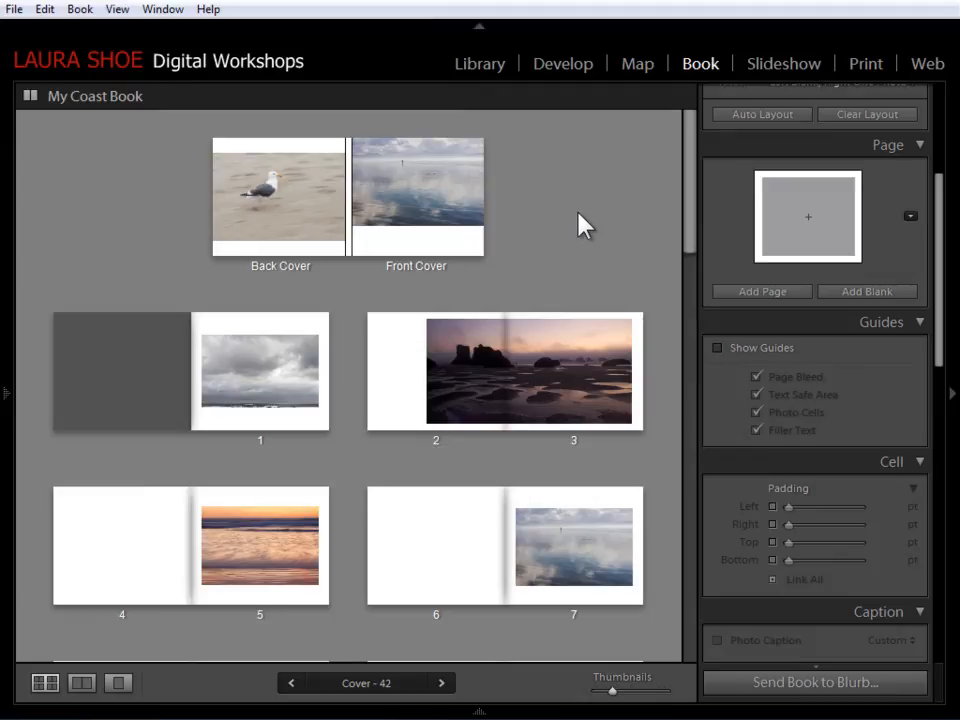
pyautogui.moveTo(888, 258)
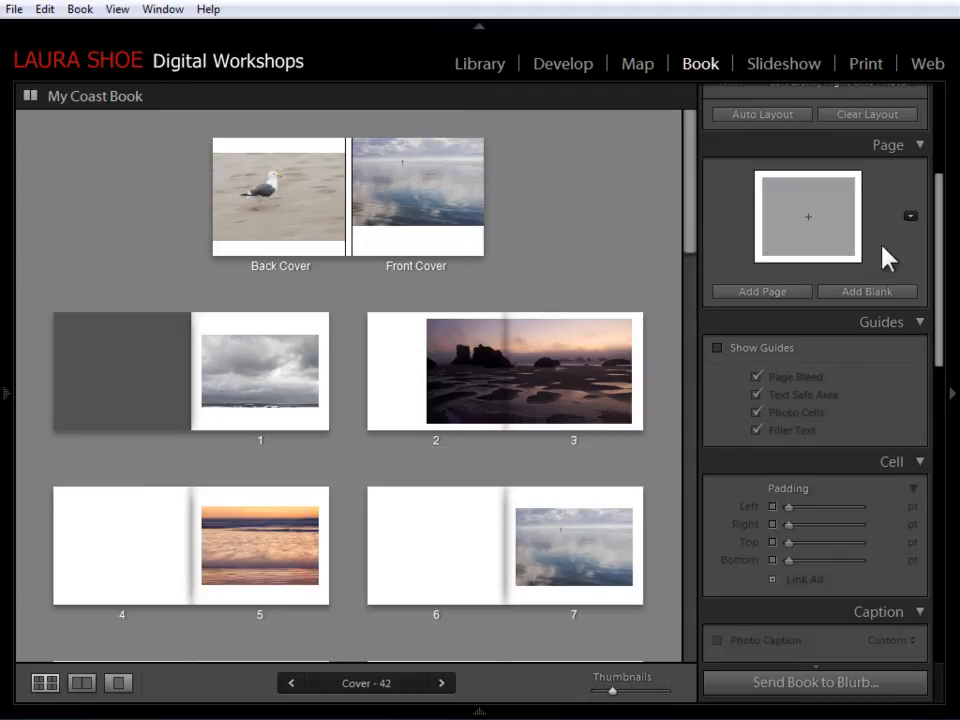
pyautogui.moveTo(910, 216)
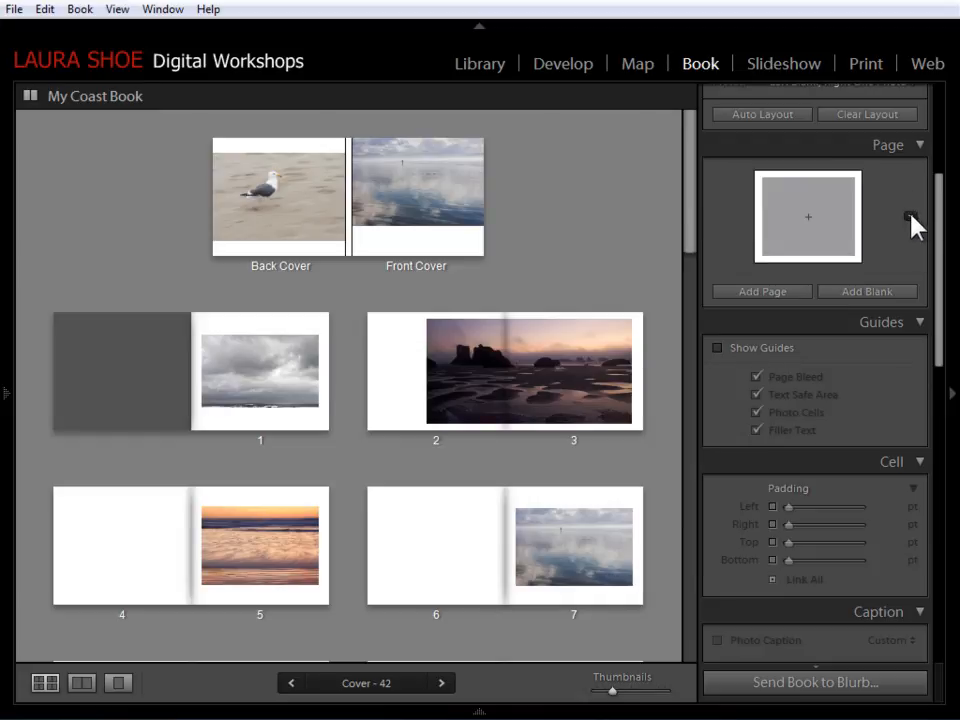
# Step: Check the Favorites layouts, then add the side-by-side two-photo layout to favorites
pyautogui.click(910, 217)
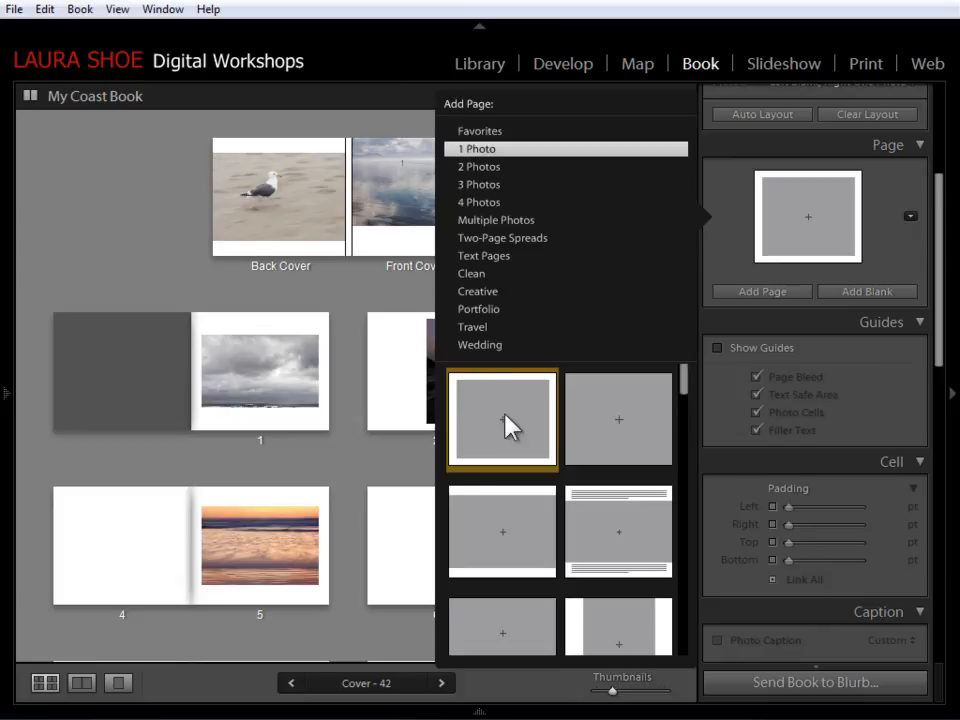
pyautogui.moveTo(502, 422)
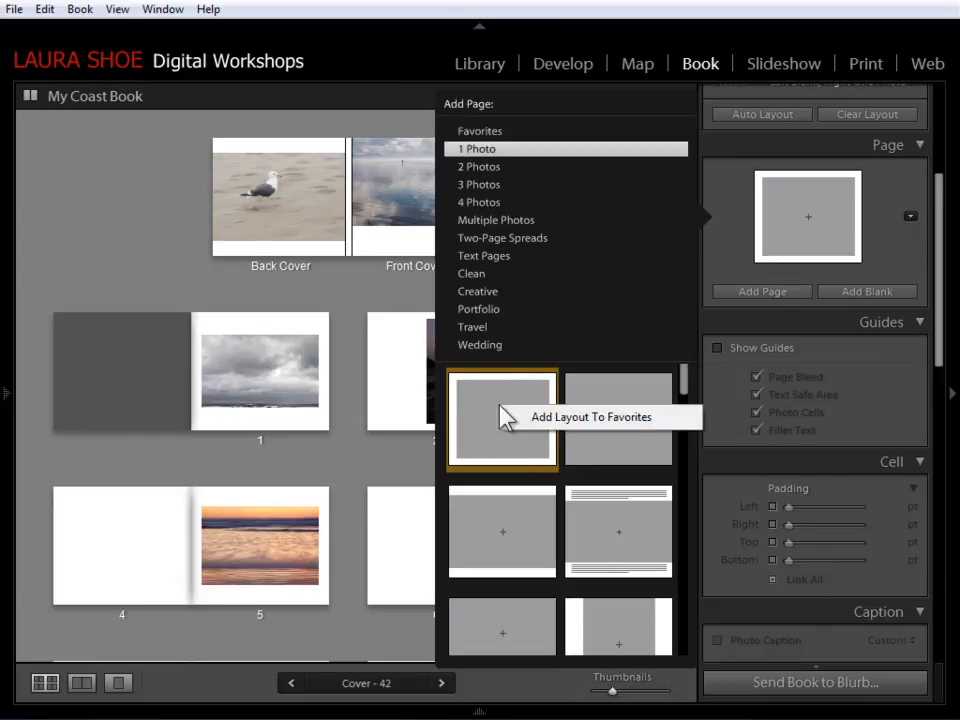
pyautogui.moveTo(560, 208)
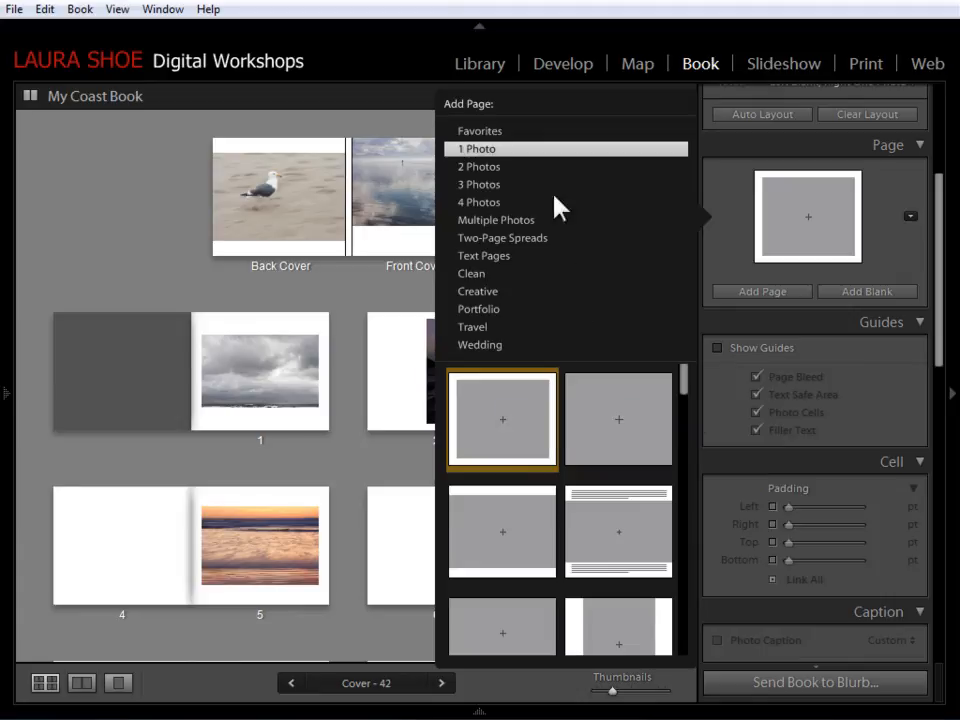
pyautogui.click(479, 130)
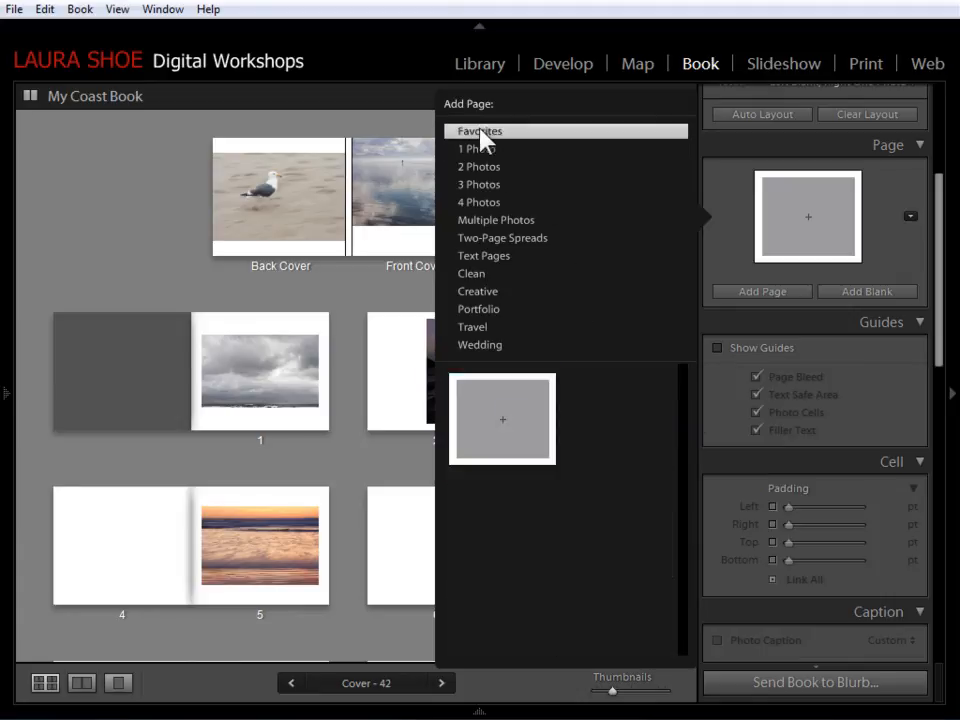
pyautogui.moveTo(505, 184)
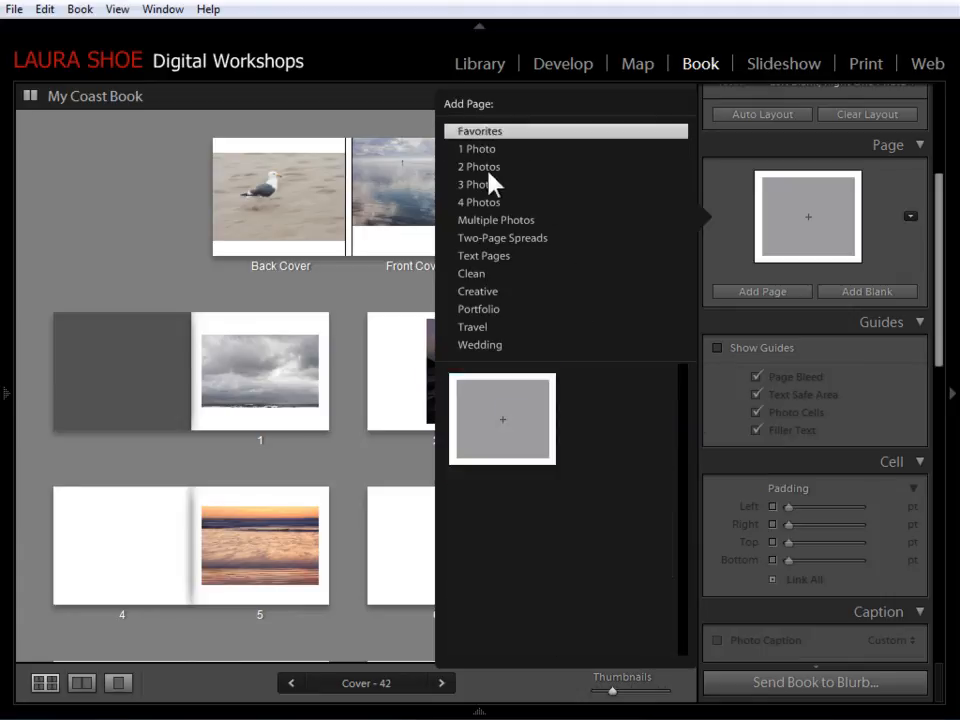
pyautogui.click(478, 166)
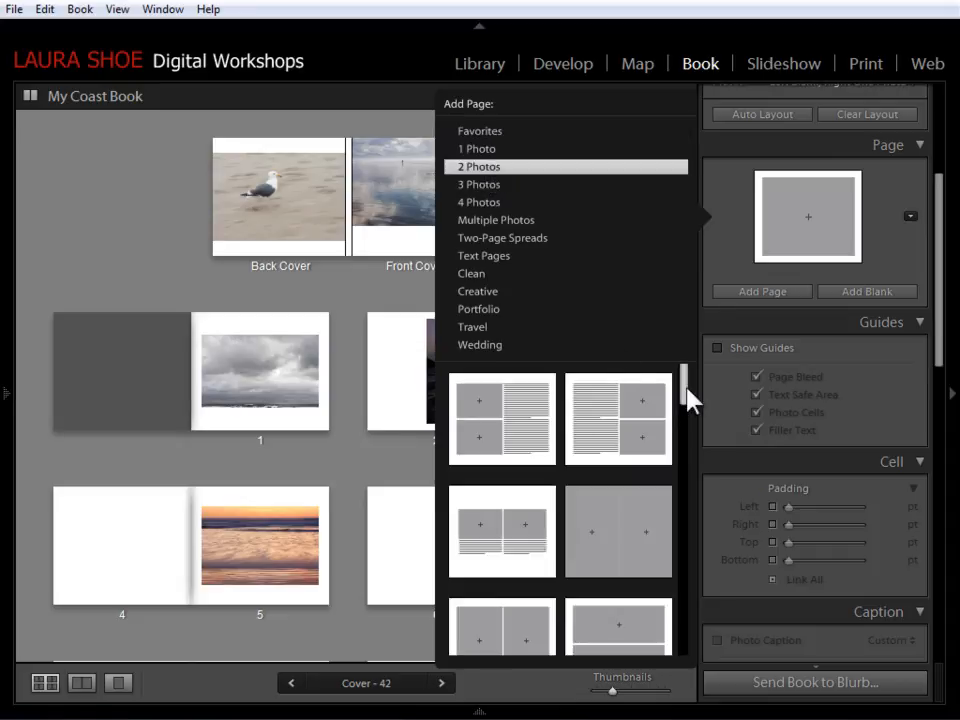
pyautogui.scroll(-3)
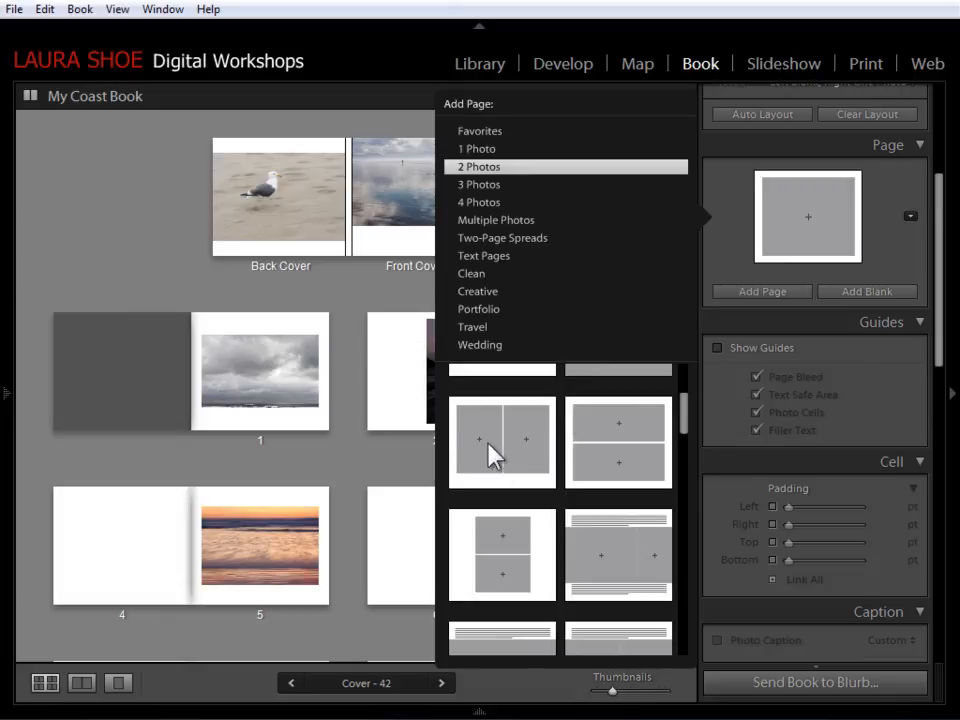
pyautogui.click(260, 545)
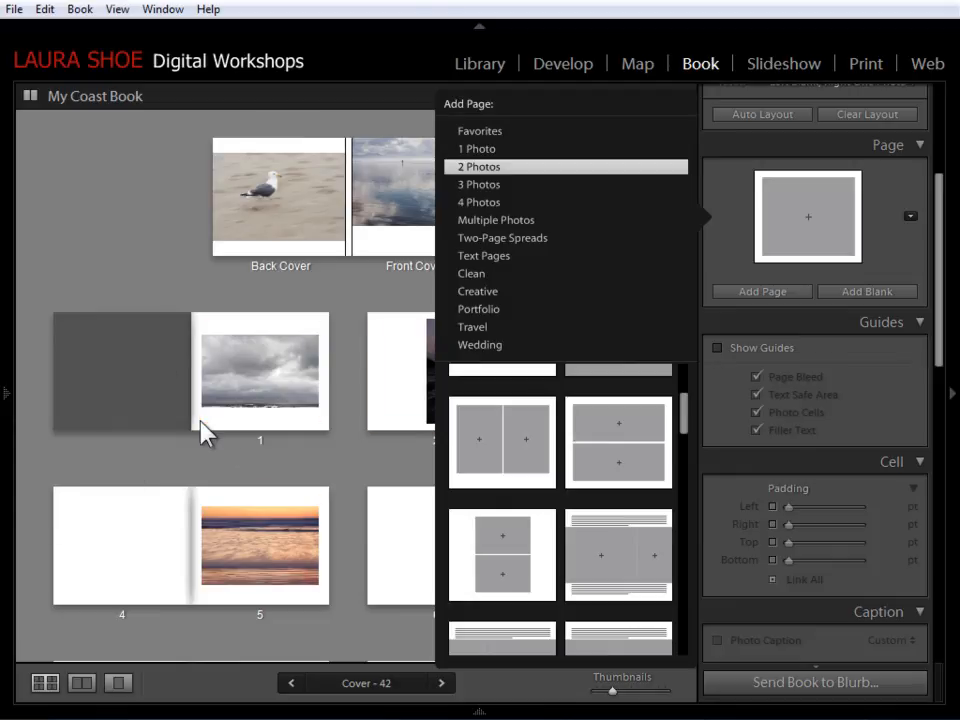
pyautogui.moveTo(527, 444)
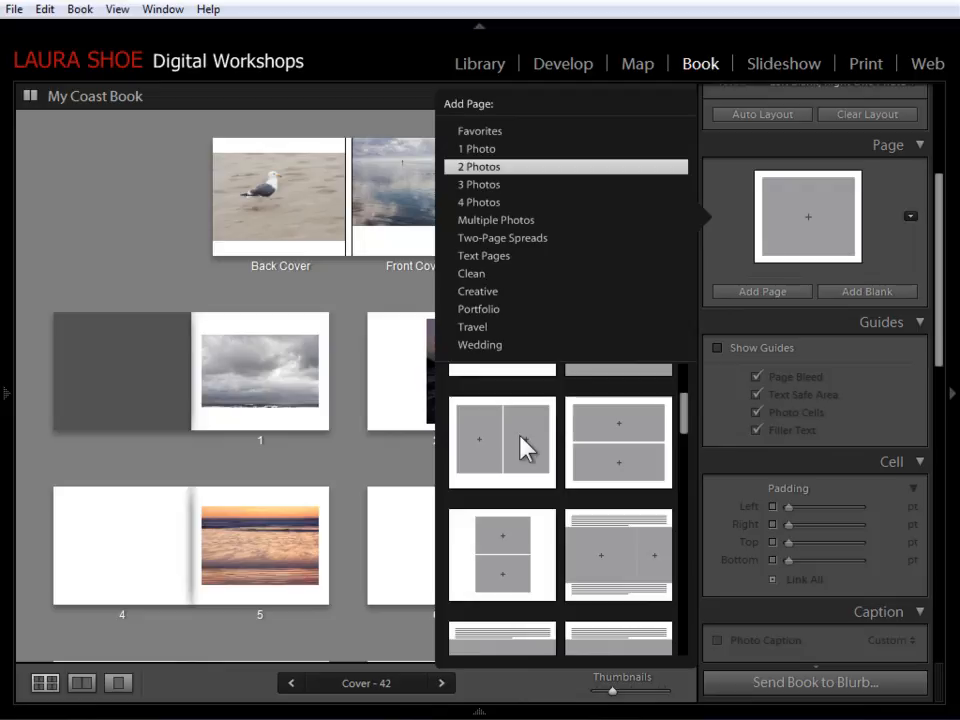
pyautogui.moveTo(504, 440)
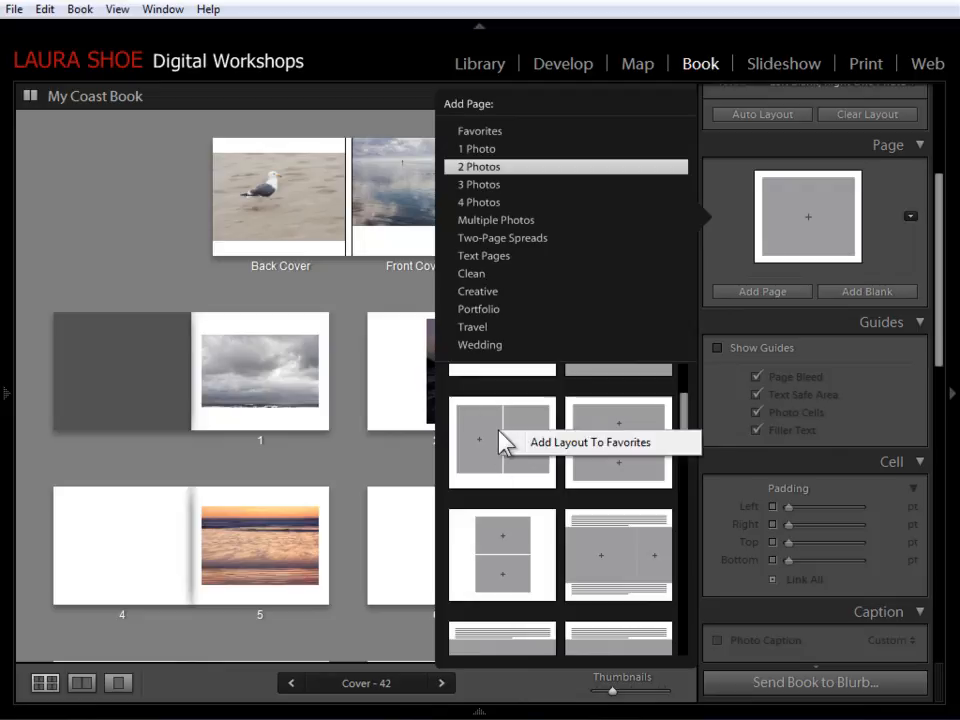
pyautogui.moveTo(540, 458)
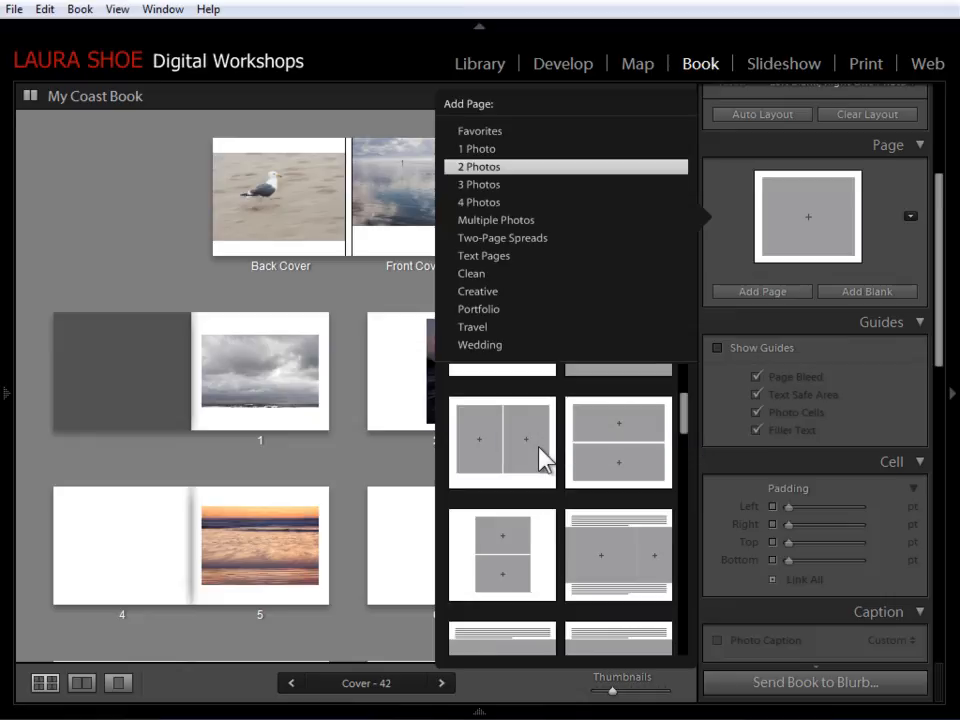
pyautogui.moveTo(510, 562)
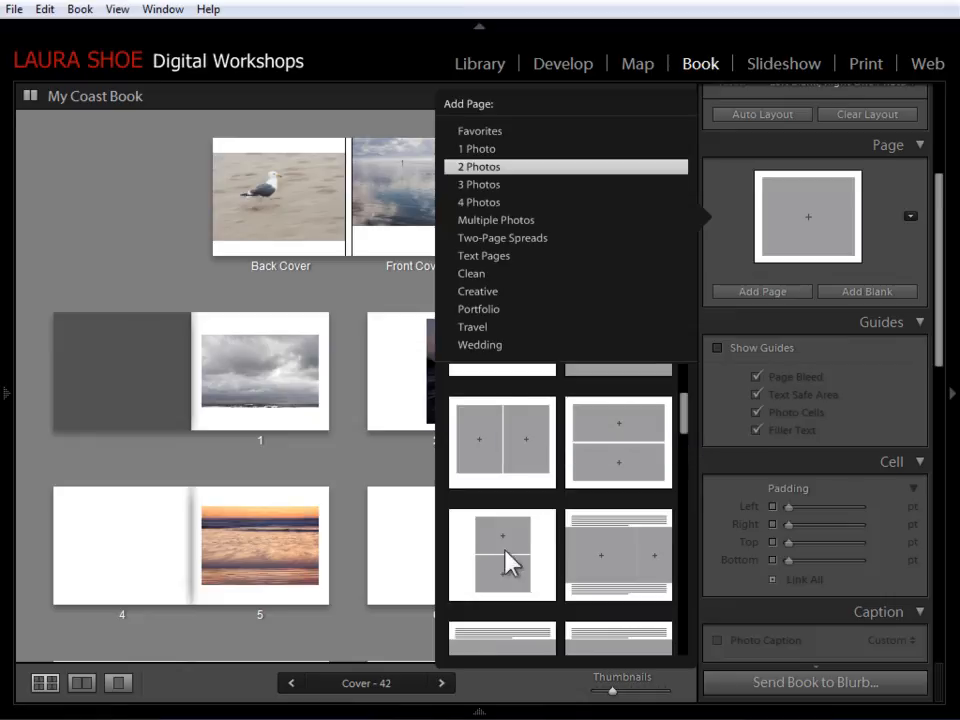
pyautogui.moveTo(510, 560)
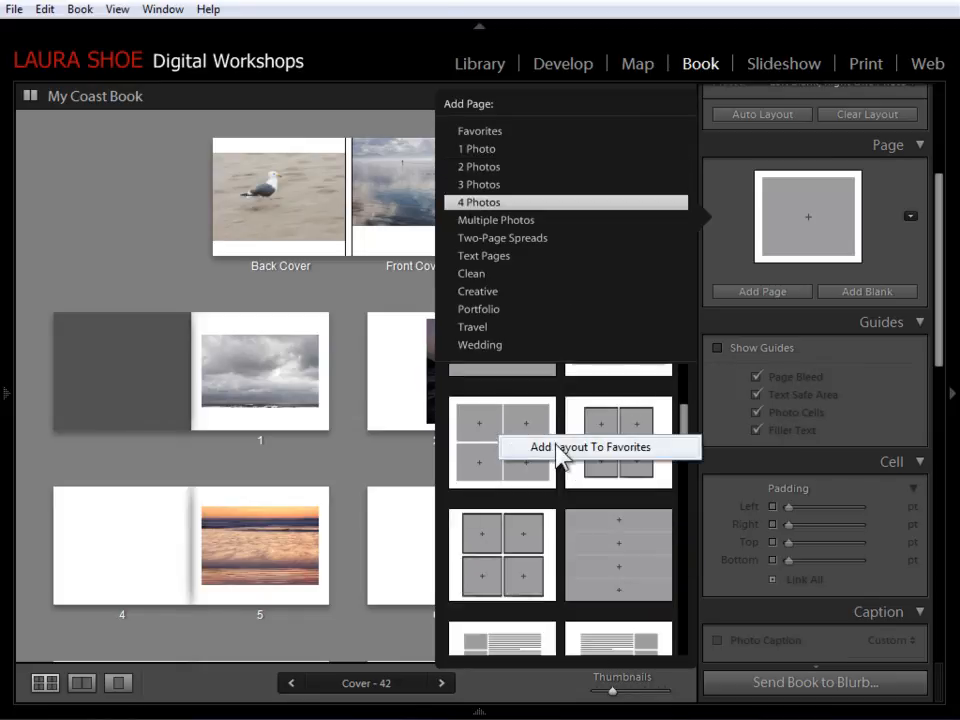
pyautogui.moveTo(507, 180)
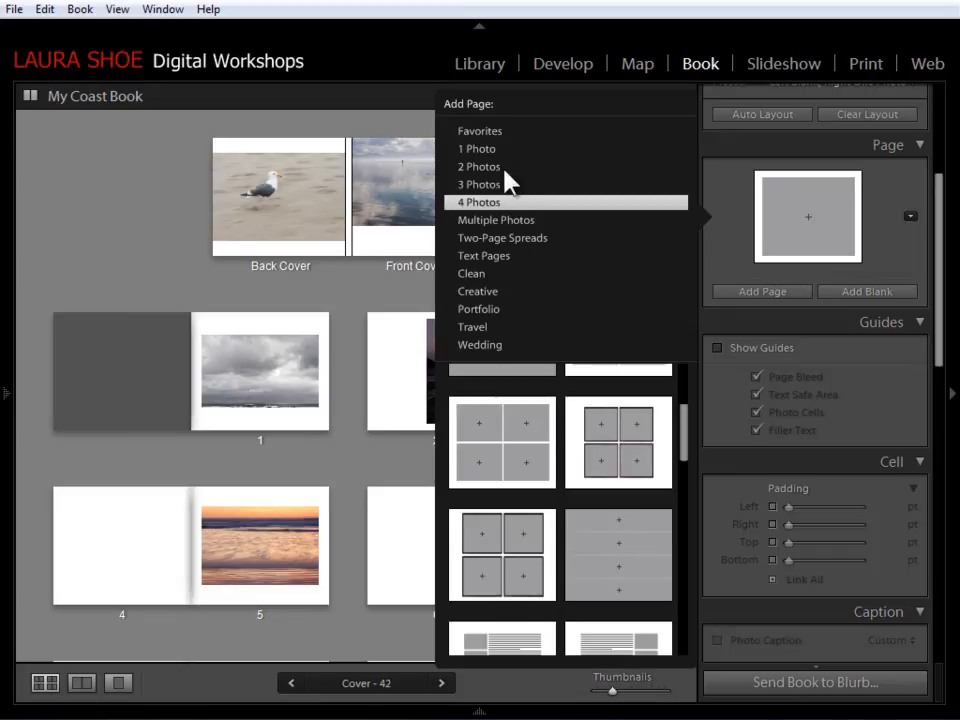
pyautogui.moveTo(500, 172)
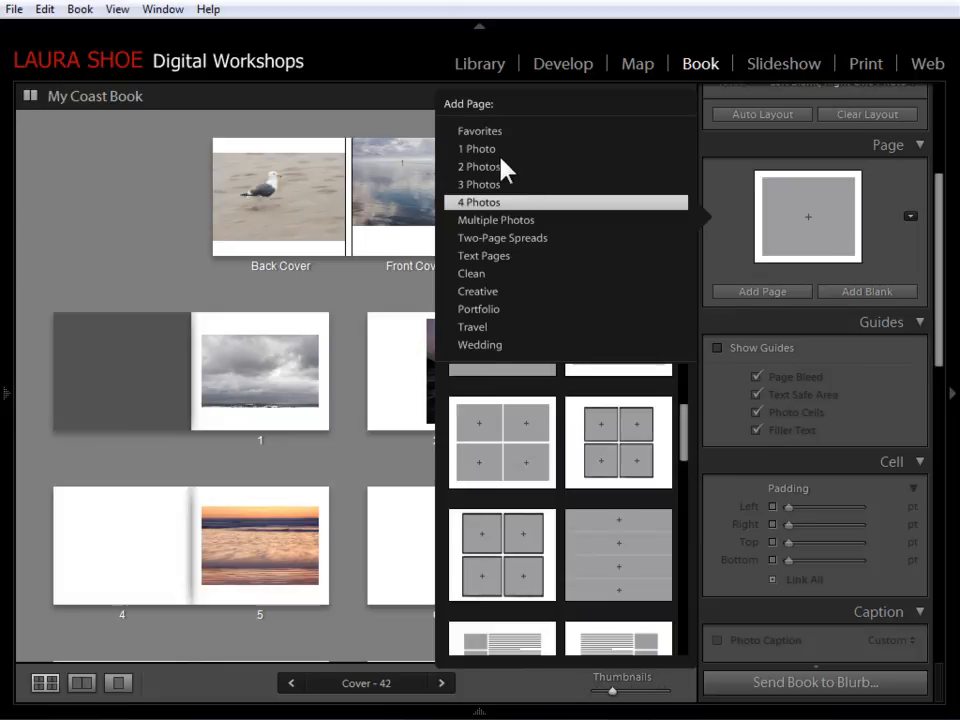
# Step: Browse the 1 Photo and 4 Photos layouts, then scroll through the saved Favorites
pyautogui.click(477, 148)
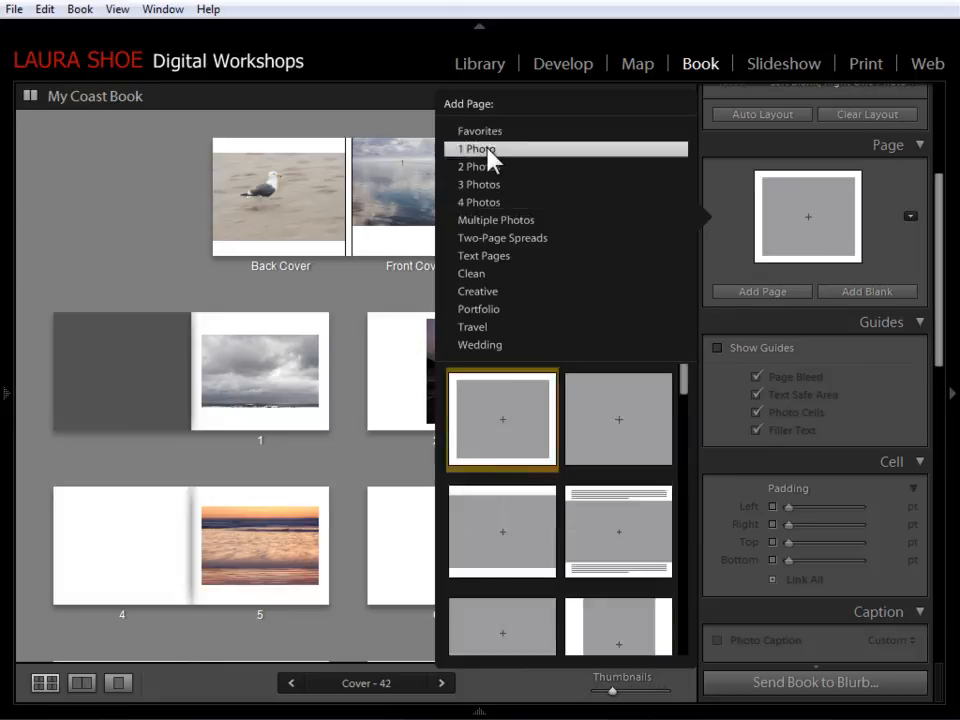
pyautogui.click(478, 202)
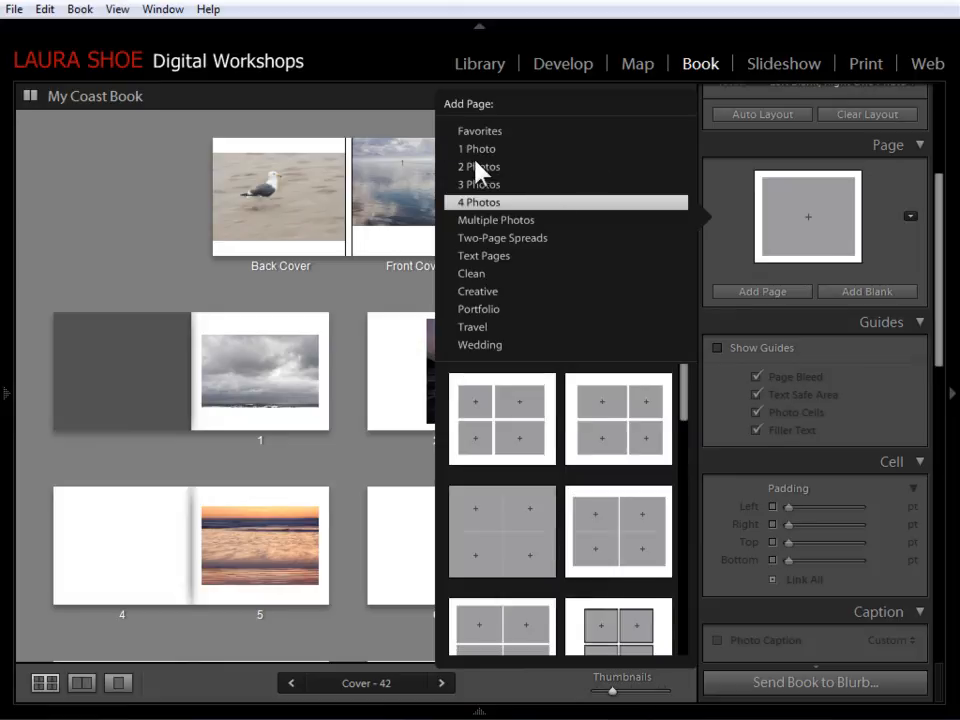
pyautogui.click(479, 130)
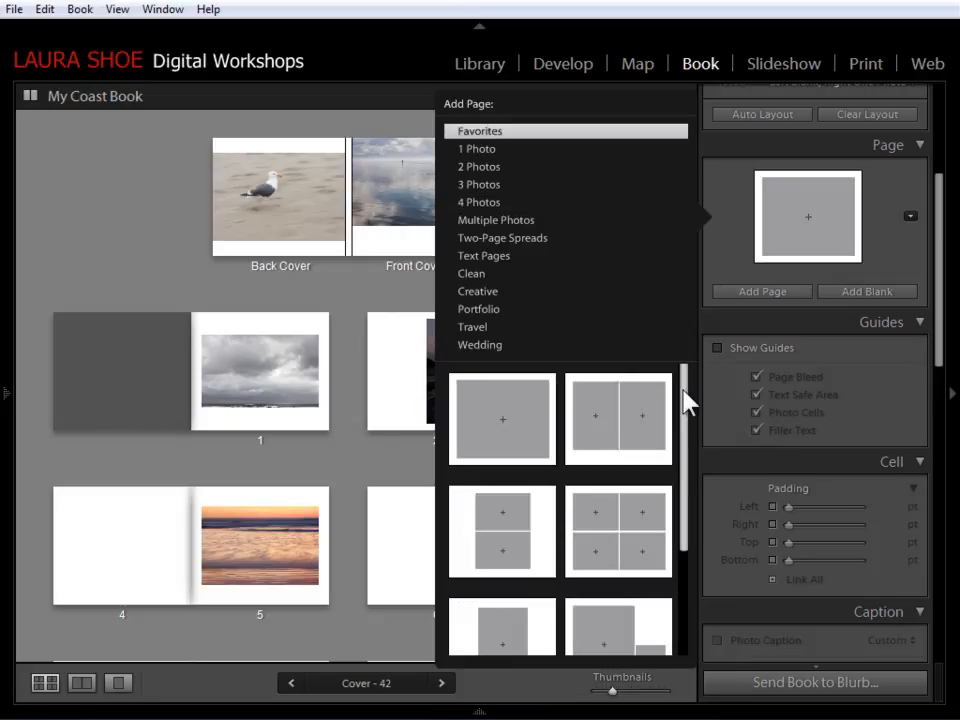
pyautogui.scroll(-3)
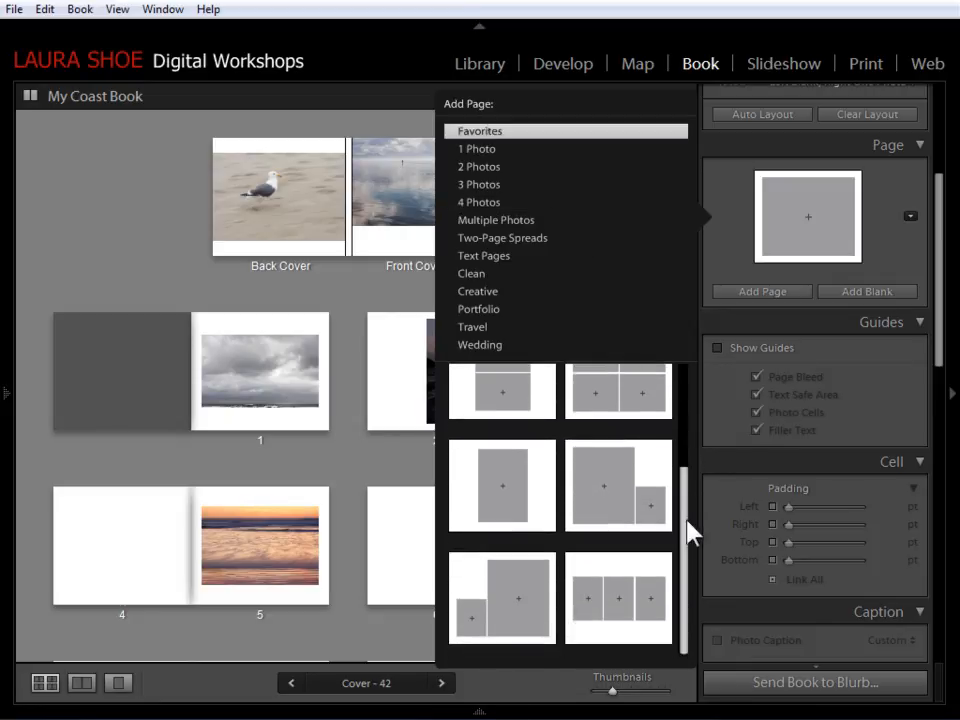
pyautogui.scroll(-3)
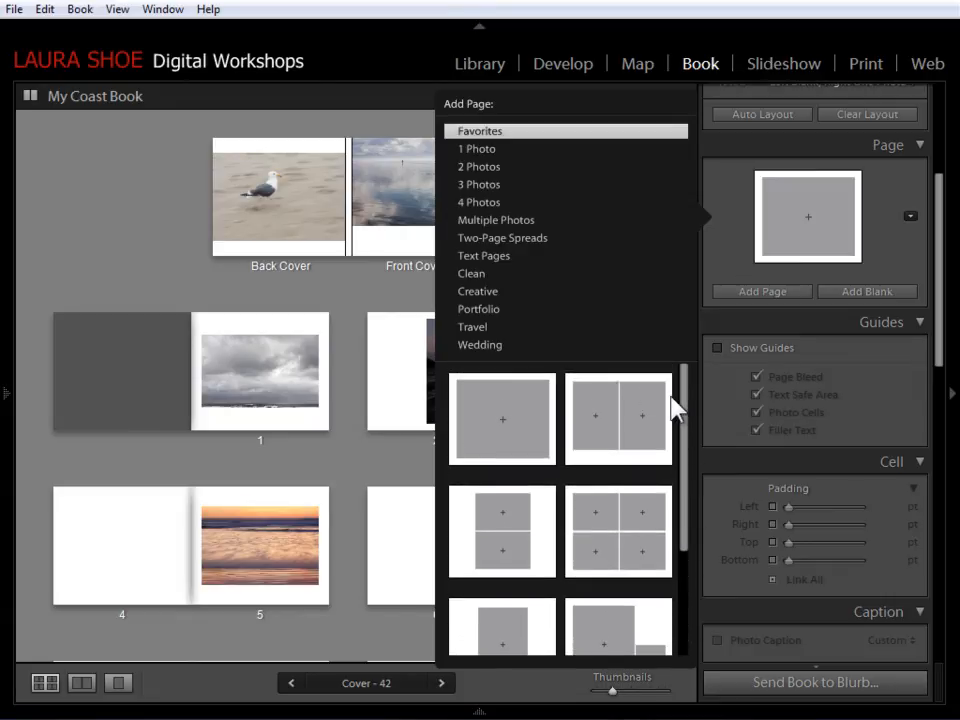
pyautogui.moveTo(653, 416)
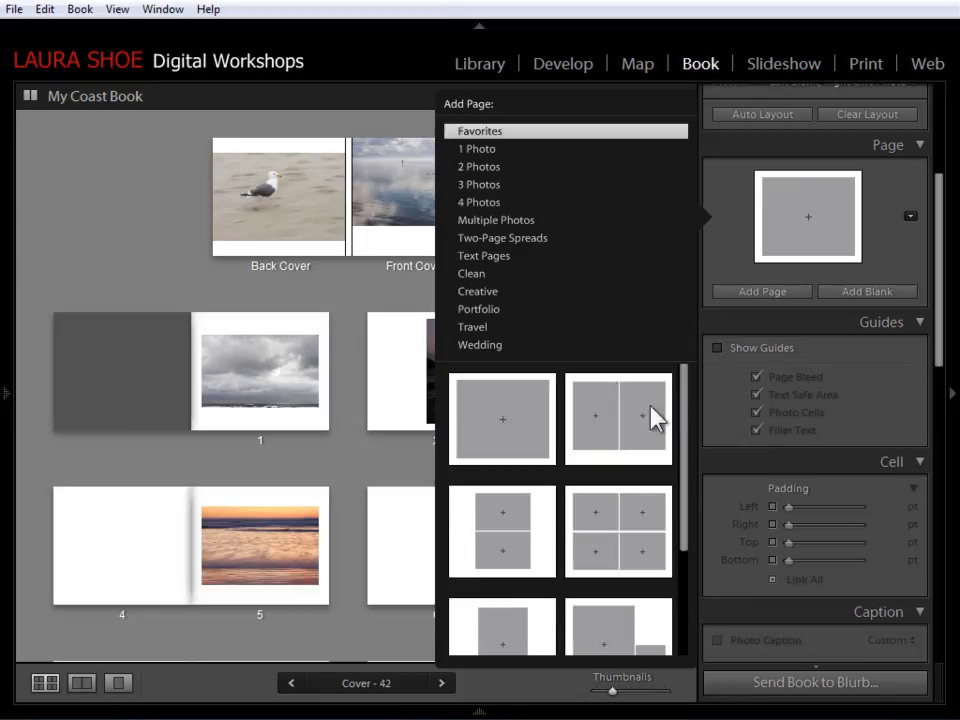
pyautogui.moveTo(600, 562)
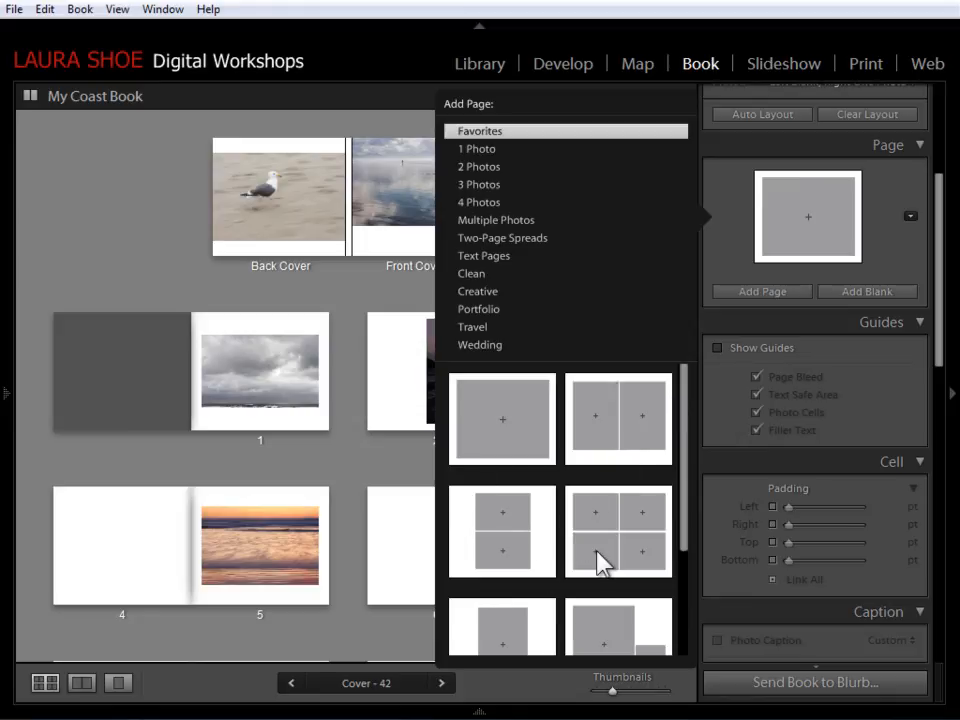
pyautogui.moveTo(682, 413)
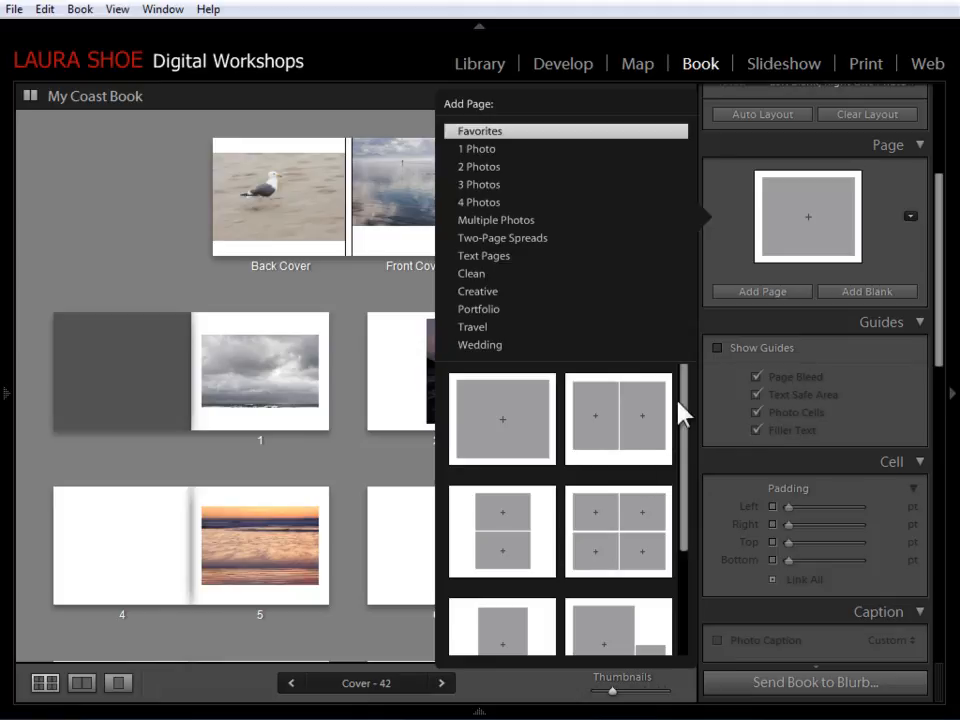
pyautogui.scroll(-3)
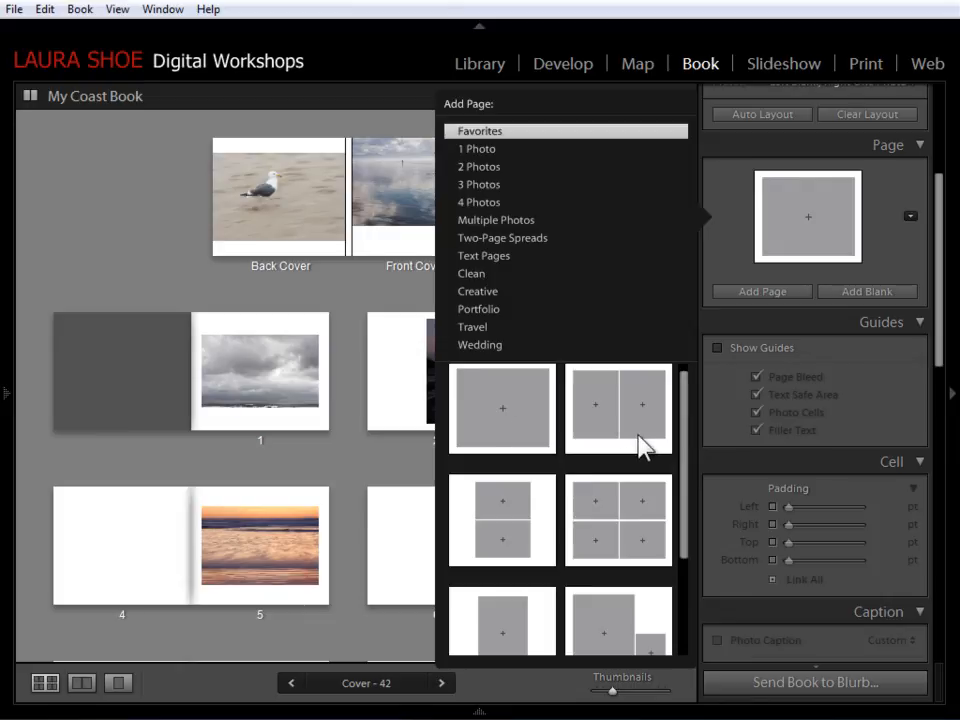
pyautogui.moveTo(502, 438)
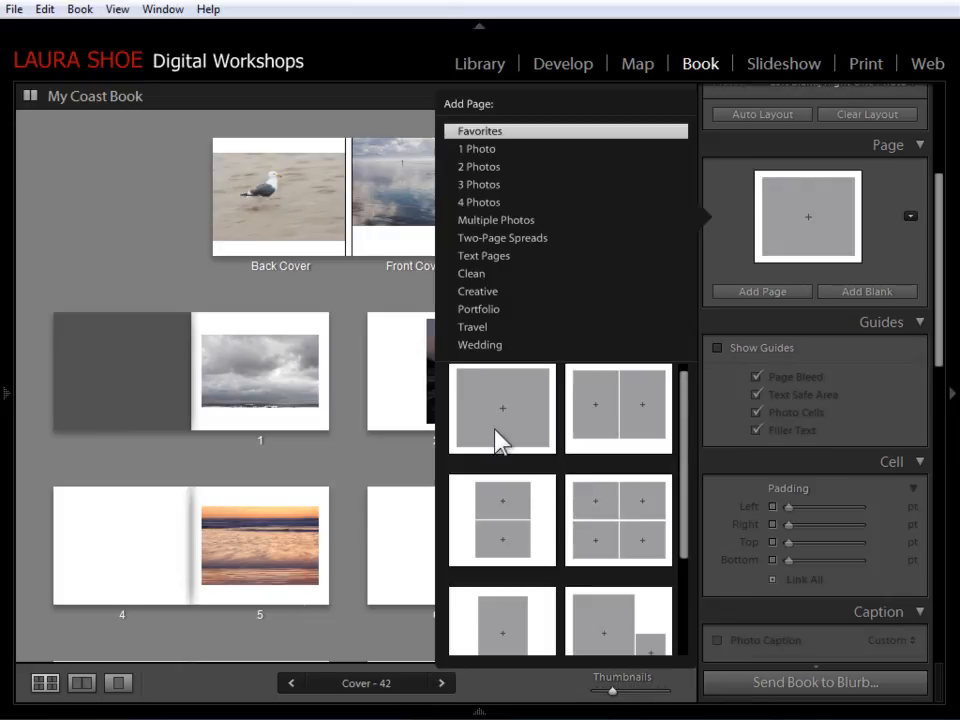
pyautogui.moveTo(504, 390)
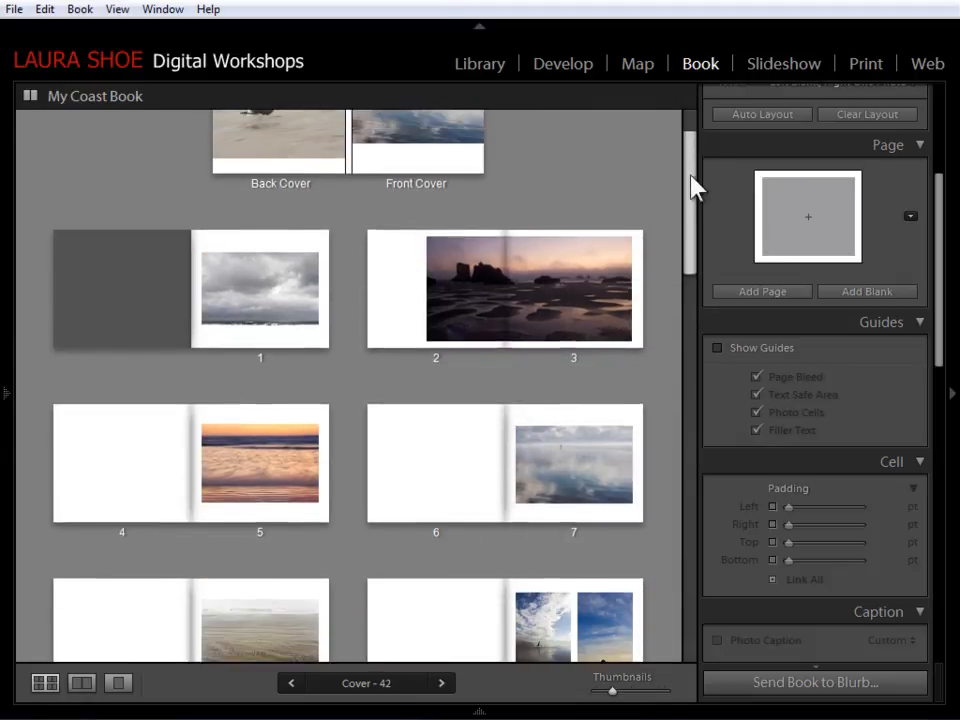
# Step: Scroll the spreads, turn on Show Guides, and open the workspace background colour choices
pyautogui.scroll(-3)
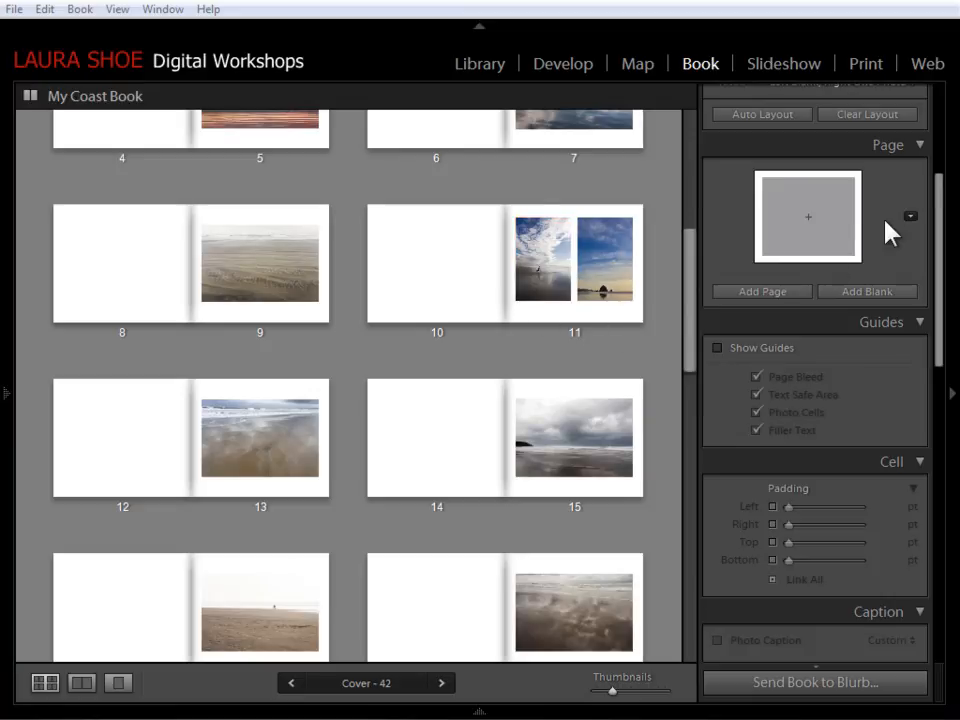
pyautogui.moveTo(635, 305)
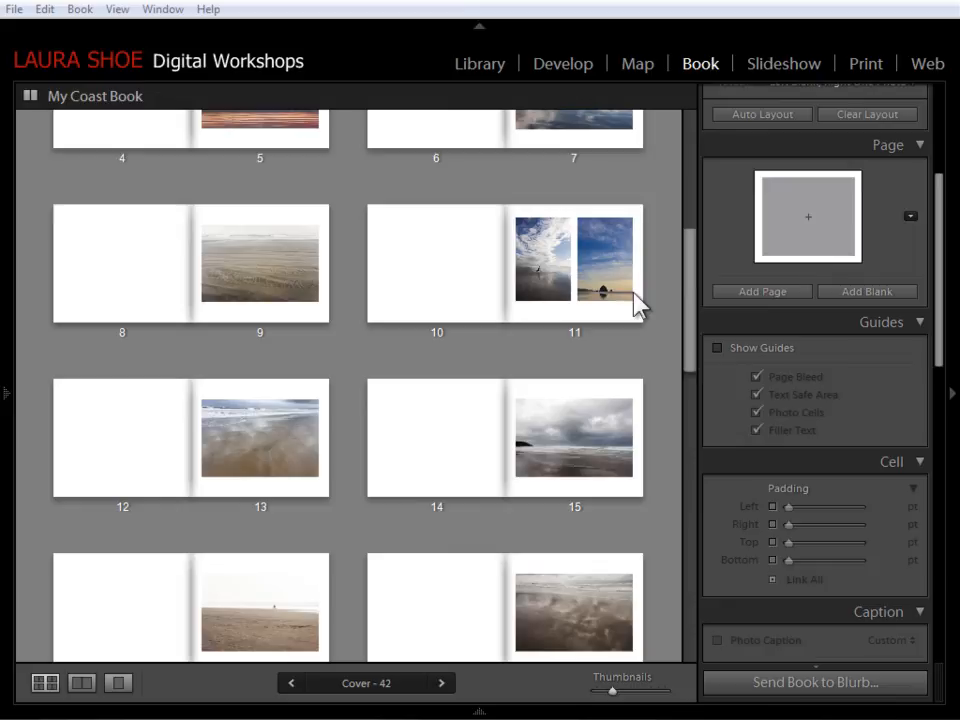
pyautogui.click(543, 260)
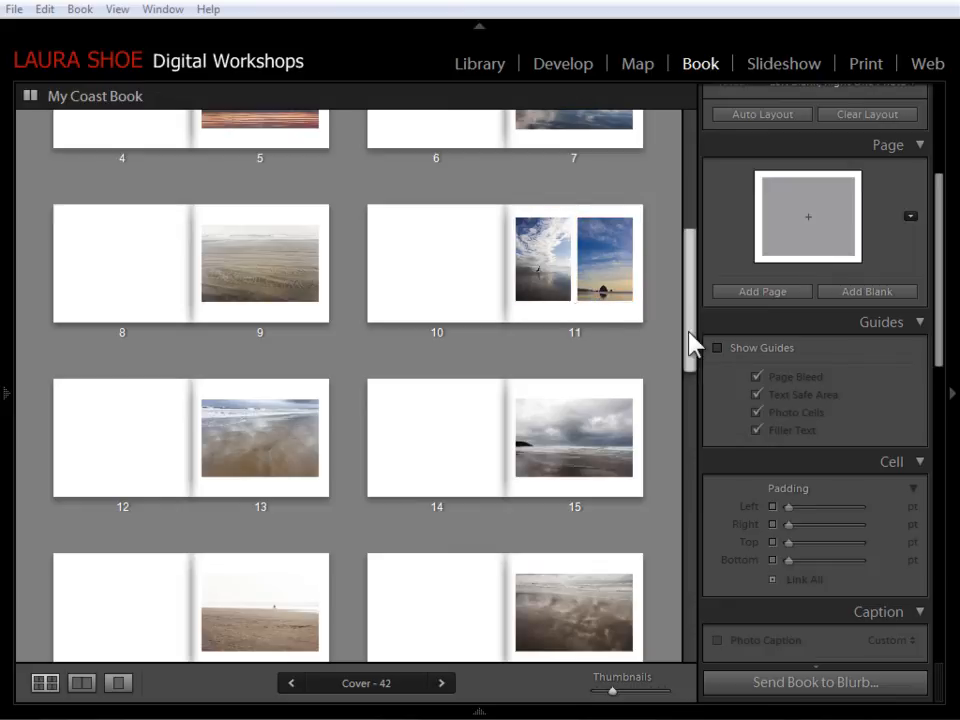
pyautogui.scroll(-3)
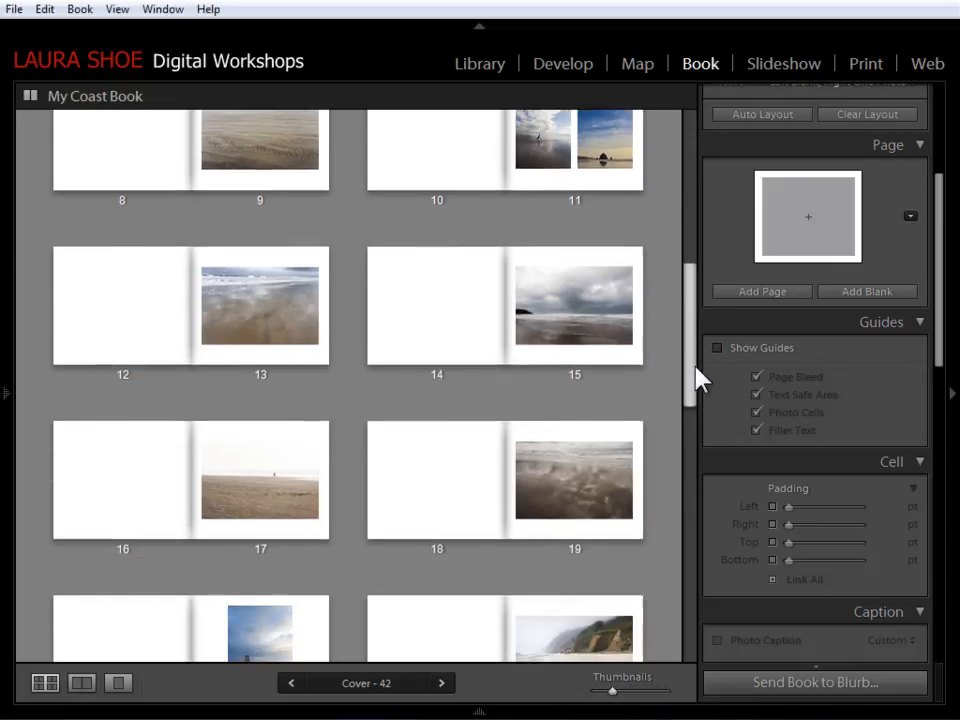
pyautogui.scroll(-3)
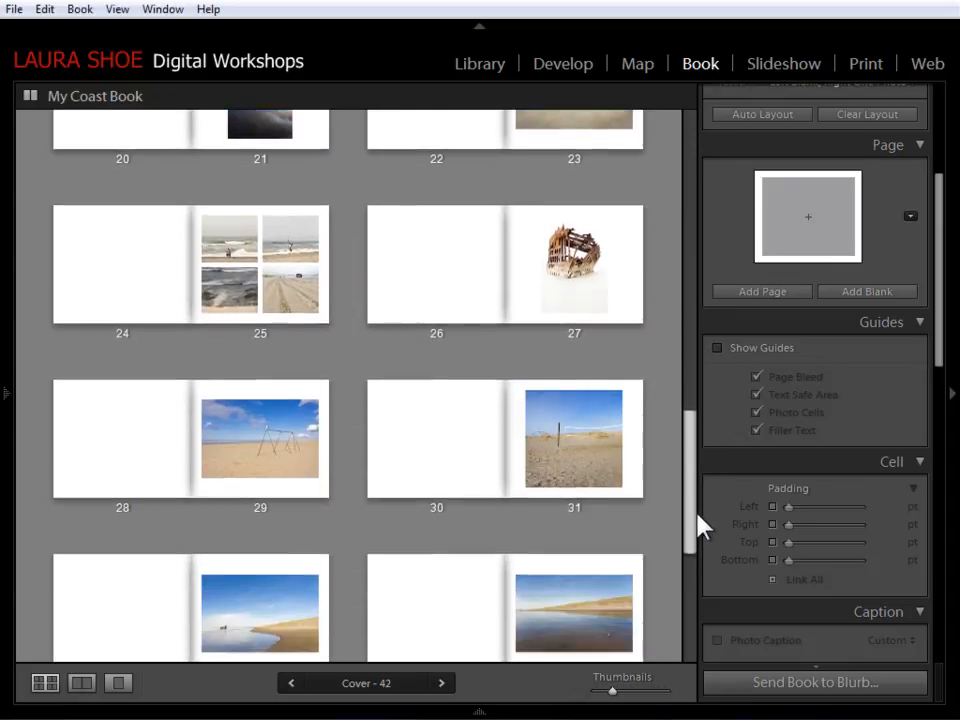
pyautogui.click(260, 438)
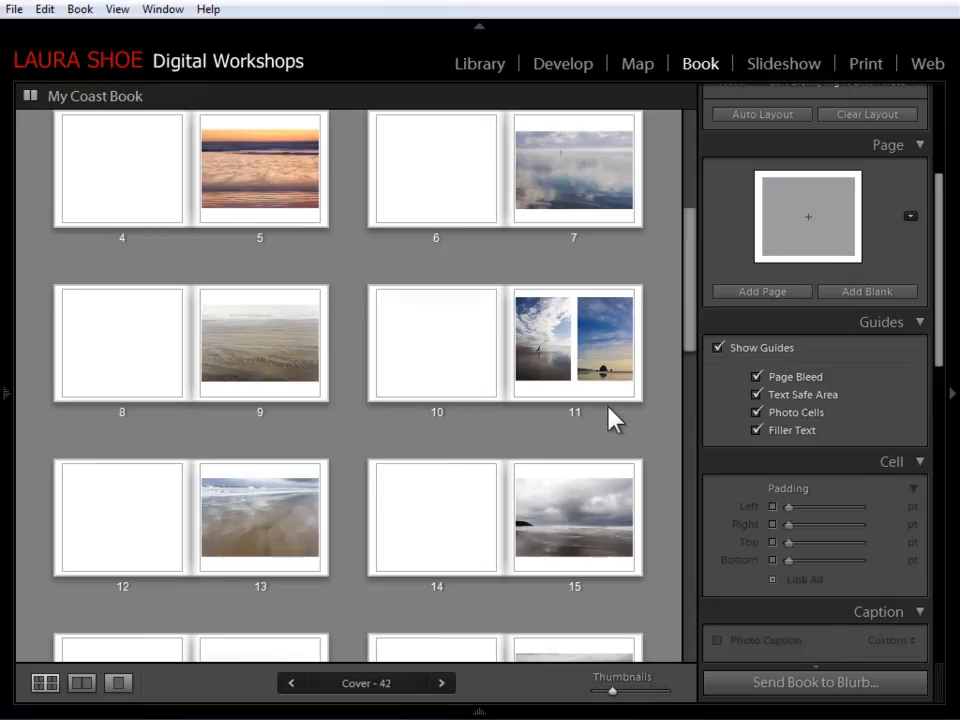
pyautogui.rightClick(613, 418)
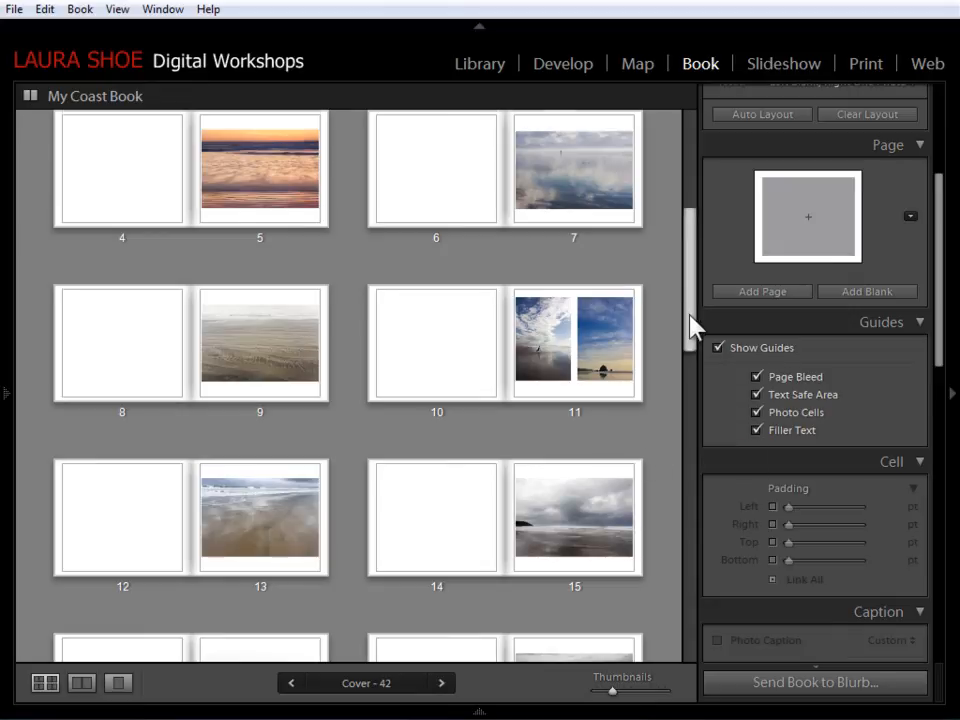
pyautogui.scroll(-3)
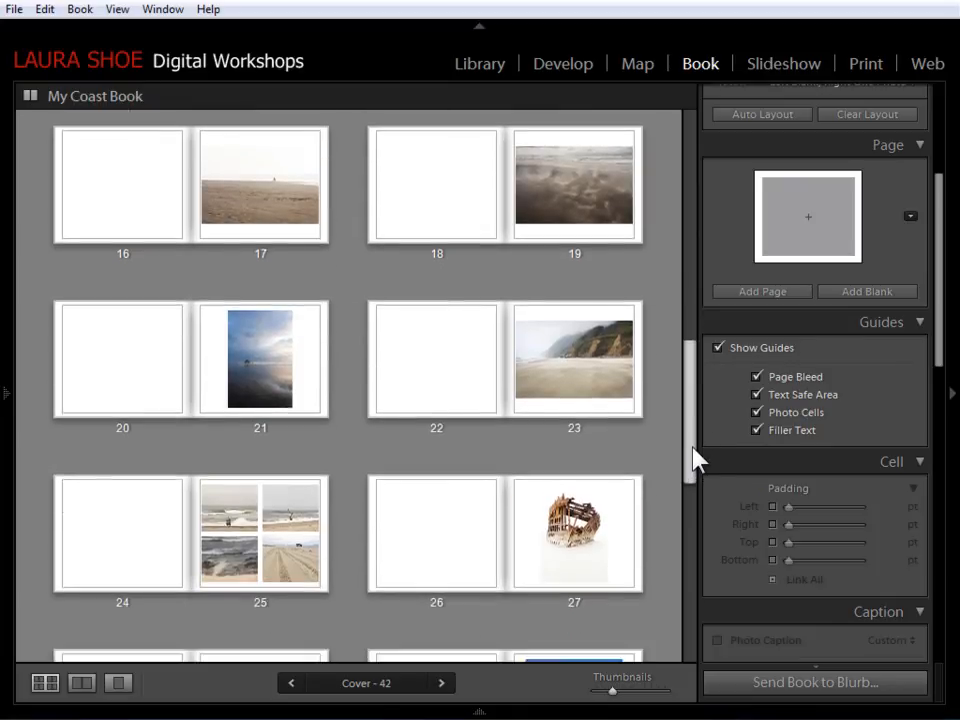
pyautogui.scroll(-3)
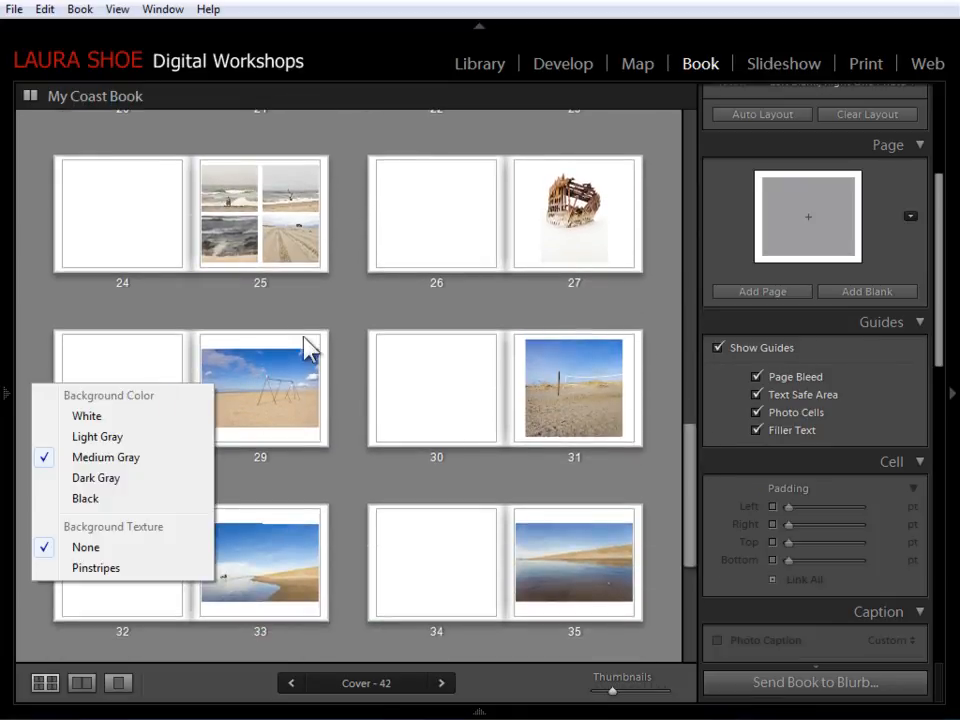
# Step: Paste the padded two-photo layout onto page 29 with the swing and beach post photos filling its cells
pyautogui.rightClick(260, 388)
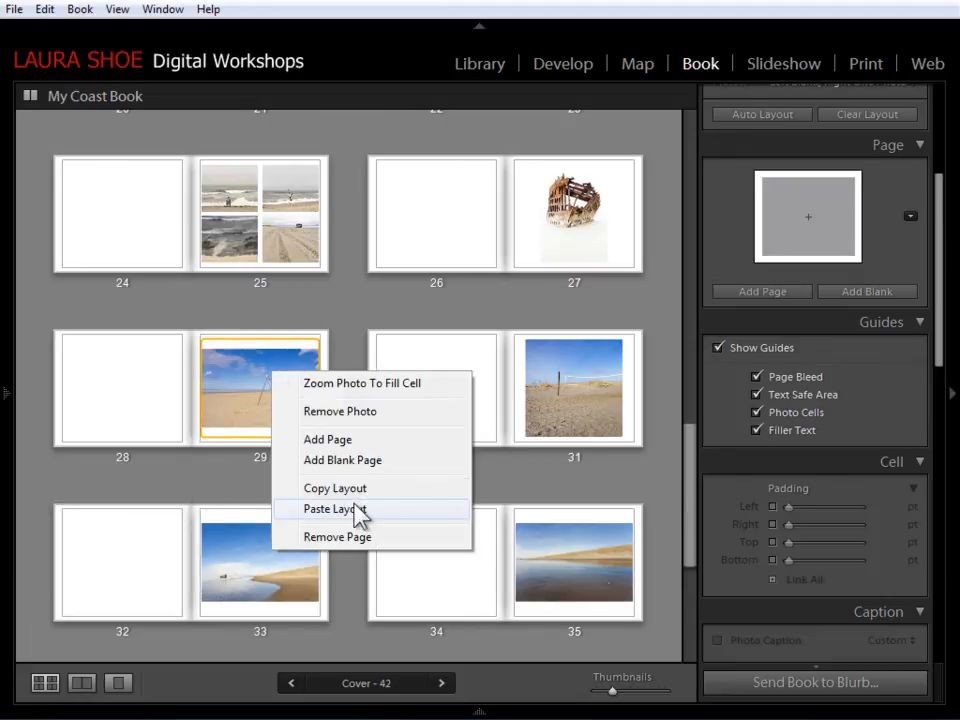
pyautogui.click(335, 508)
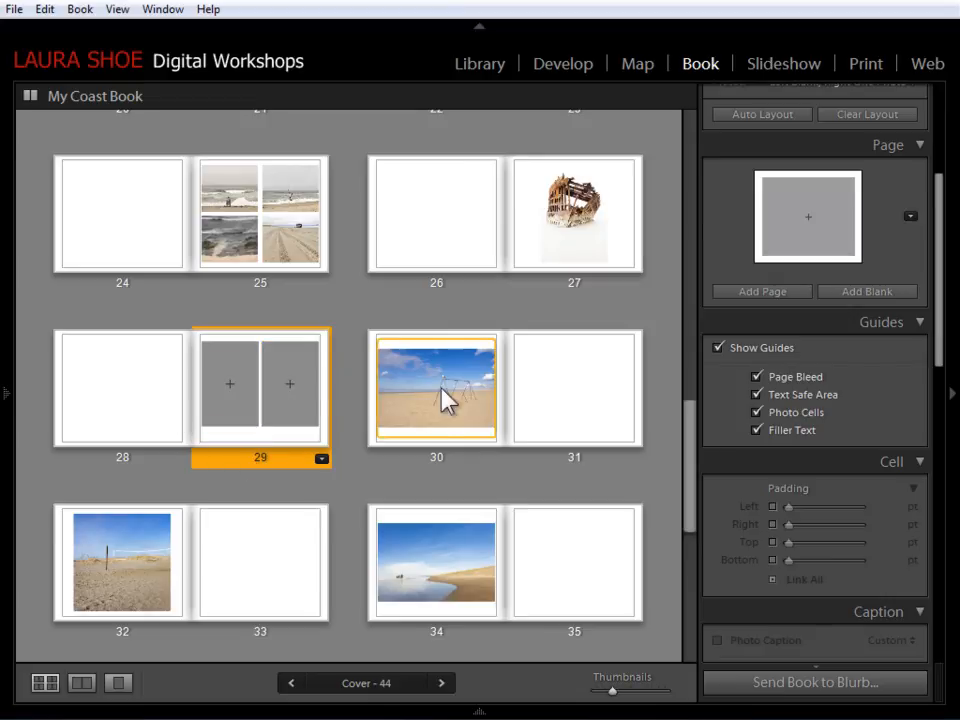
pyautogui.moveTo(458, 378)
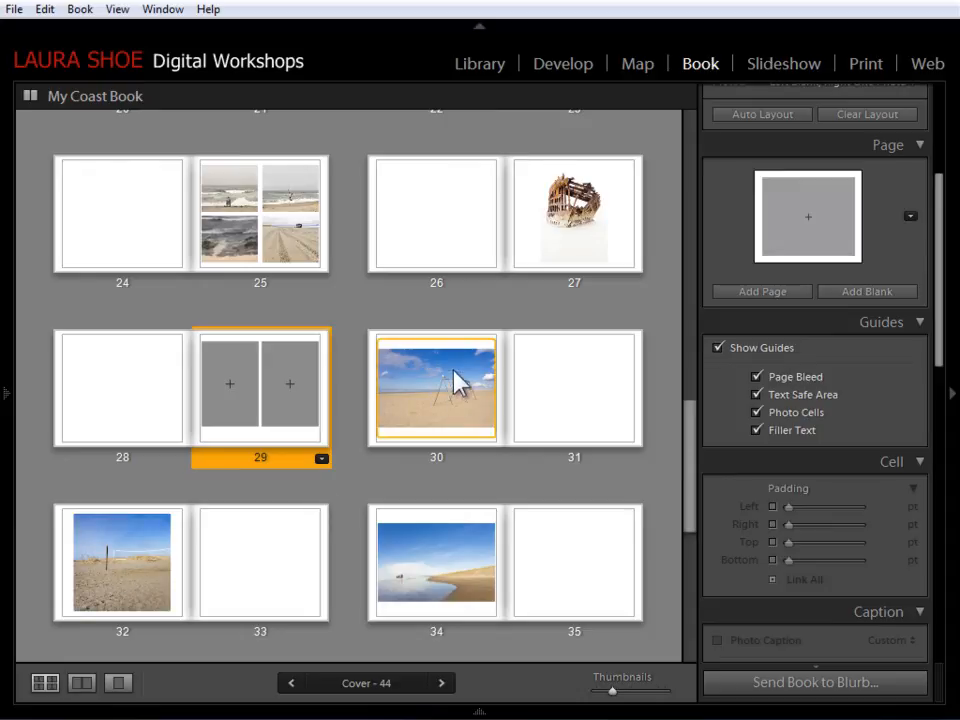
pyautogui.click(434, 386)
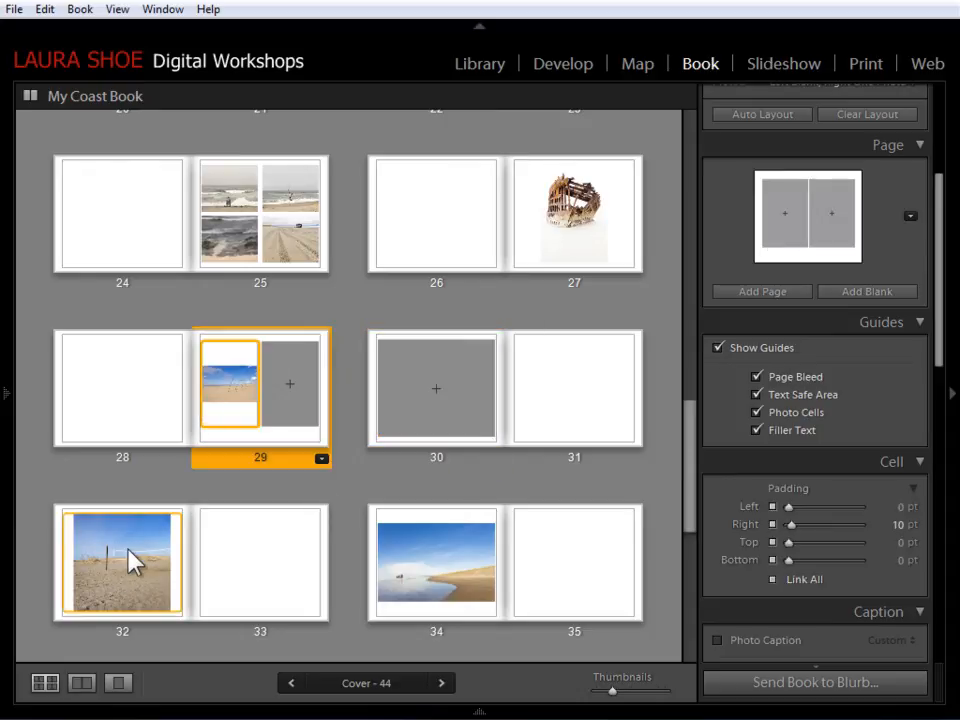
pyautogui.rightClick(230, 388)
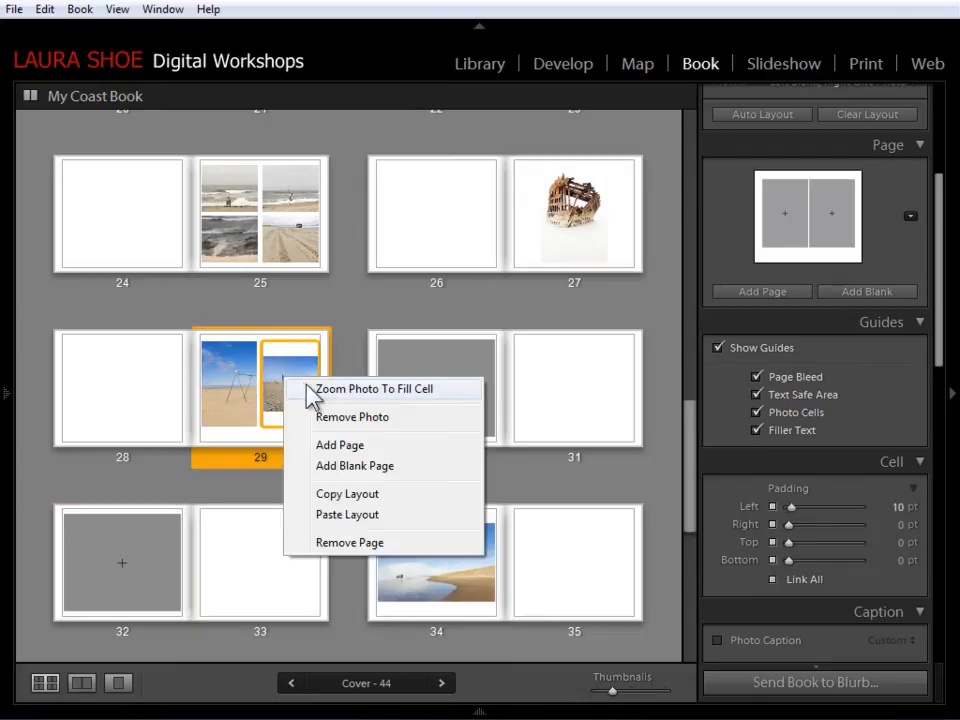
pyautogui.click(373, 389)
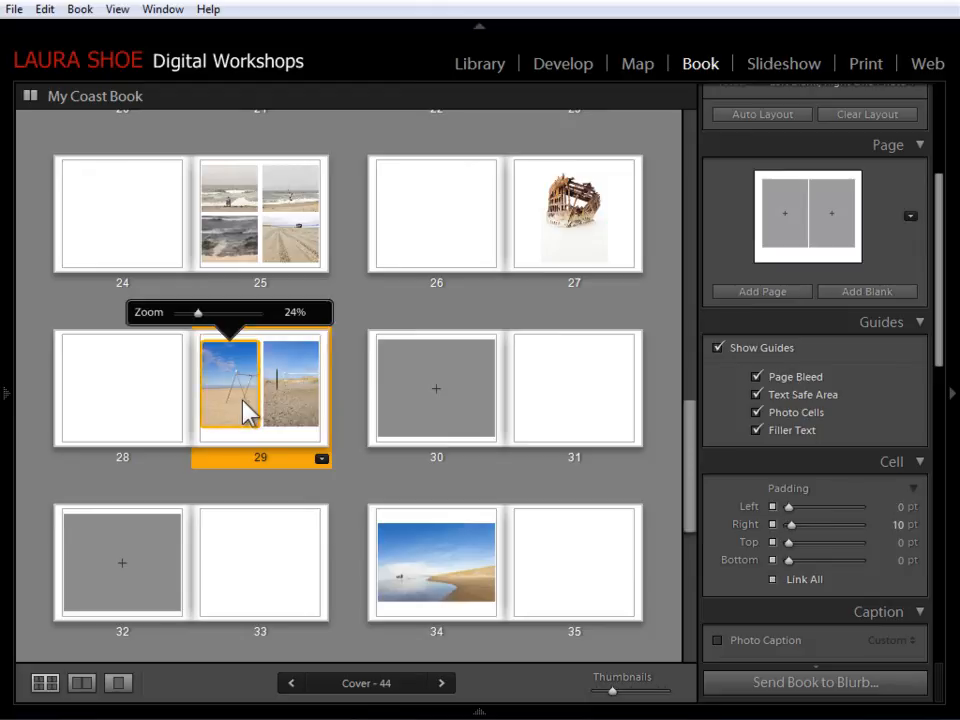
pyautogui.moveTo(473, 477)
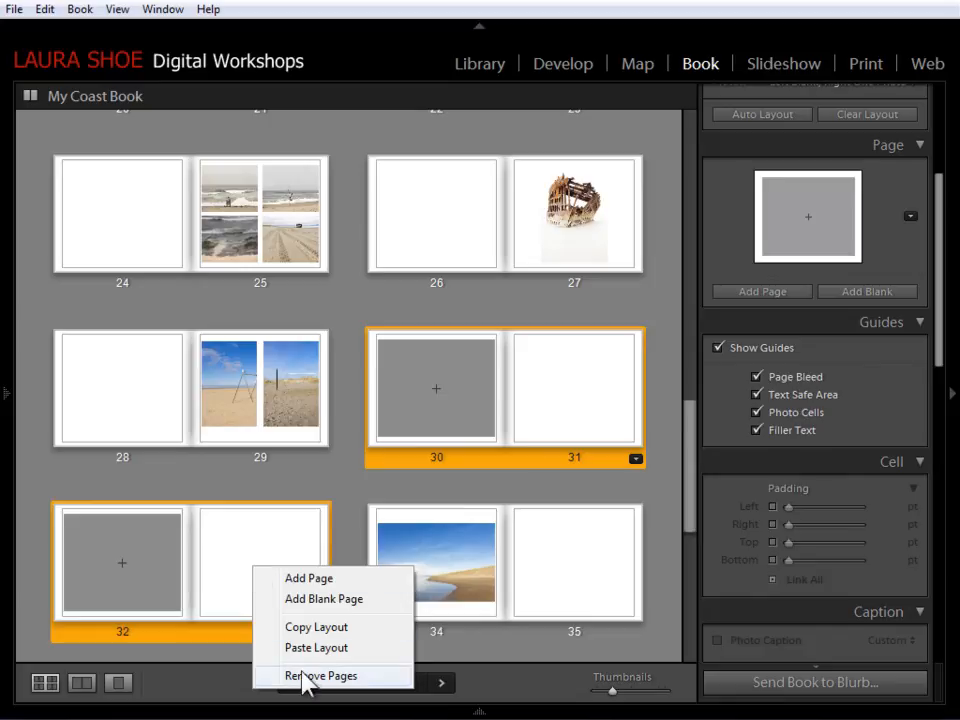
# Step: Remove the emptied pages 30 and 32, leaving 40 pages, and reselect page 29
pyautogui.click(317, 675)
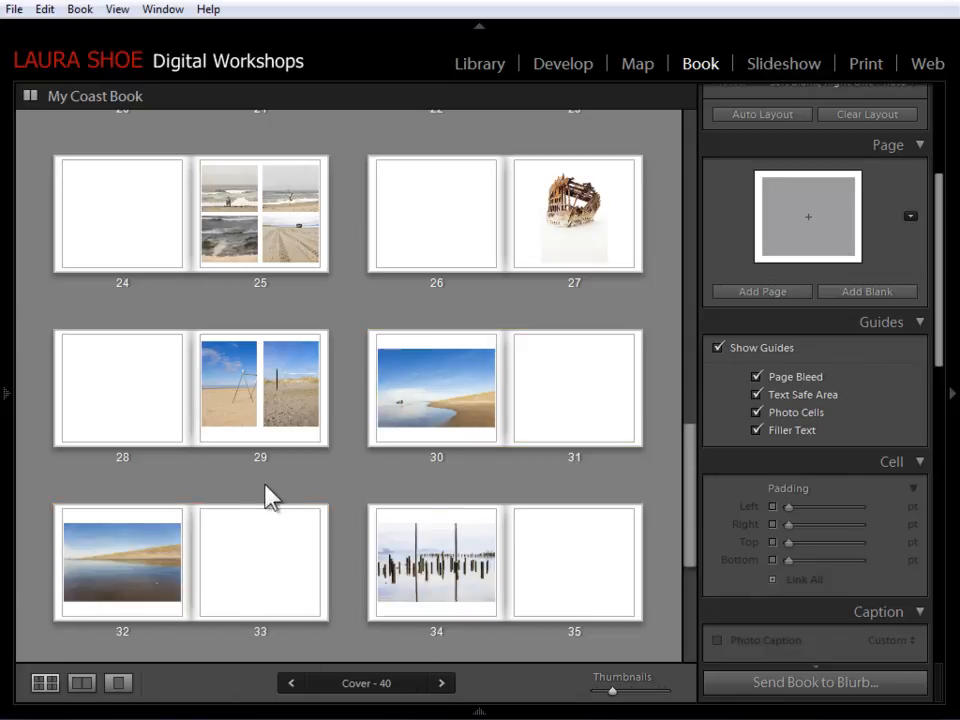
pyautogui.click(260, 387)
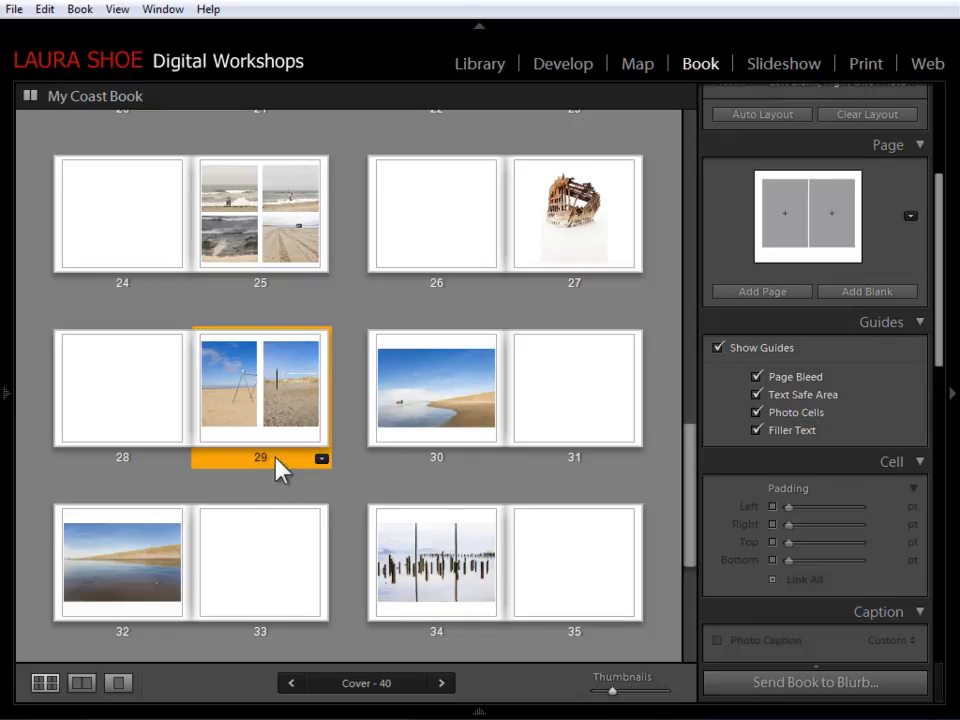
pyautogui.moveTo(351, 461)
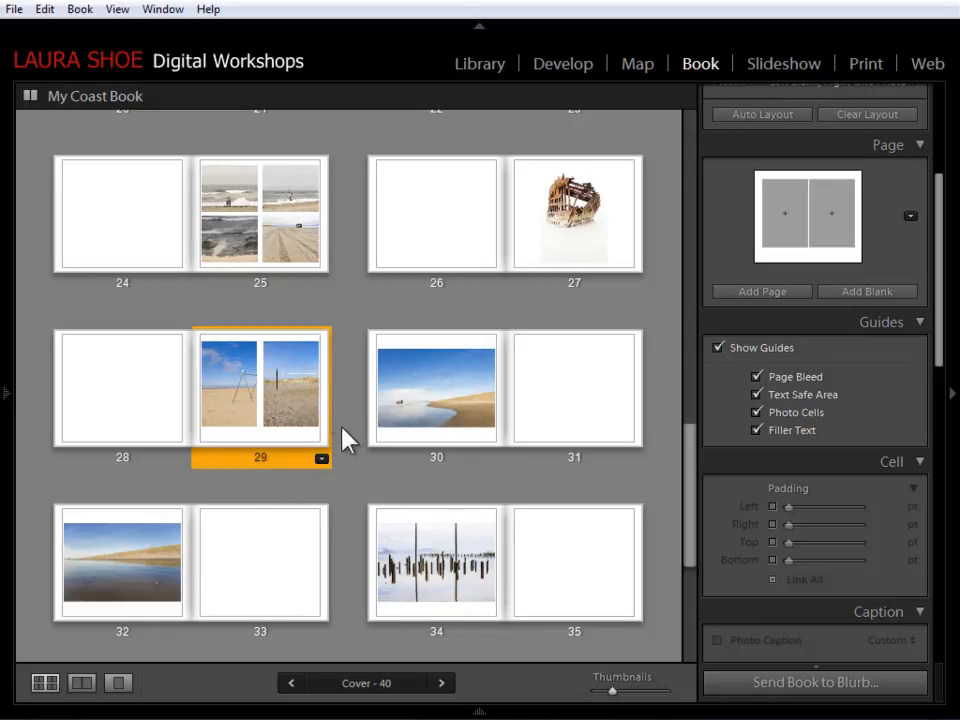